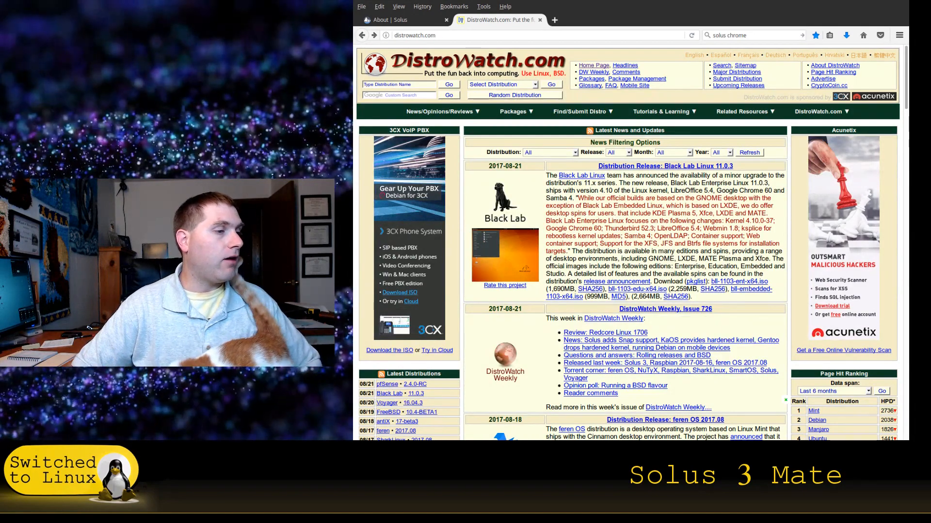
Step: Scroll the DistroWatch home page down to the Page Hit Ranking sidebar
{"action": "scroll", "scroll_direction": "down", "scroll_amount": 3}
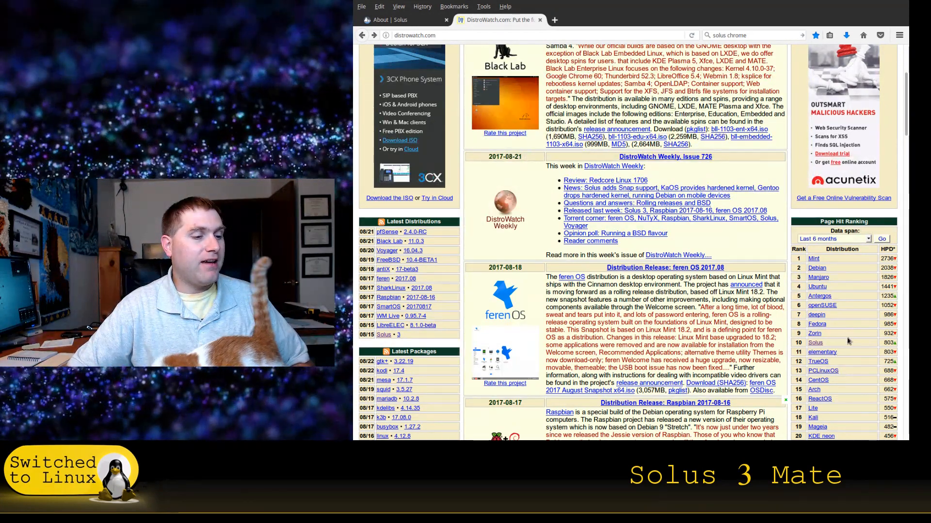
{"action": "mouse_move", "coordinate": [850, 340]}
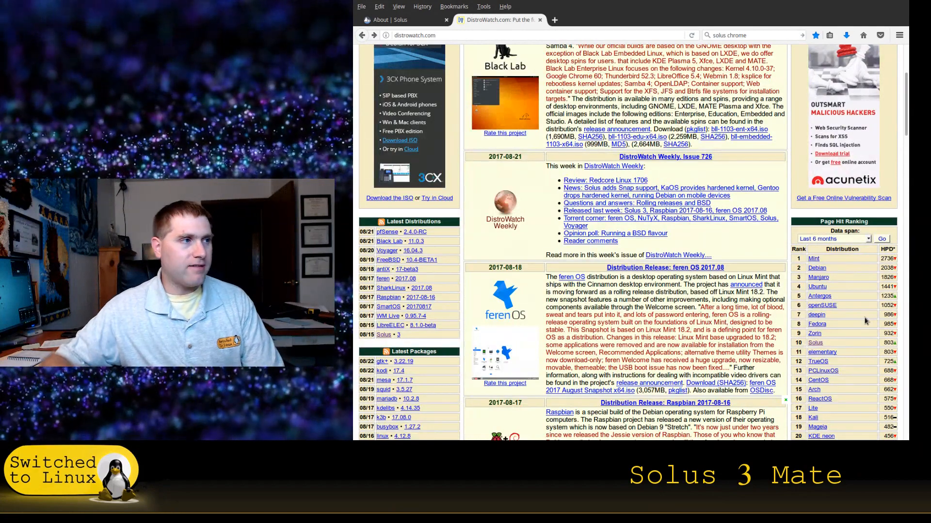
Step: Switch Firefox to the 'About | Solus' tab
{"action": "left_click", "coordinate": [390, 20]}
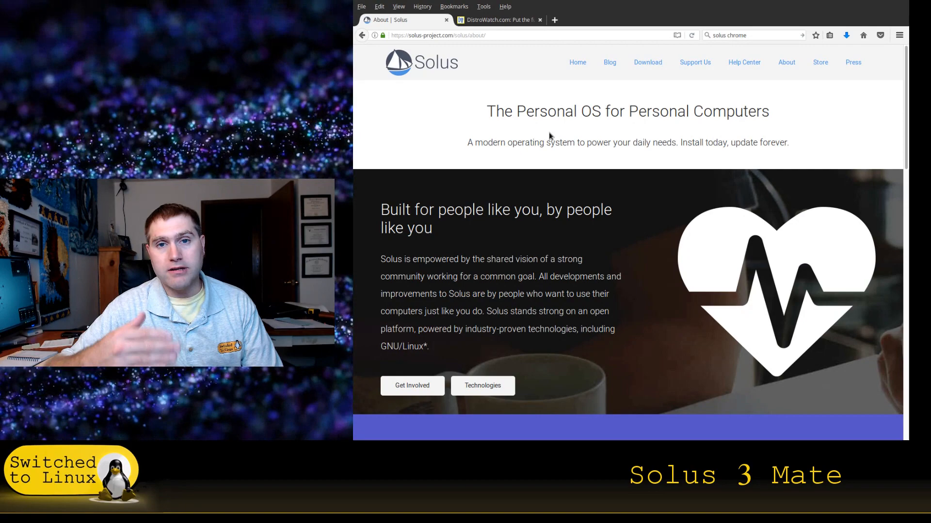
{"action": "mouse_move", "coordinate": [560, 103]}
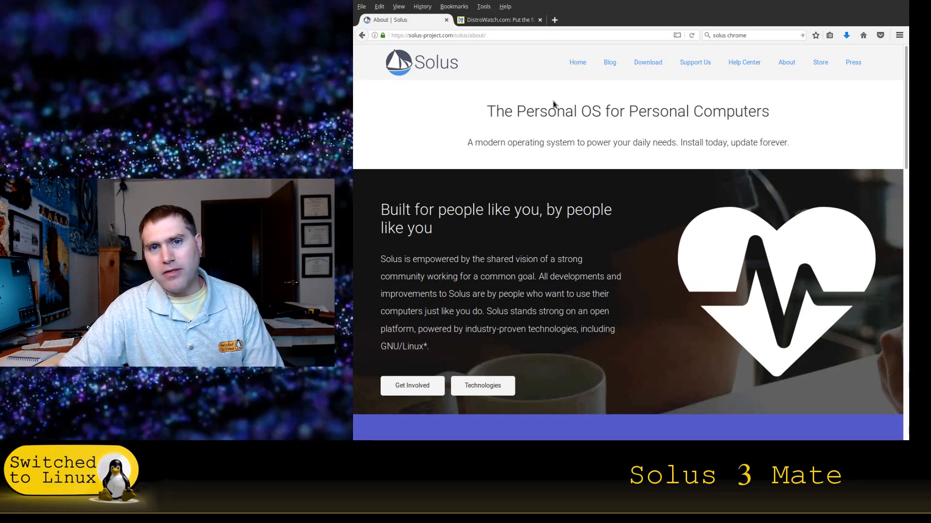
{"action": "mouse_move", "coordinate": [521, 102]}
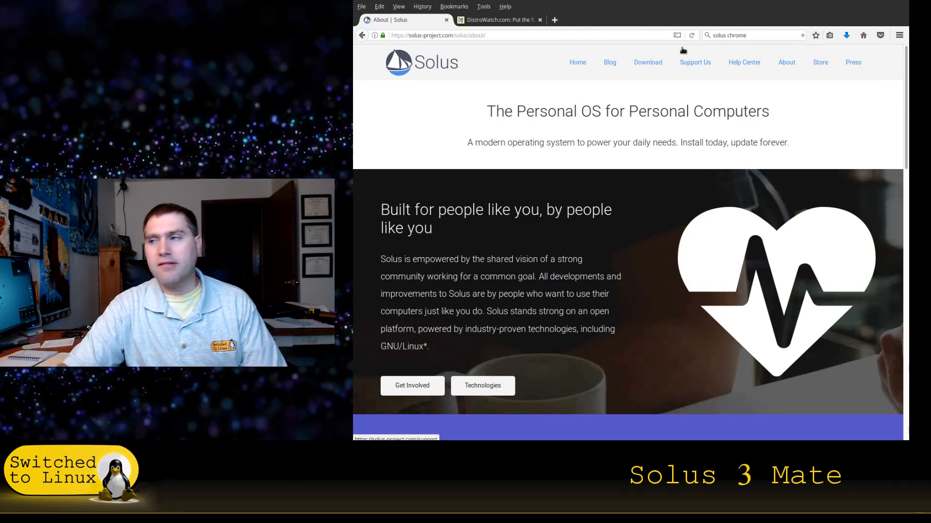
Step: Scroll through the About page's developer, creator and gamer sections and back up to home/office
{"action": "scroll", "scroll_direction": "down", "scroll_amount": 3}
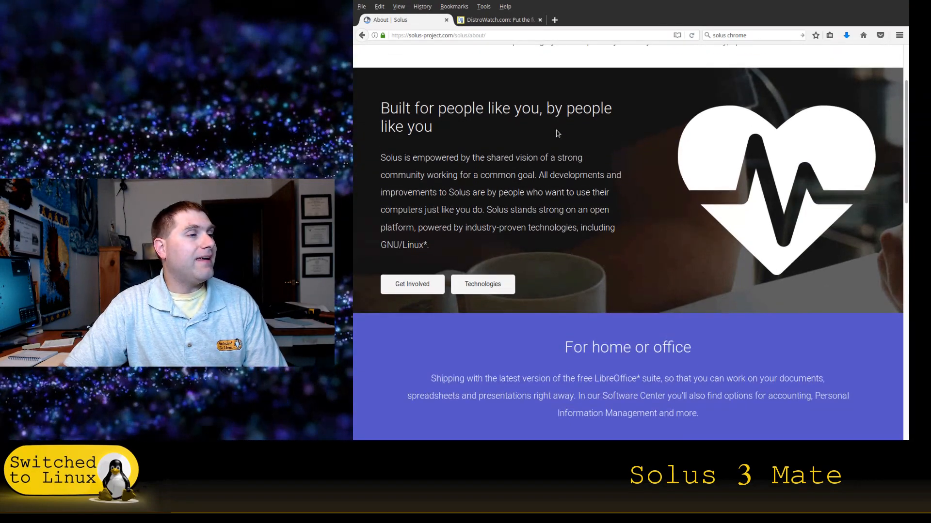
{"action": "scroll", "scroll_direction": "down", "scroll_amount": 3}
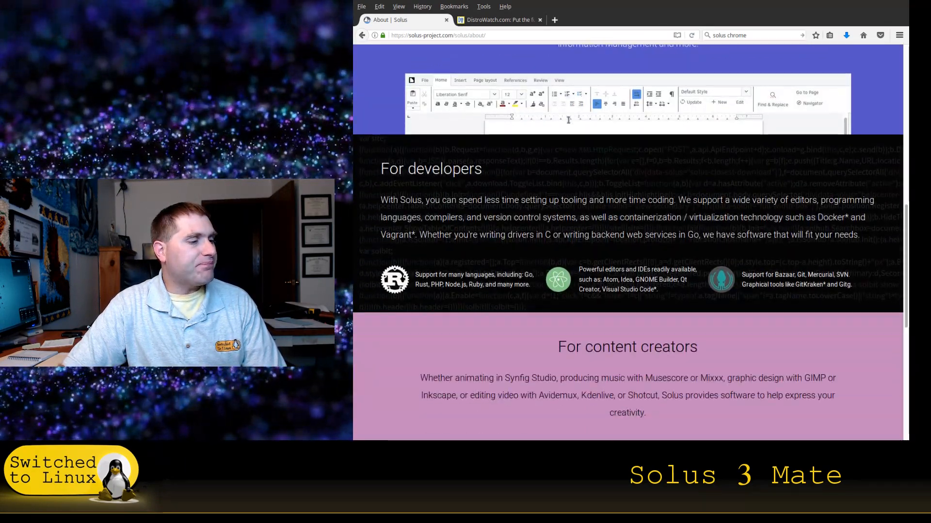
{"action": "scroll", "scroll_direction": "down", "scroll_amount": 3}
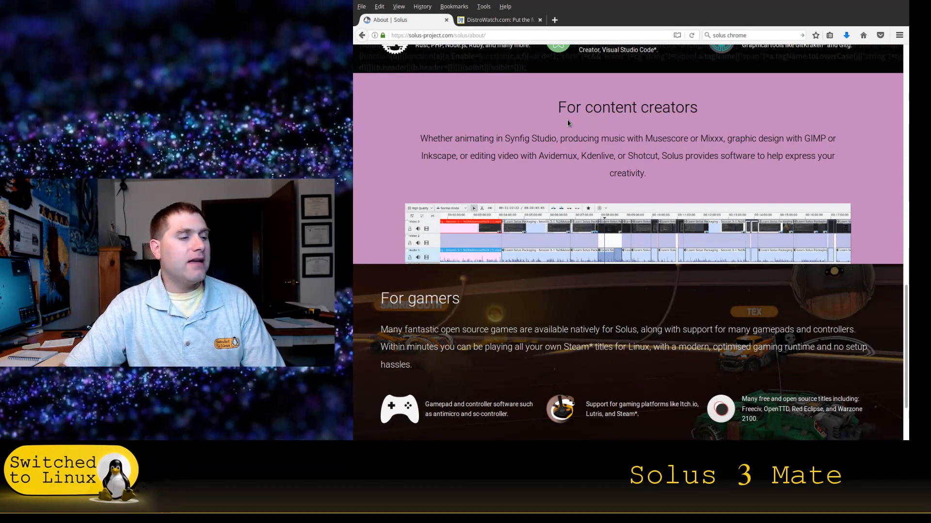
{"action": "scroll", "scroll_direction": "up", "scroll_amount": 3}
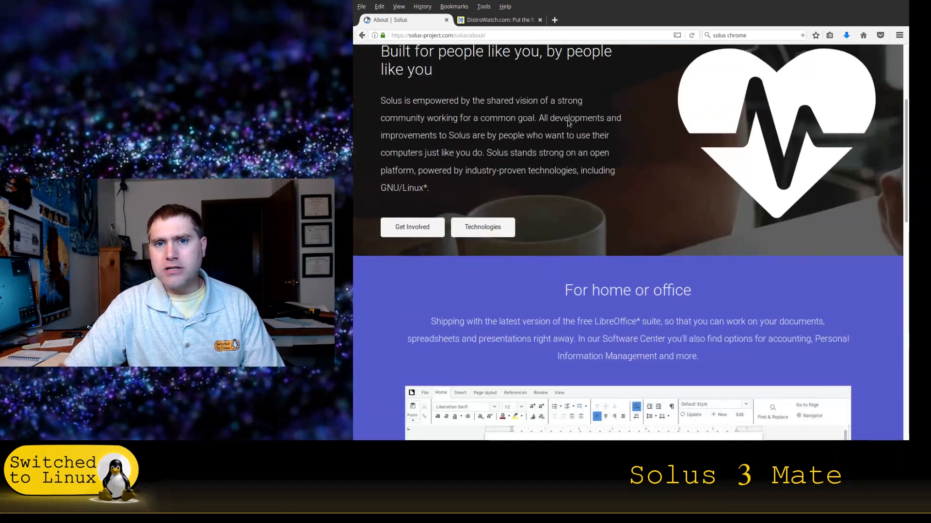
{"action": "scroll", "scroll_direction": "up", "scroll_amount": 3}
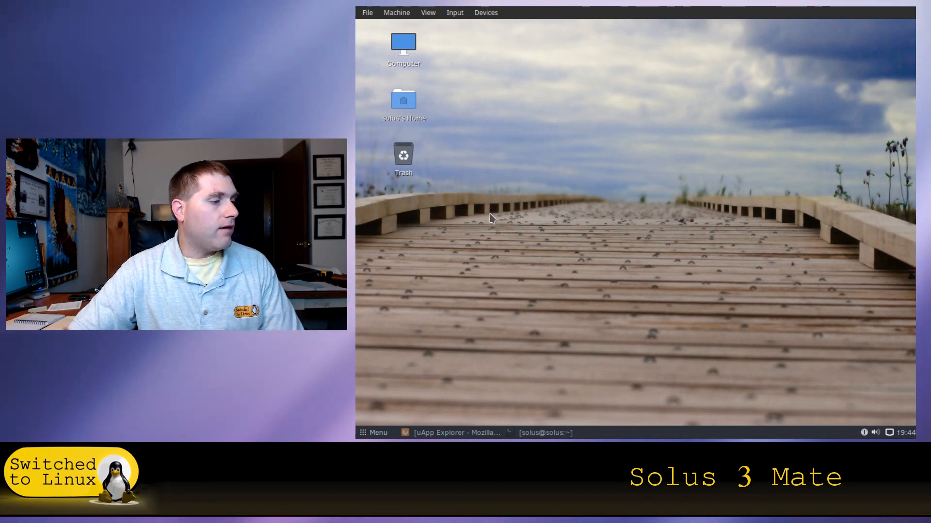
{"action": "mouse_move", "coordinate": [595, 225]}
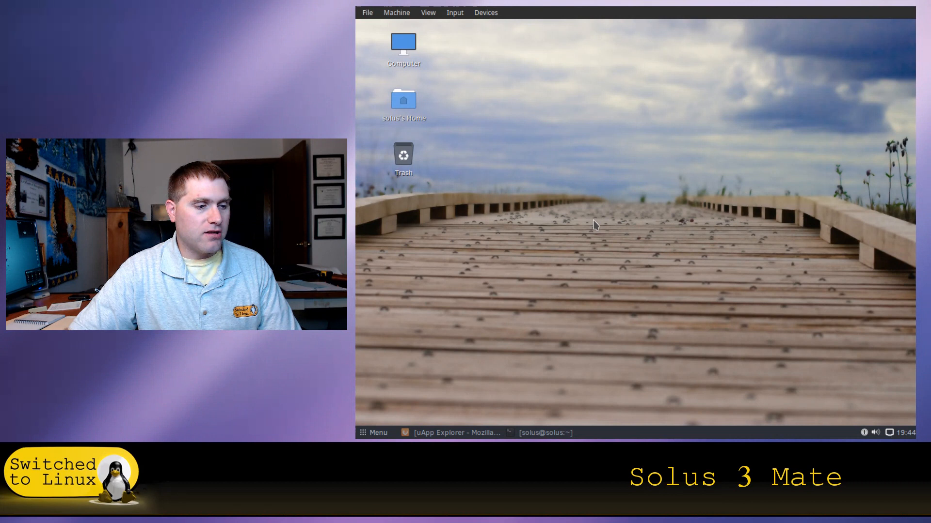
{"action": "mouse_move", "coordinate": [620, 196]}
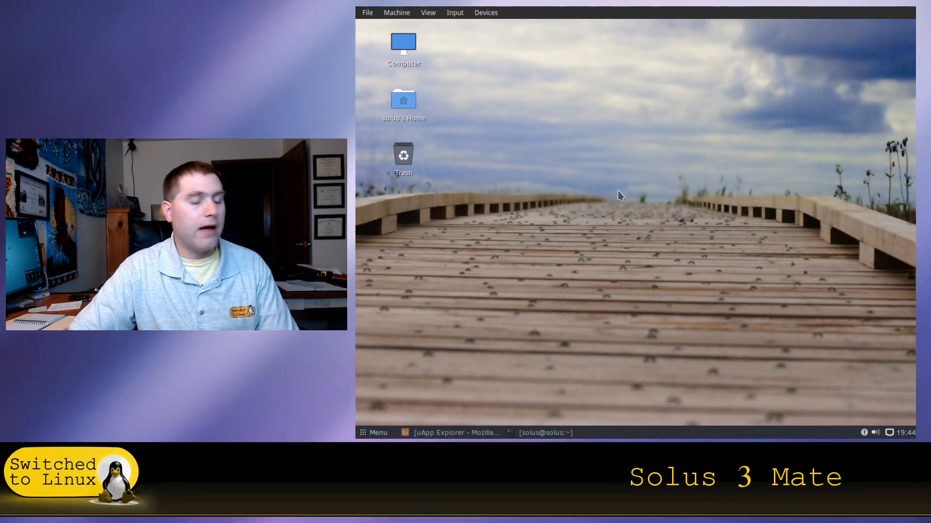
{"action": "mouse_move", "coordinate": [602, 201]}
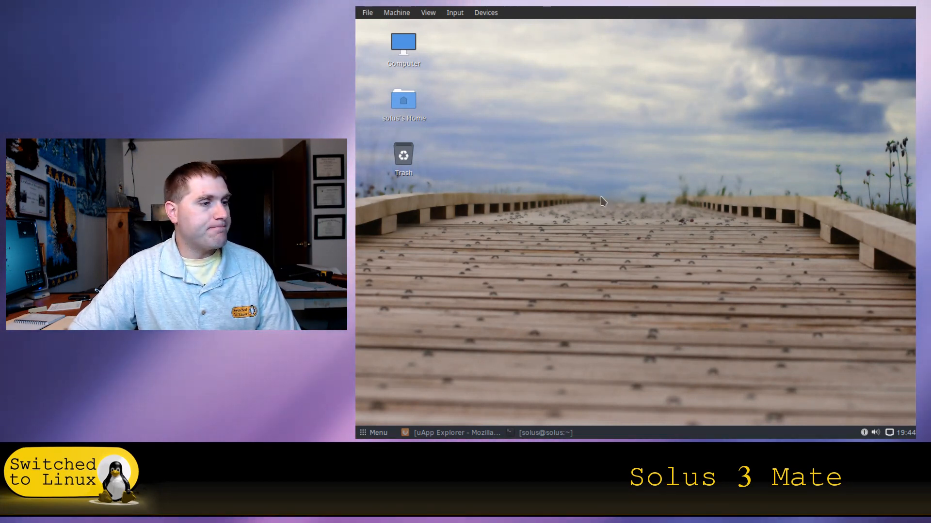
{"action": "mouse_move", "coordinate": [565, 272]}
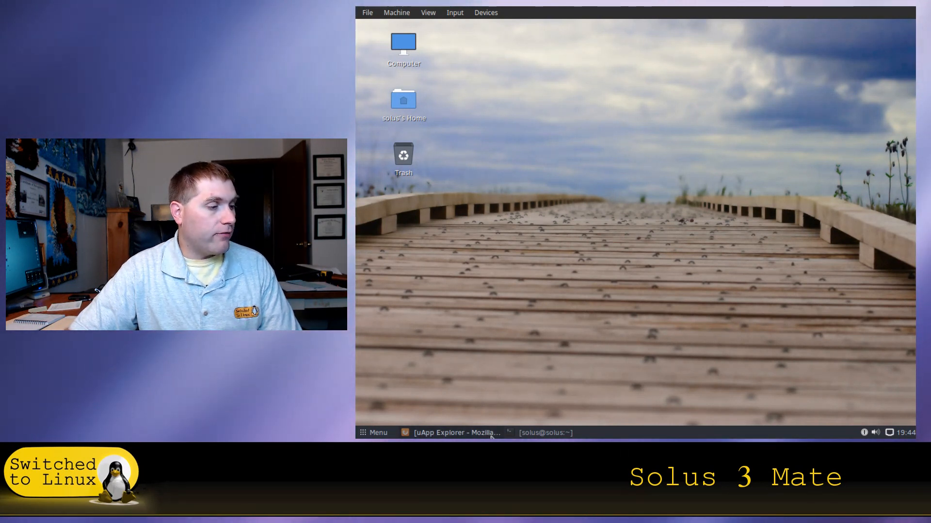
{"action": "mouse_move", "coordinate": [565, 283]}
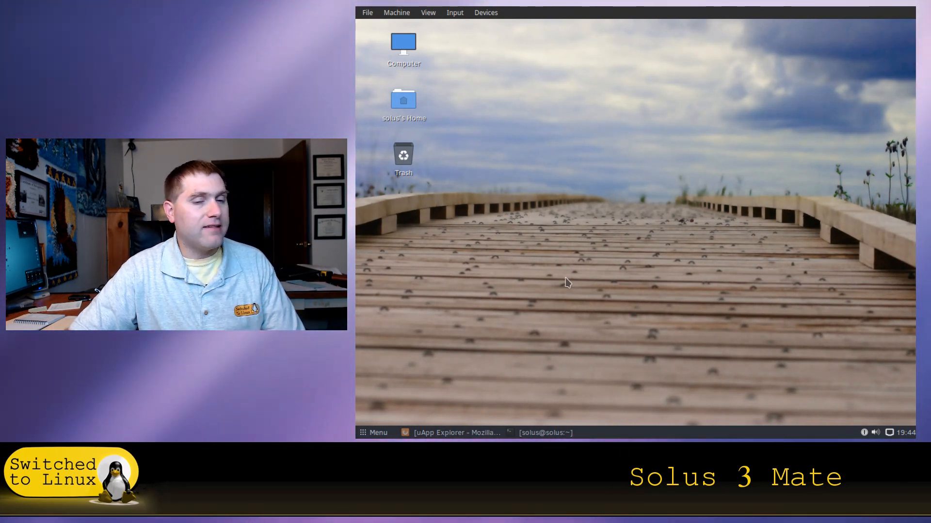
{"action": "mouse_move", "coordinate": [523, 286]}
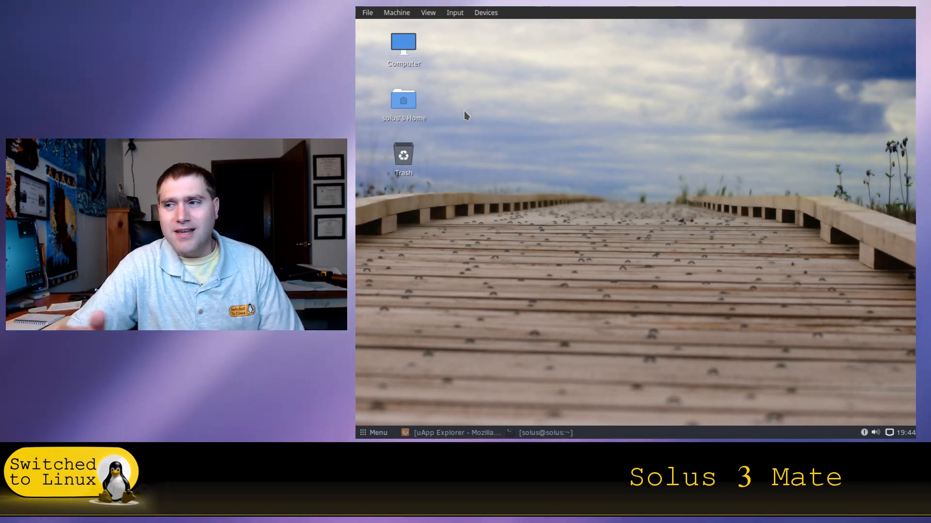
{"action": "mouse_move", "coordinate": [573, 149]}
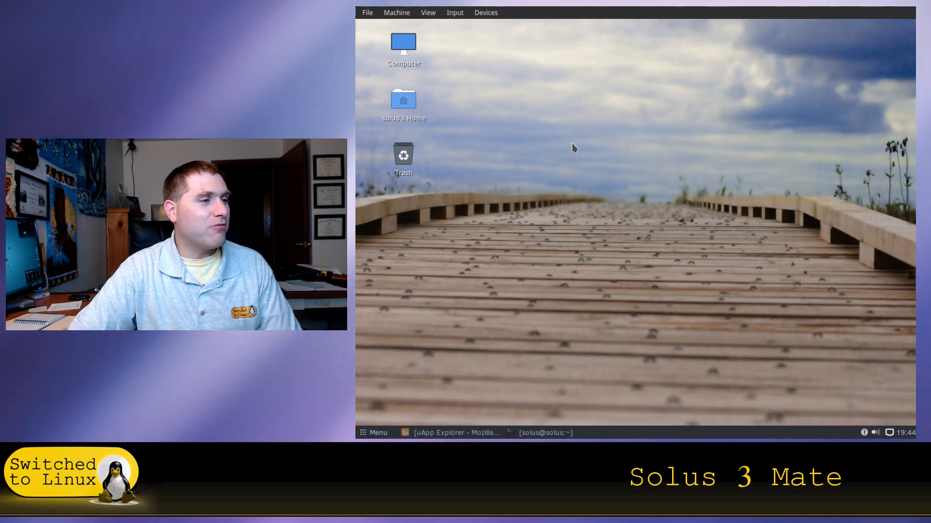
{"action": "mouse_move", "coordinate": [607, 125]}
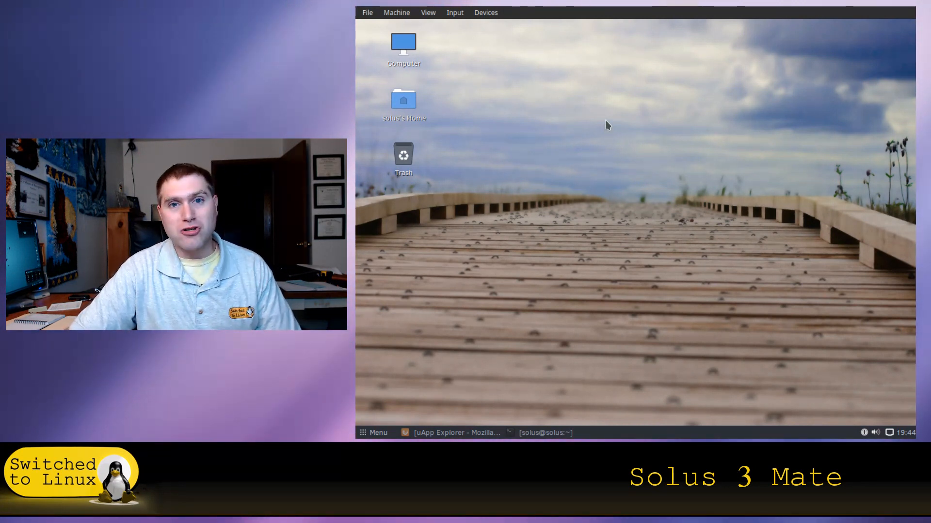
{"action": "mouse_move", "coordinate": [612, 110]}
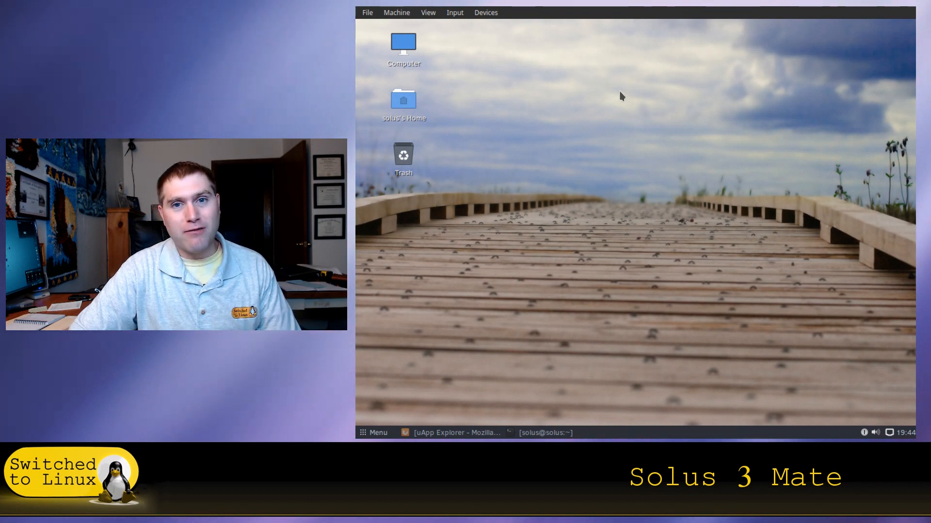
{"action": "mouse_move", "coordinate": [442, 162]}
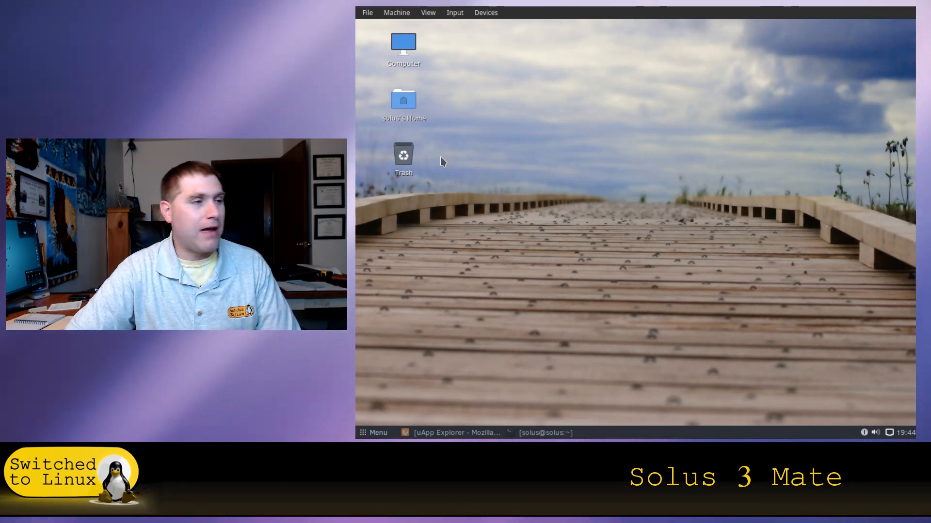
{"action": "left_click", "coordinate": [374, 432]}
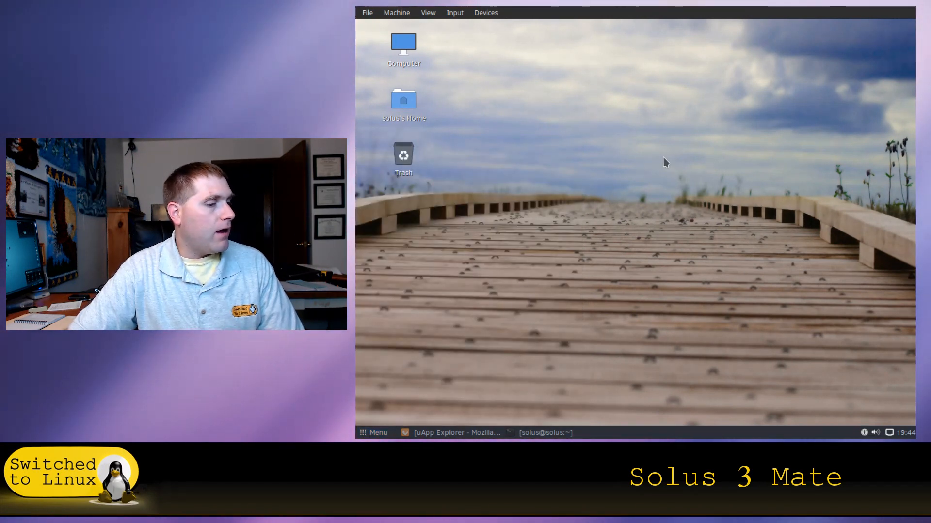
{"action": "mouse_move", "coordinate": [611, 209]}
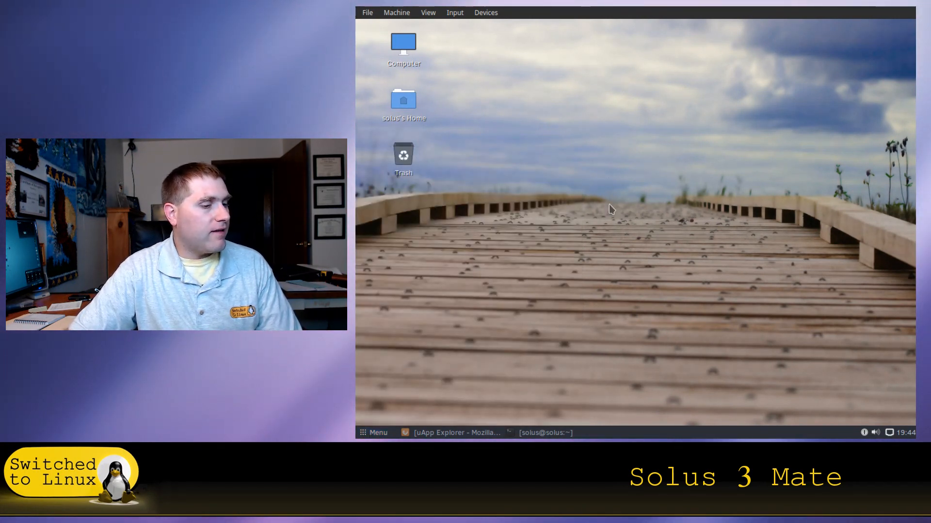
{"action": "mouse_move", "coordinate": [647, 215]}
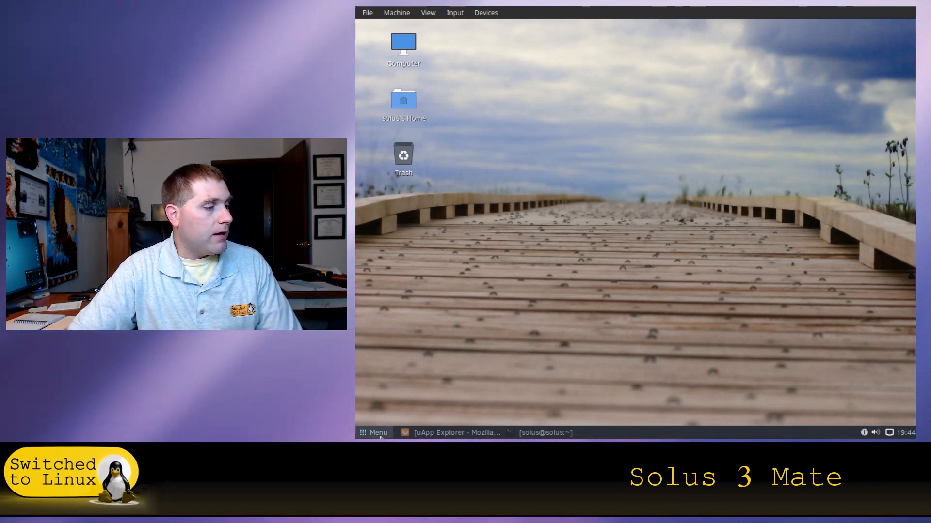
{"action": "mouse_move", "coordinate": [386, 423]}
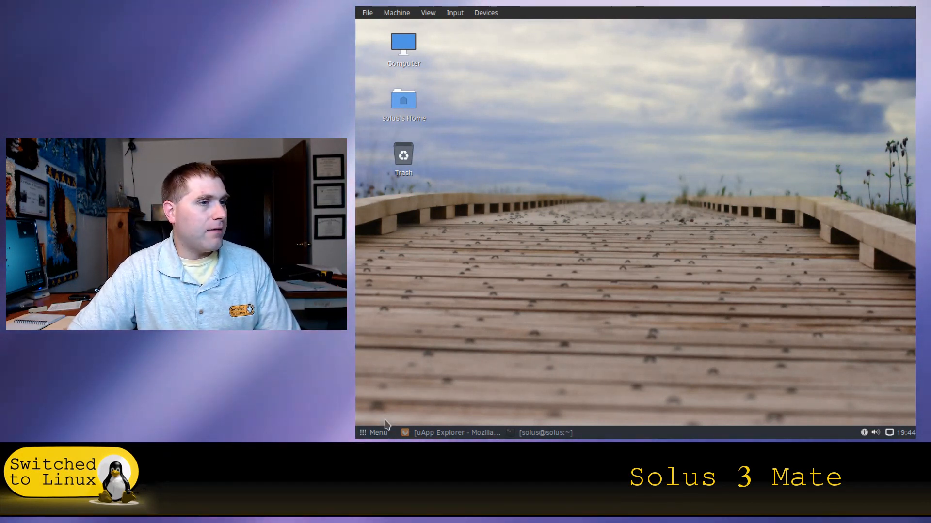
{"action": "mouse_move", "coordinate": [562, 199]}
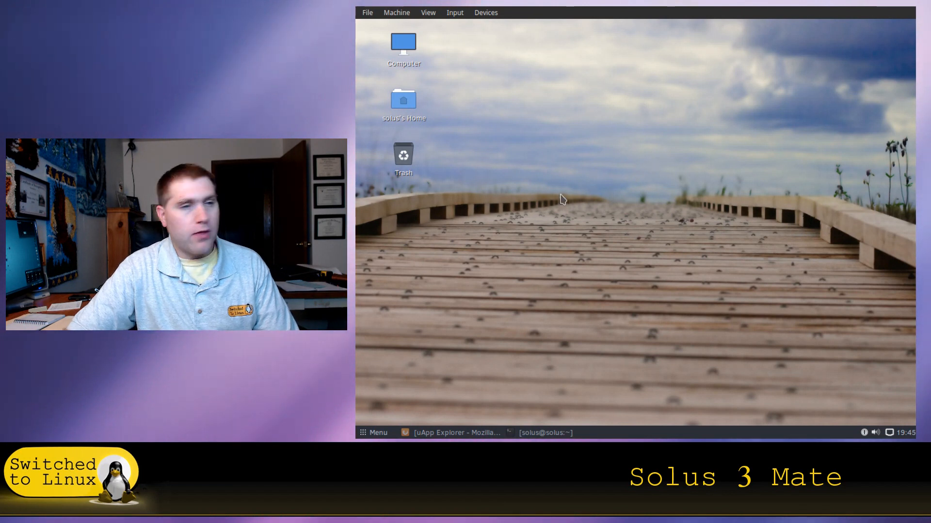
Step: Scroll the Menu's All category to find Krita, then bring the menu up again from the top
{"action": "left_click", "coordinate": [374, 432]}
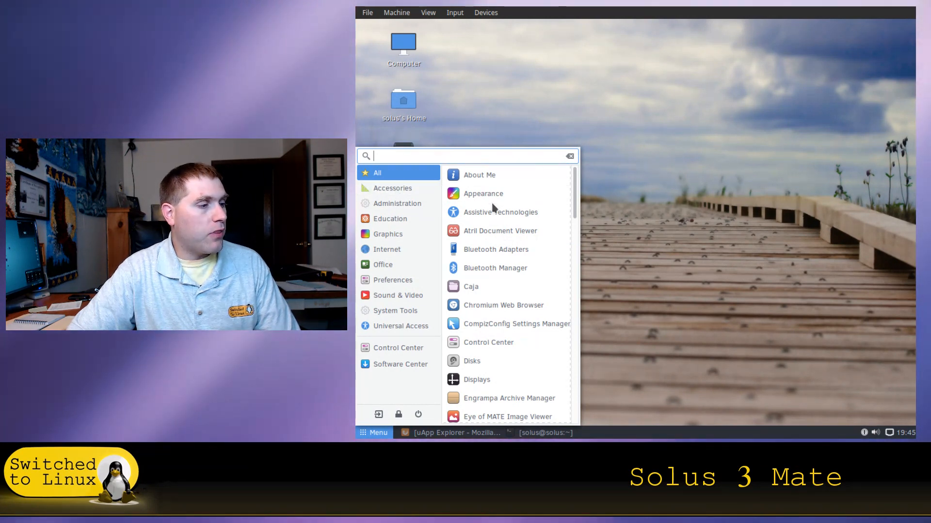
{"action": "mouse_move", "coordinate": [501, 212]}
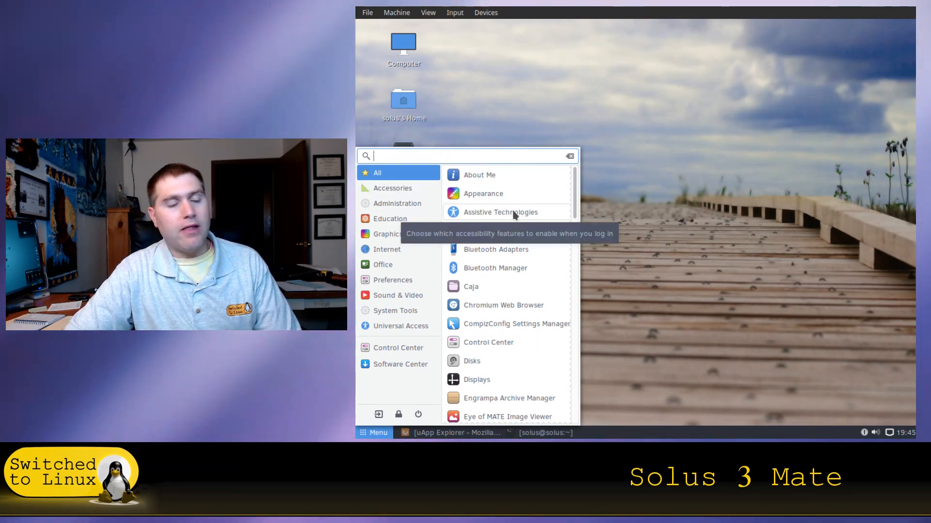
{"action": "scroll", "scroll_direction": "down", "scroll_amount": 3}
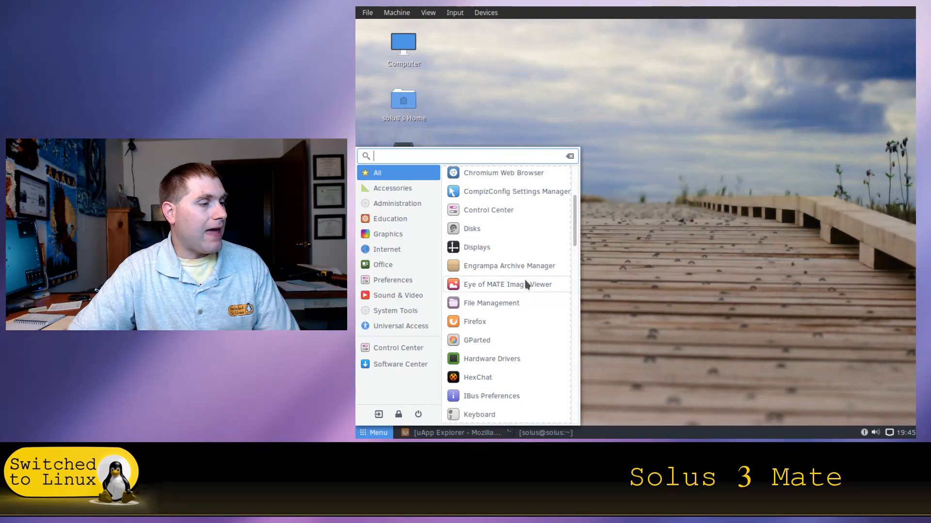
{"action": "scroll", "scroll_direction": "down", "scroll_amount": 3}
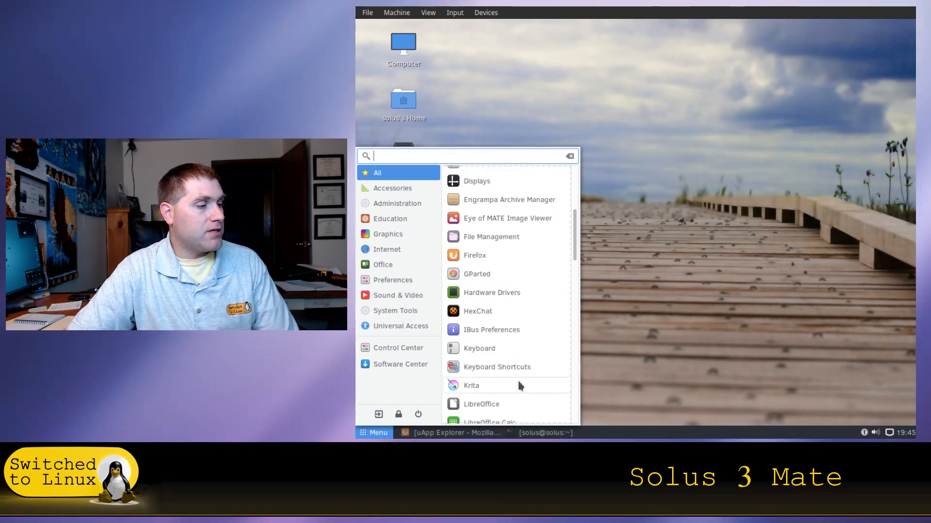
{"action": "scroll", "scroll_direction": "down", "scroll_amount": 3}
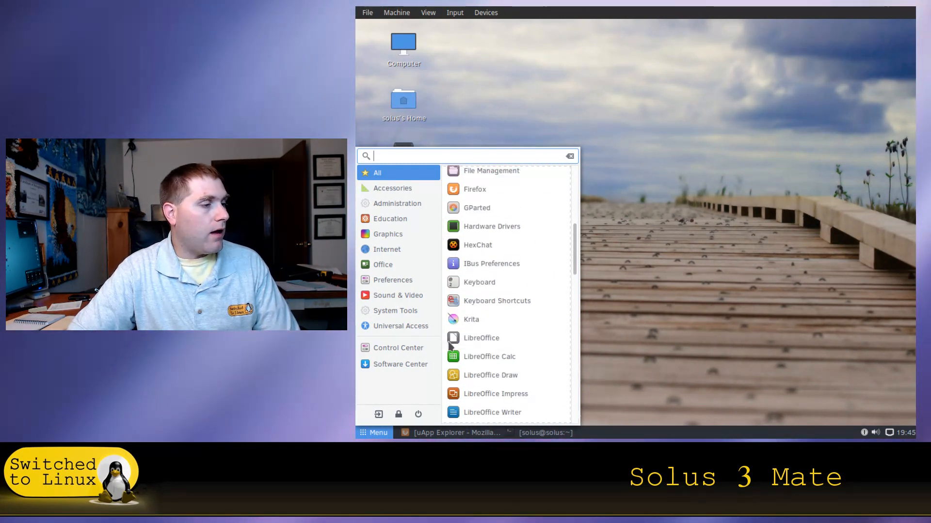
{"action": "scroll", "scroll_direction": "down", "scroll_amount": 3}
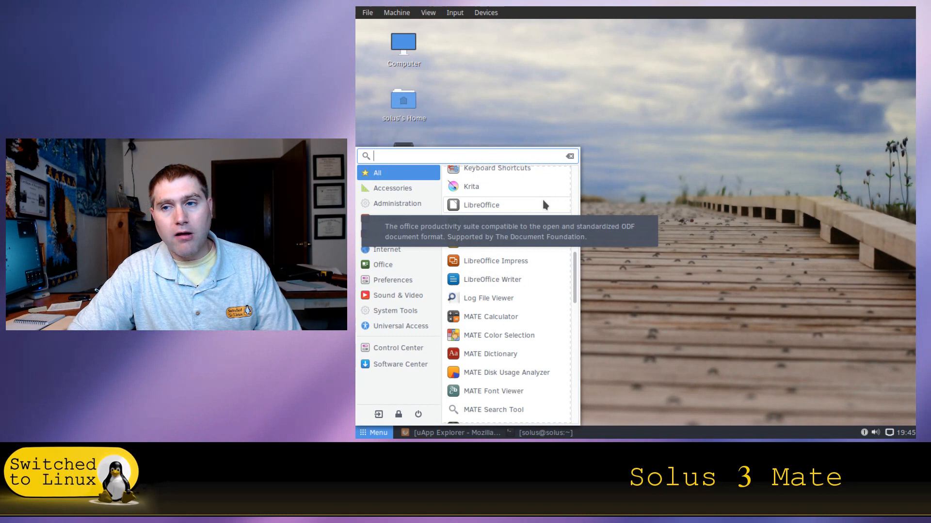
{"action": "mouse_move", "coordinate": [584, 203]}
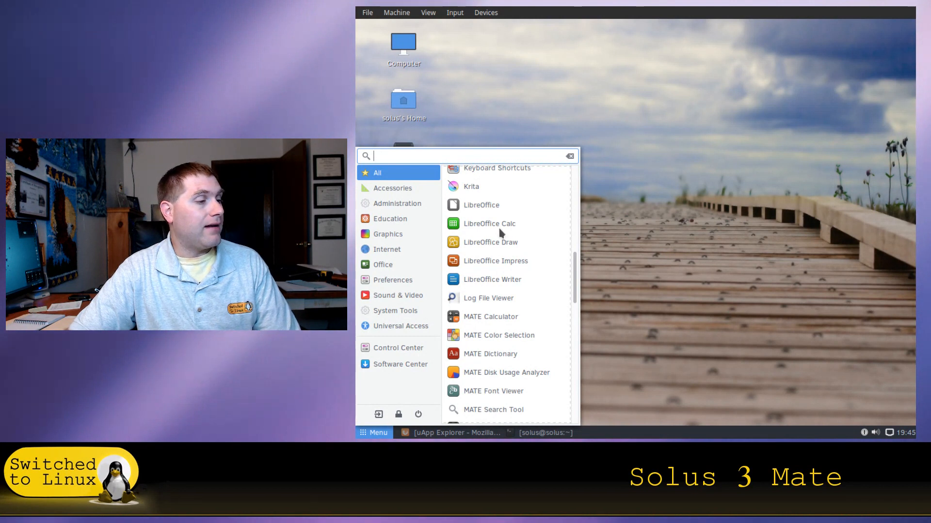
{"action": "scroll", "scroll_direction": "down", "scroll_amount": 3}
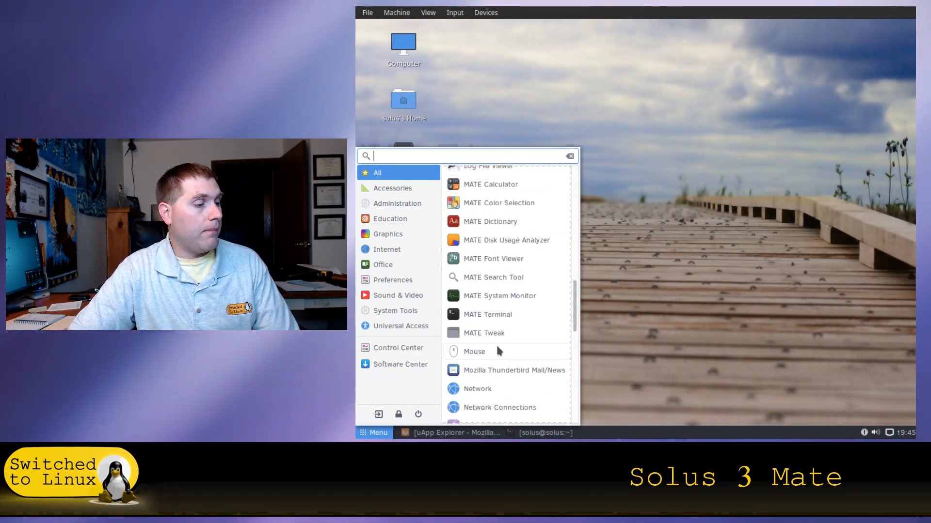
{"action": "scroll", "scroll_direction": "down", "scroll_amount": 3}
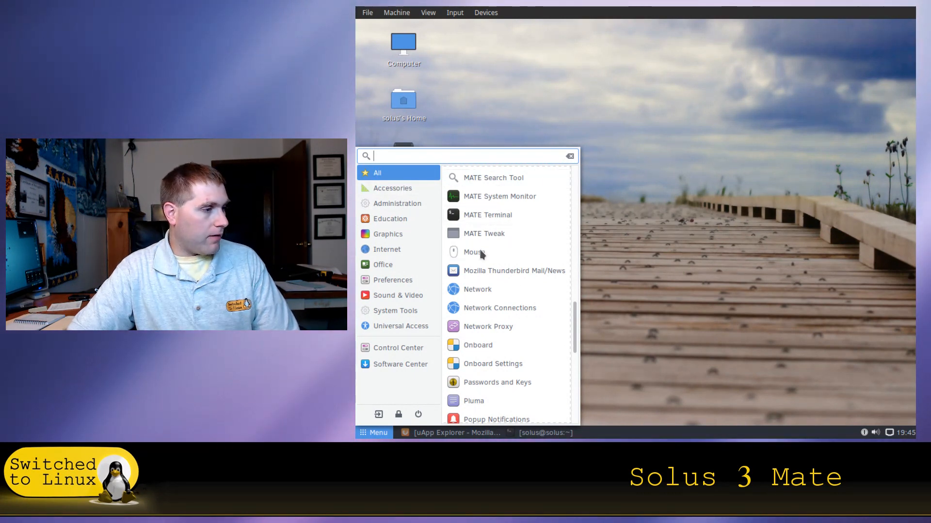
{"action": "scroll", "scroll_direction": "down", "scroll_amount": 3}
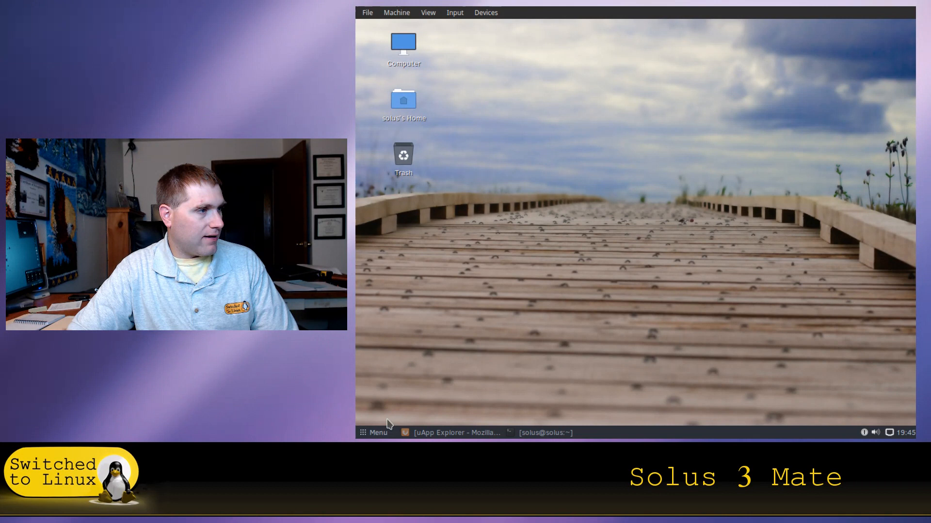
{"action": "left_click", "coordinate": [372, 432]}
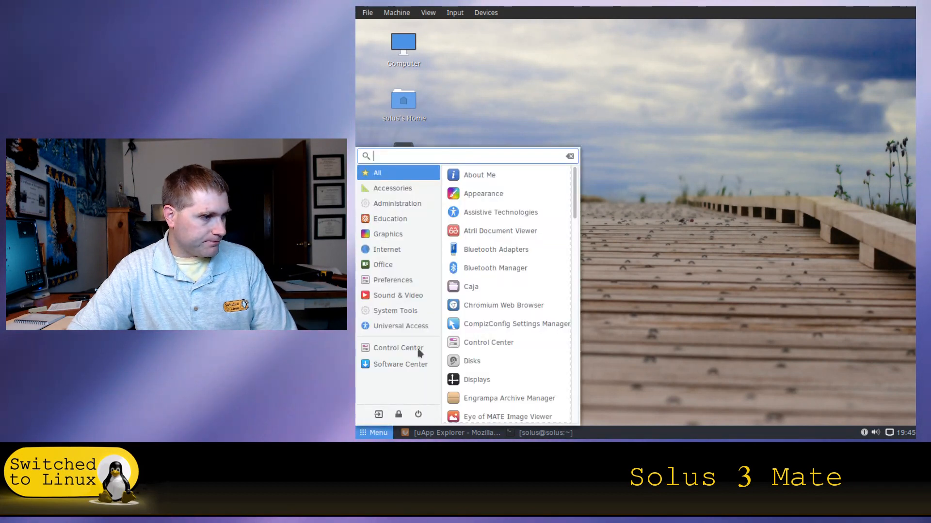
Step: From the desktop's Change Desktop Background, choose the blue Solus denim wallpaper
{"action": "right_click", "coordinate": [671, 147]}
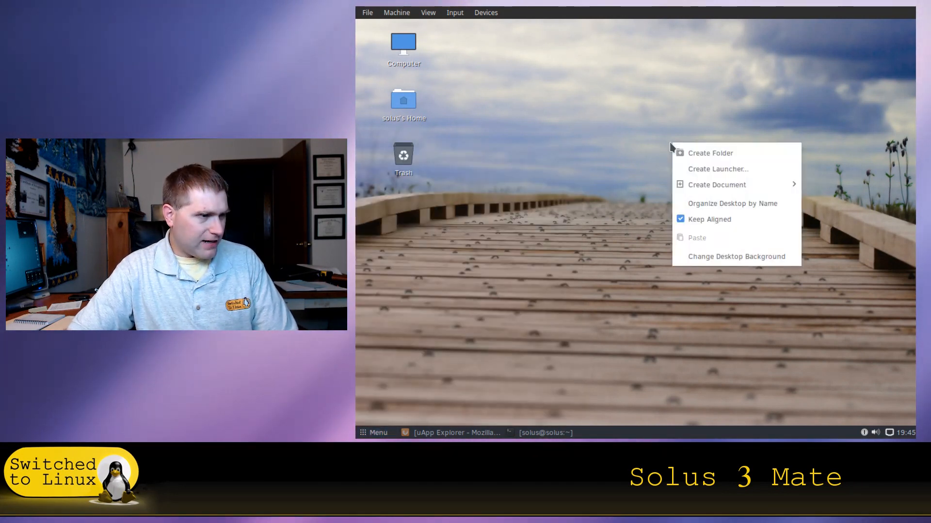
{"action": "left_click", "coordinate": [736, 256]}
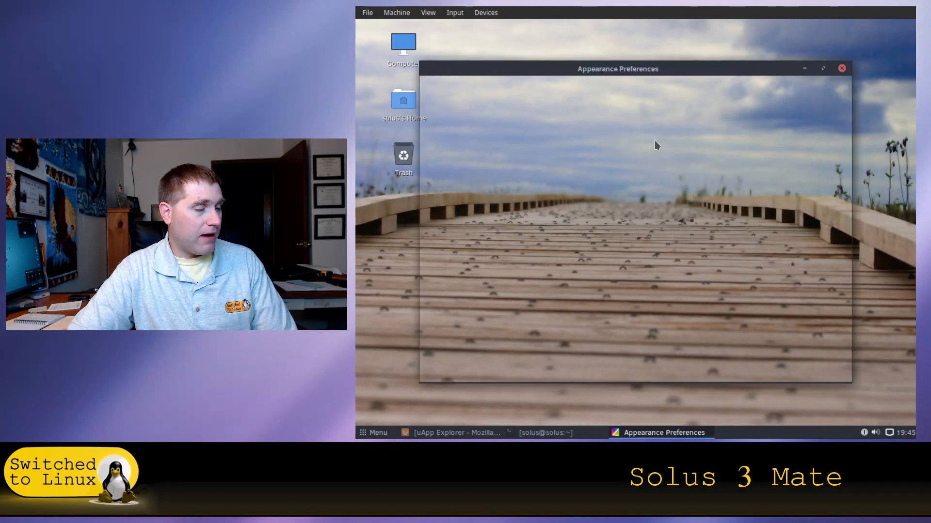
{"action": "mouse_move", "coordinate": [665, 177]}
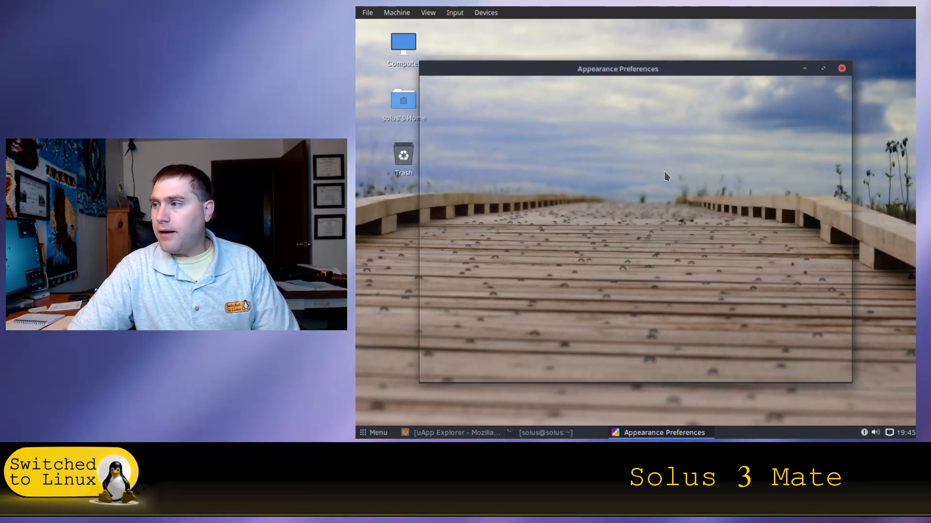
{"action": "left_click", "coordinate": [486, 90]}
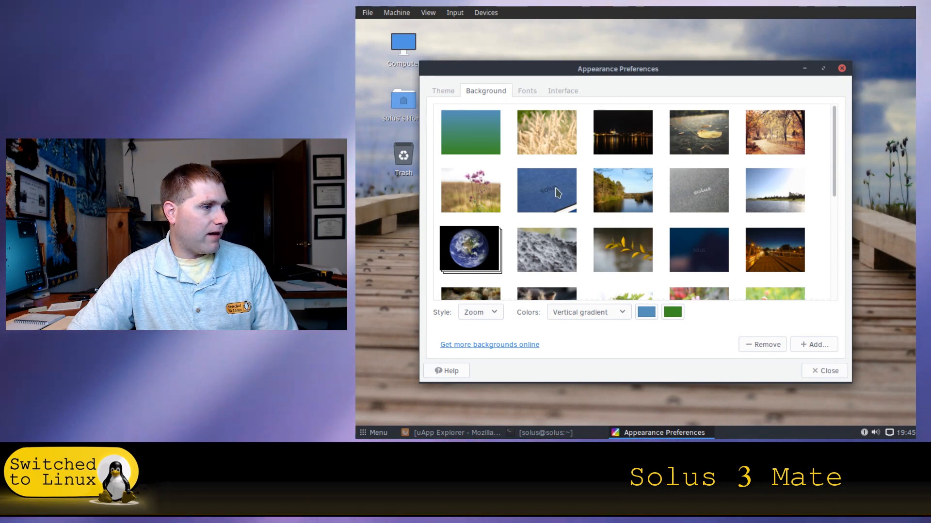
{"action": "left_click", "coordinate": [546, 191]}
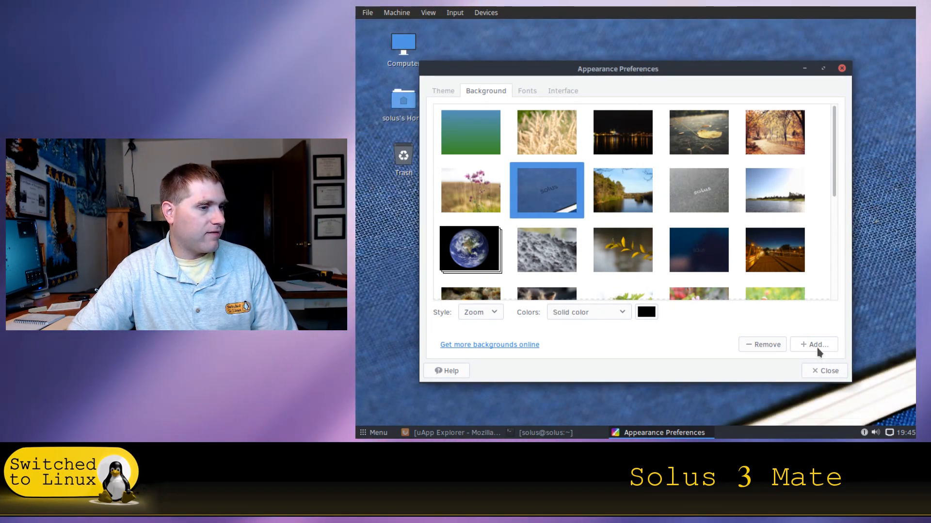
Step: Cancel the Add wallpaper file chooser and close Appearance Preferences
{"action": "left_click", "coordinate": [813, 344]}
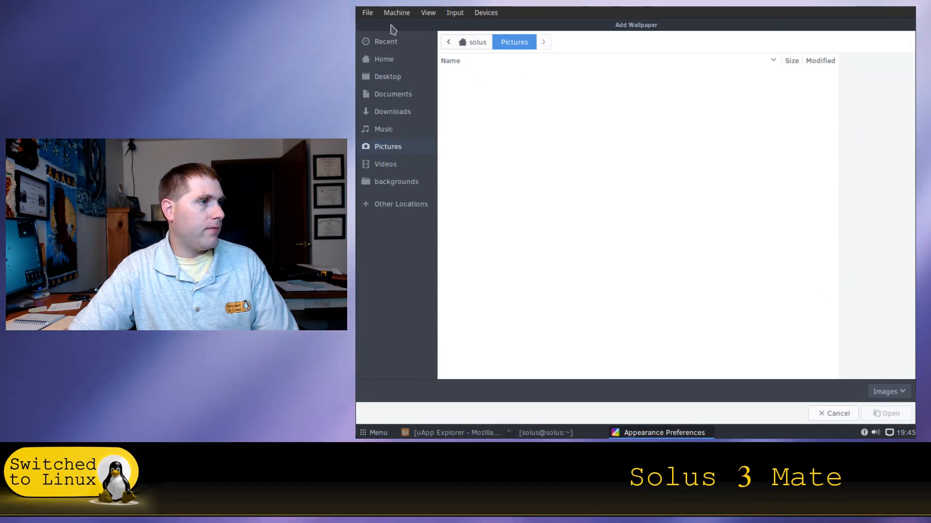
{"action": "left_click", "coordinate": [384, 60]}
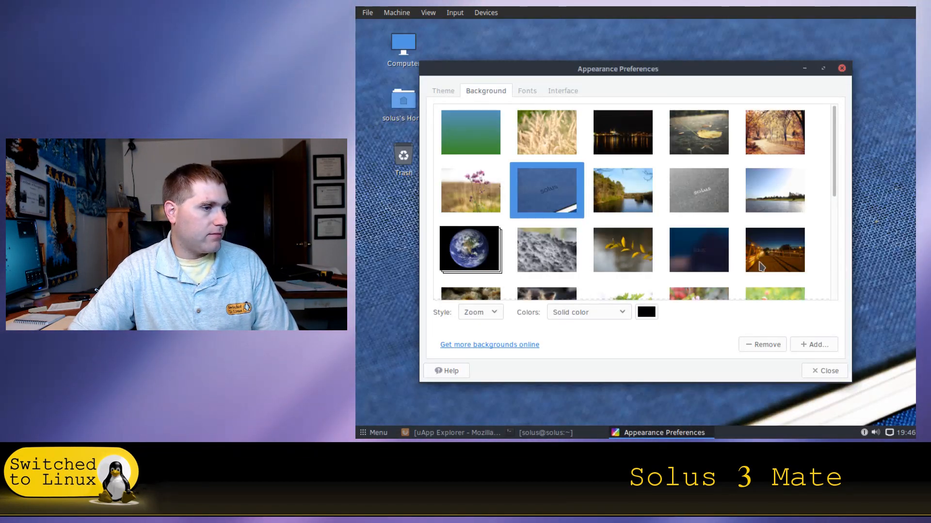
{"action": "mouse_move", "coordinate": [599, 227]}
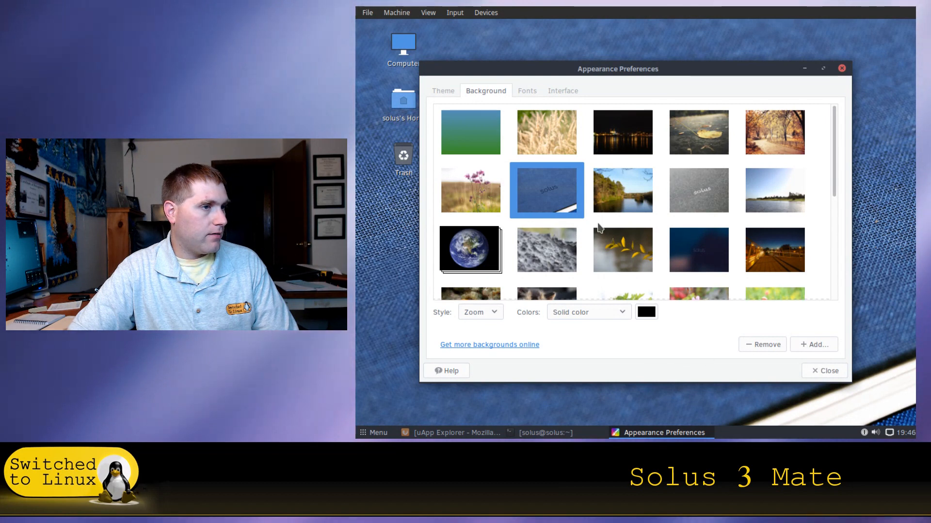
{"action": "mouse_move", "coordinate": [824, 371]}
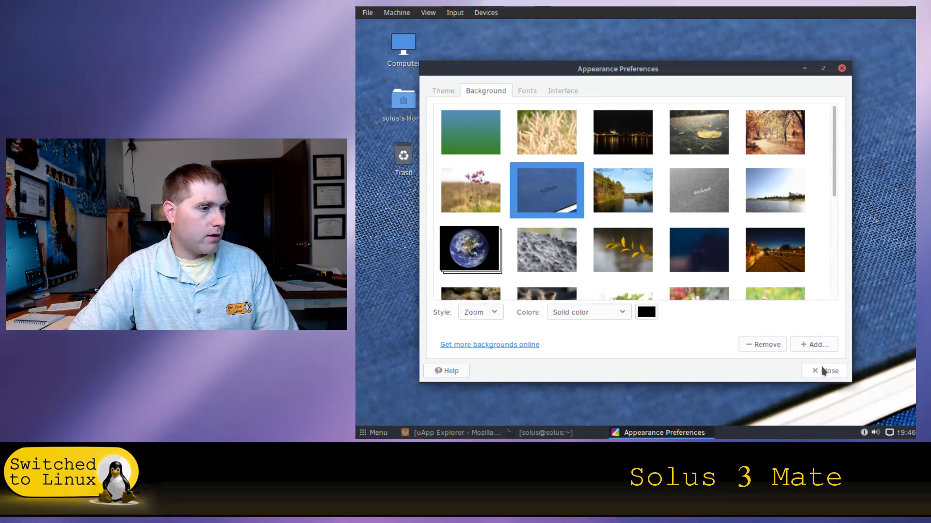
{"action": "left_click", "coordinate": [824, 370]}
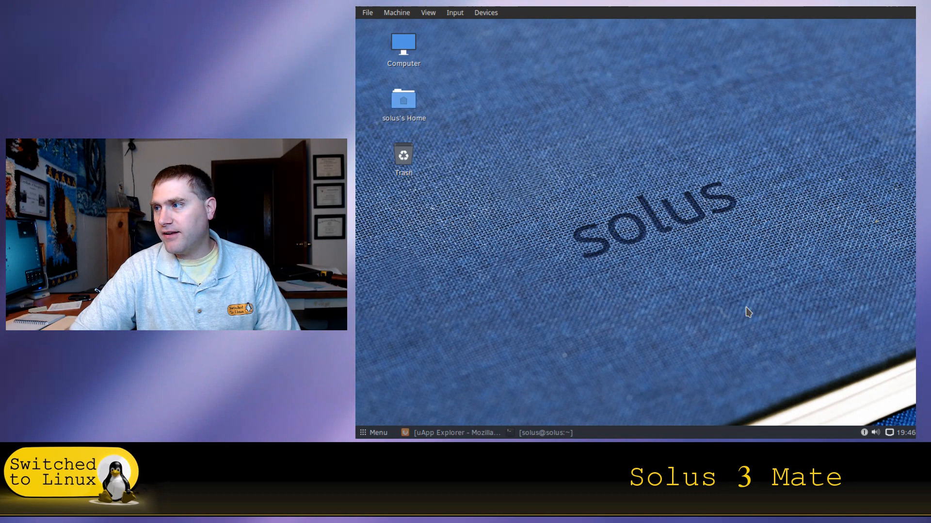
{"action": "mouse_move", "coordinate": [609, 224]}
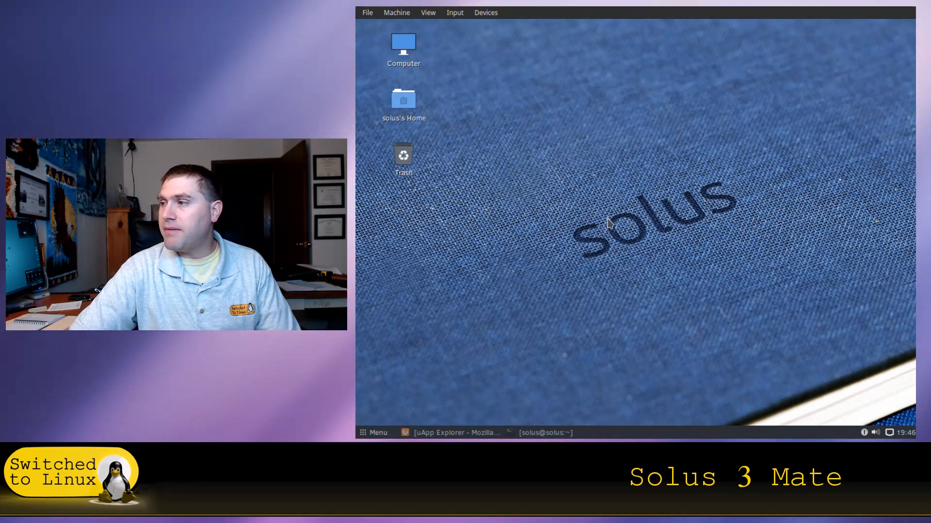
{"action": "mouse_move", "coordinate": [550, 212]}
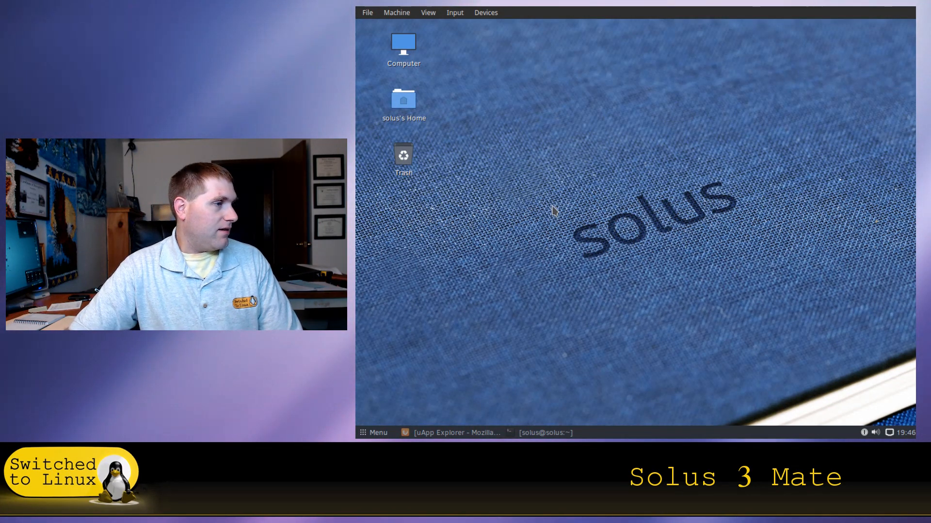
Step: Launch Appearance Preferences from the Menu and look through the theme list
{"action": "left_click", "coordinate": [374, 432]}
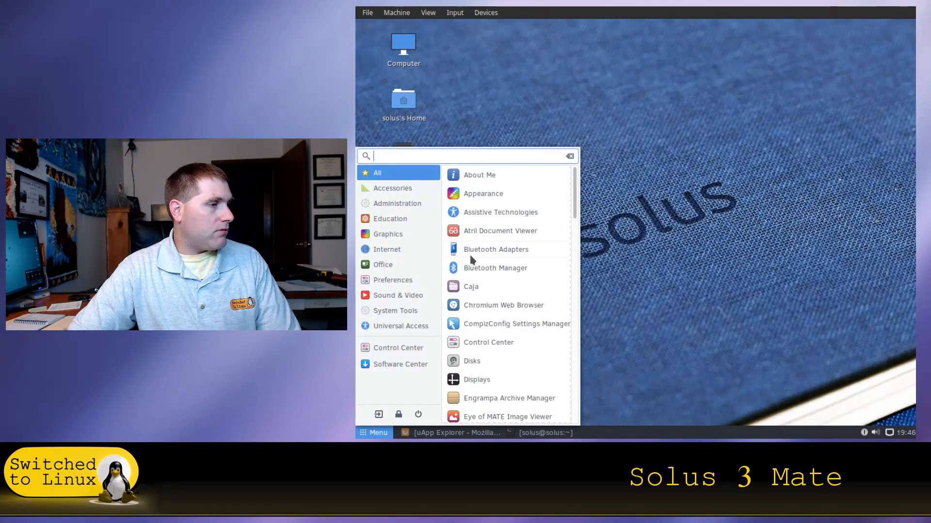
{"action": "mouse_move", "coordinate": [498, 235]}
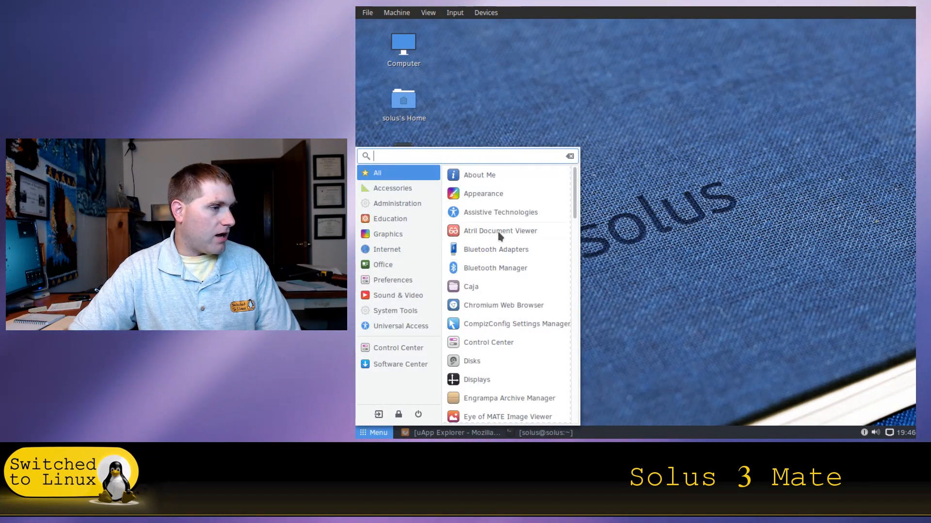
{"action": "mouse_move", "coordinate": [488, 194]}
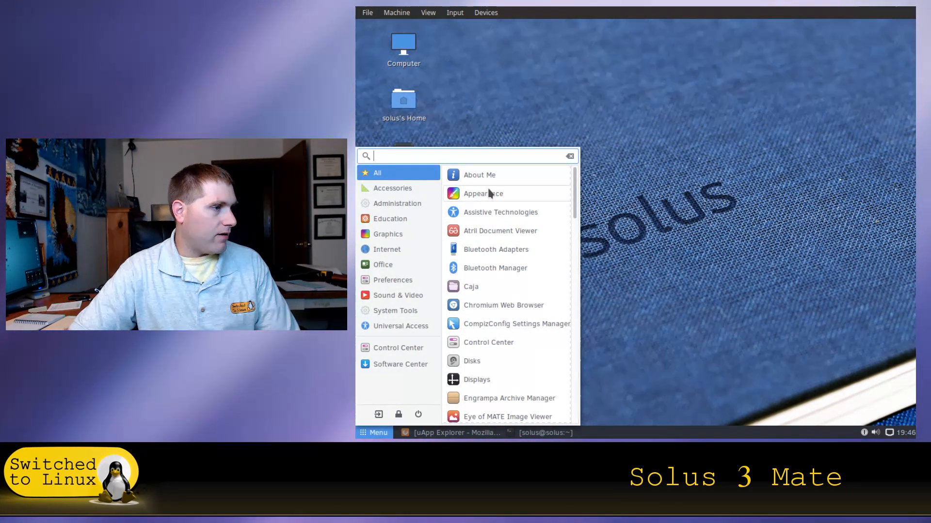
{"action": "left_click", "coordinate": [483, 193]}
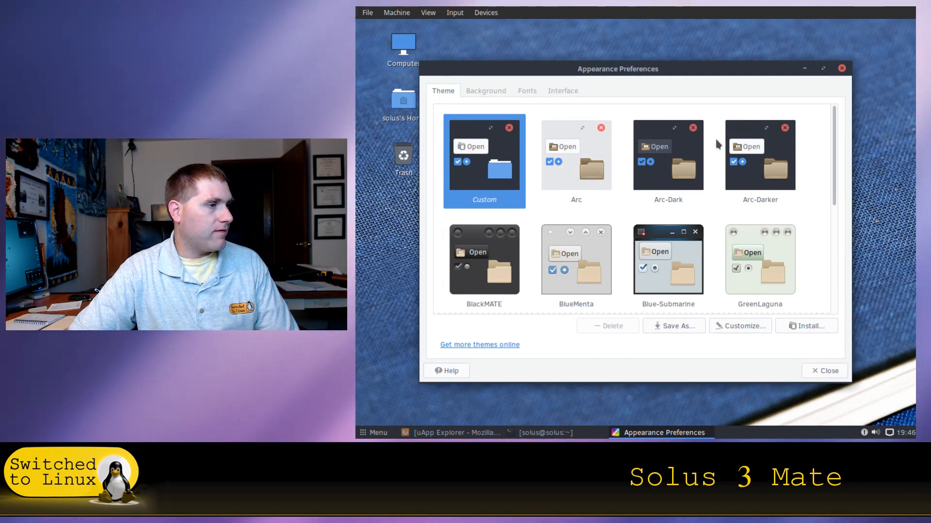
{"action": "mouse_move", "coordinate": [763, 264]}
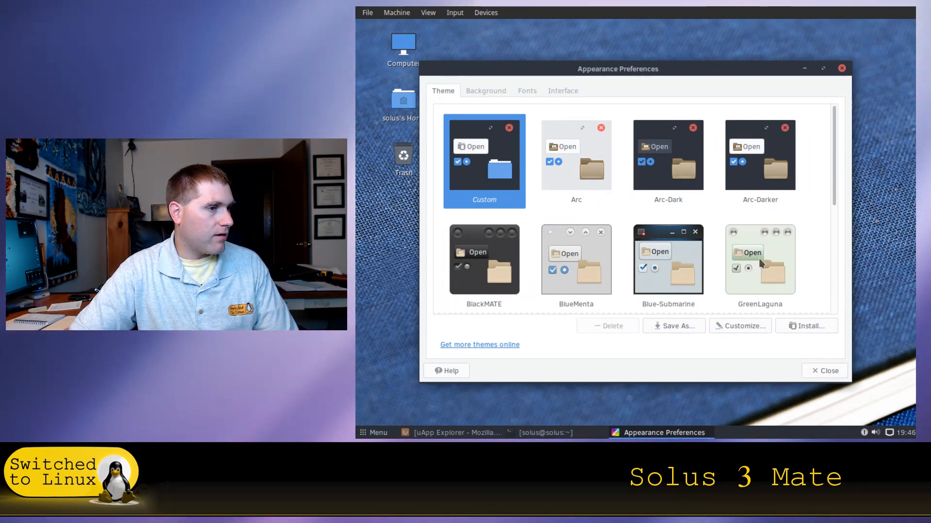
{"action": "scroll", "scroll_direction": "down", "scroll_amount": 3}
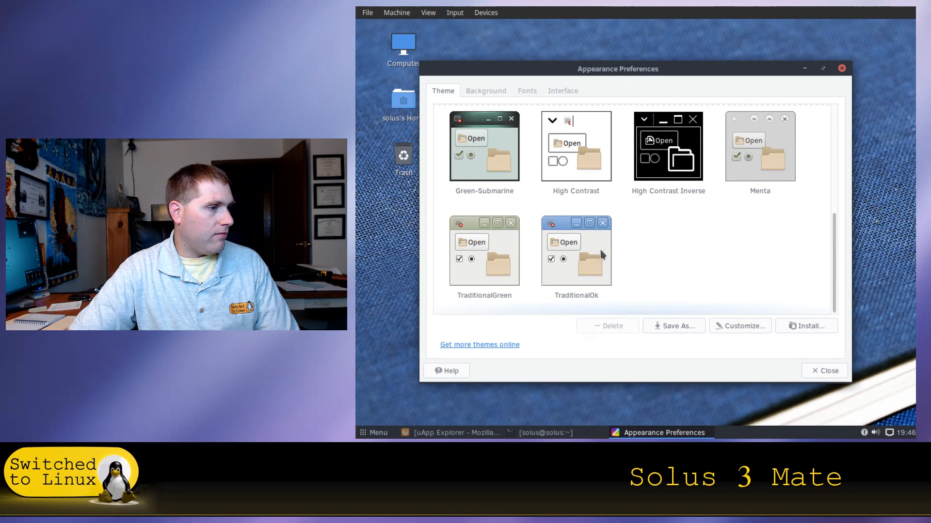
{"action": "scroll", "scroll_direction": "up", "scroll_amount": 3}
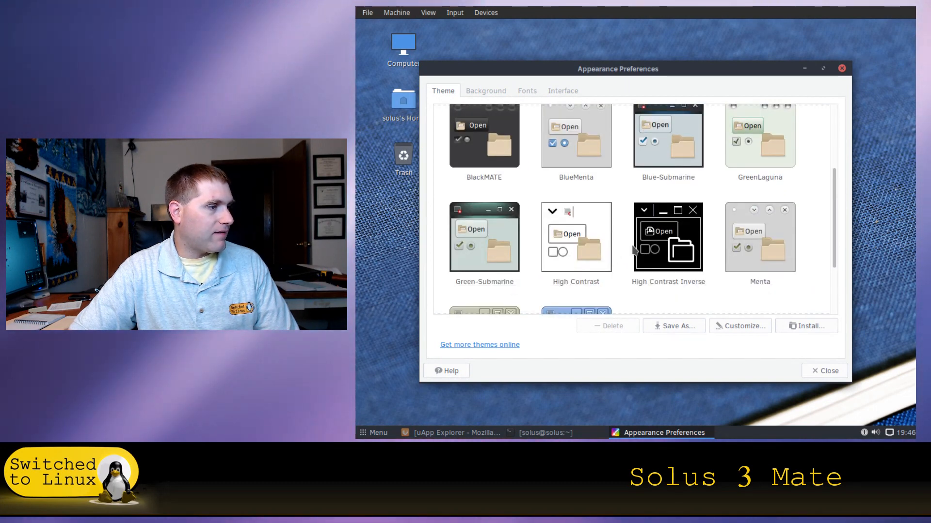
{"action": "scroll", "scroll_direction": "up", "scroll_amount": 3}
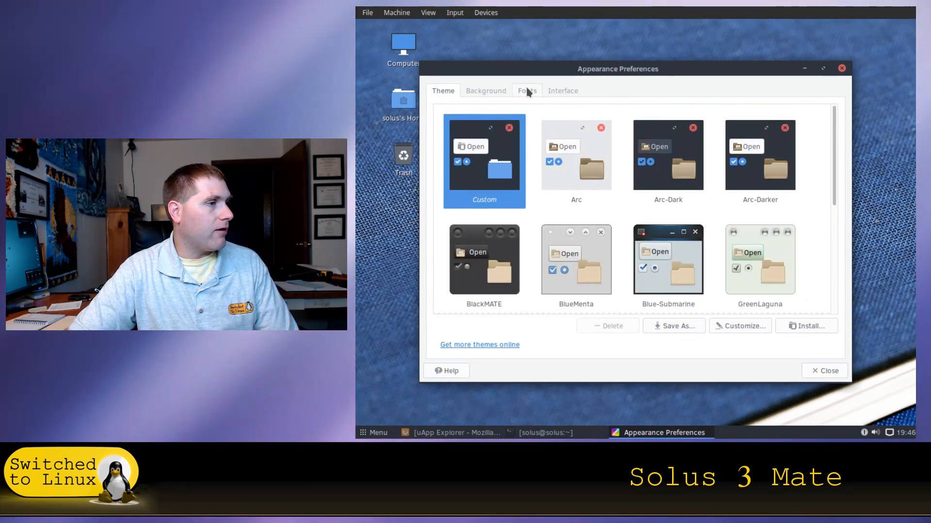
{"action": "mouse_move", "coordinate": [484, 95]}
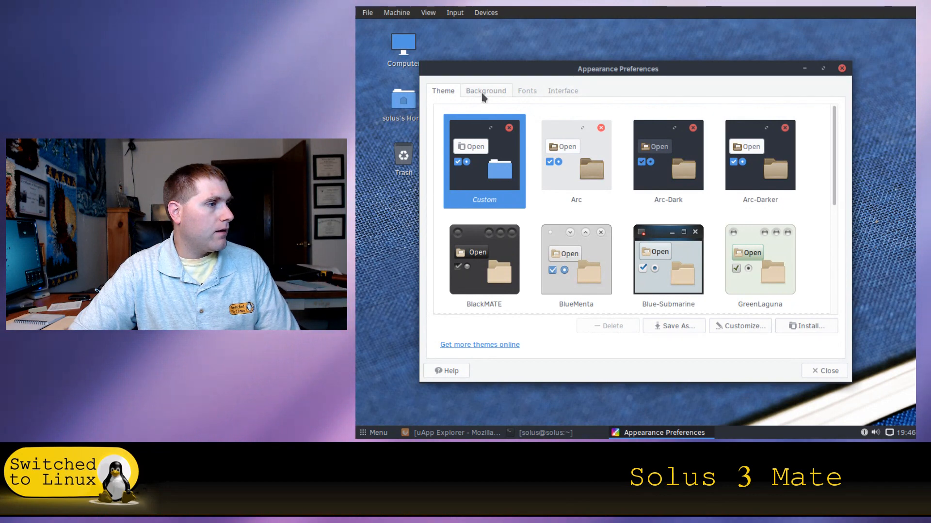
Step: Review the Background and Interface tabs, return to Theme and start customizing the Custom theme
{"action": "left_click", "coordinate": [486, 91]}
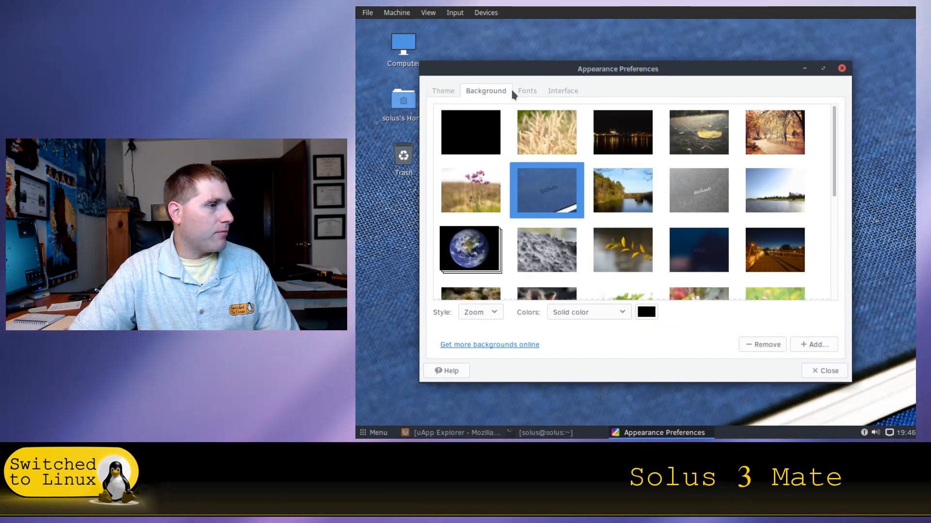
{"action": "left_click", "coordinate": [561, 90]}
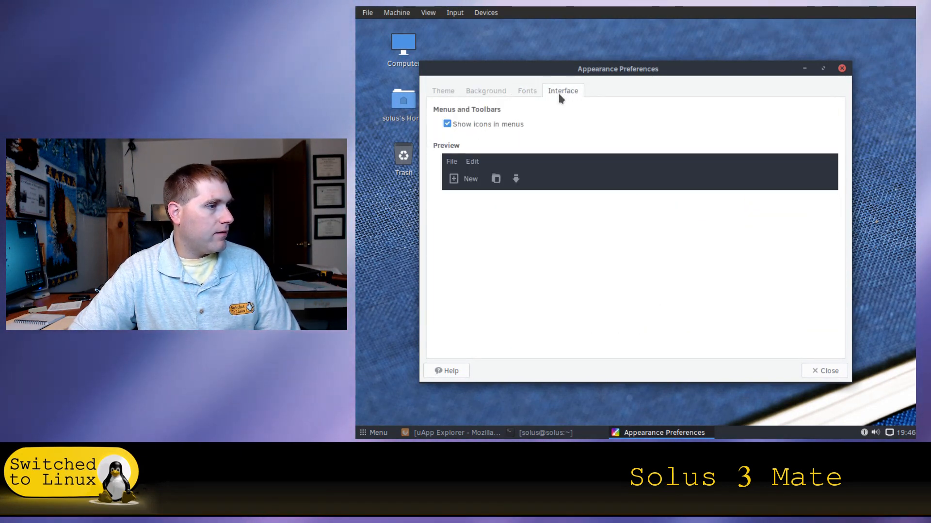
{"action": "left_click", "coordinate": [484, 90]}
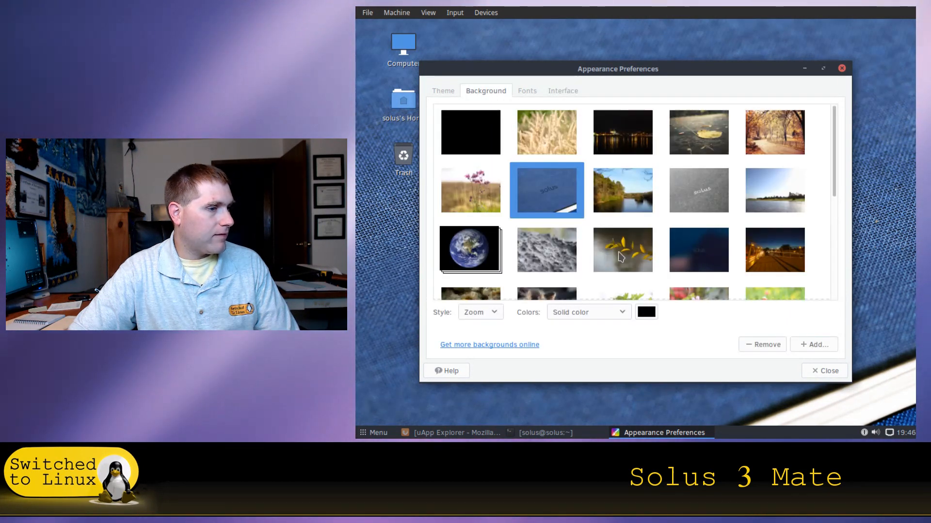
{"action": "mouse_move", "coordinate": [523, 102]}
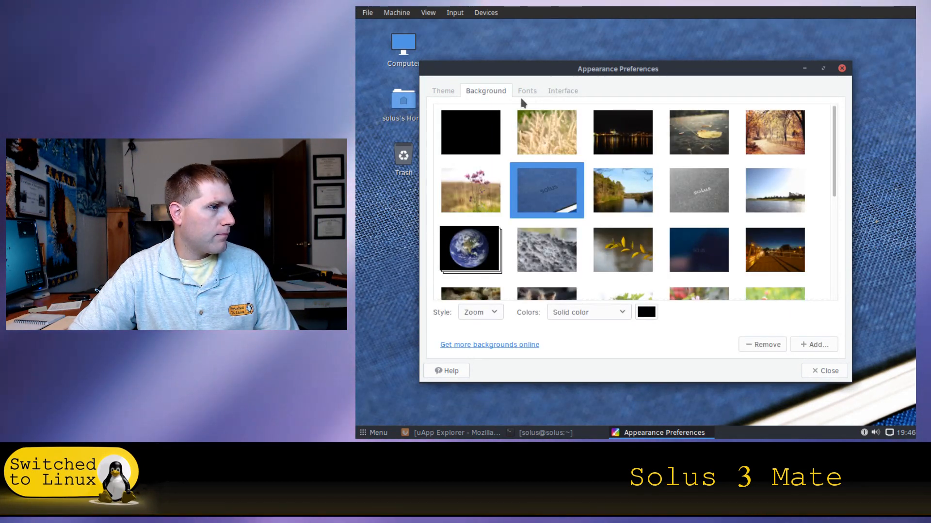
{"action": "left_click", "coordinate": [442, 90]}
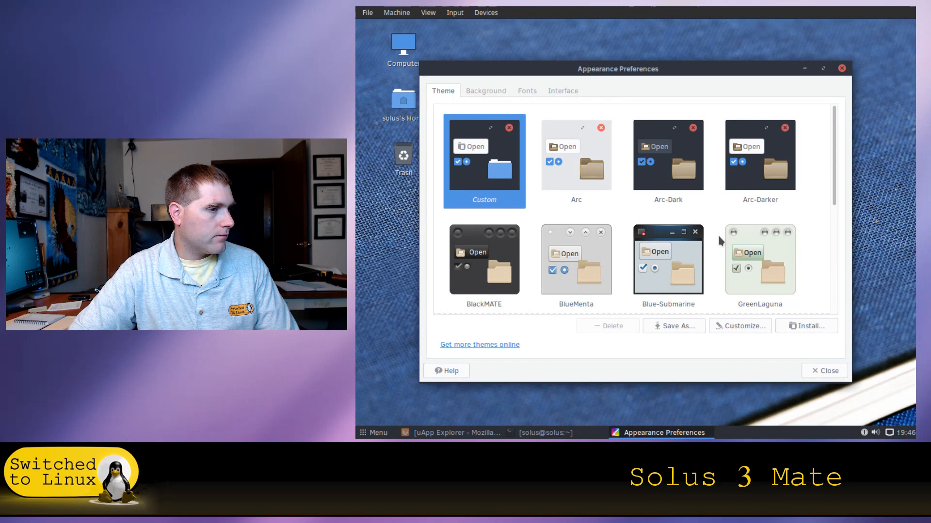
{"action": "mouse_move", "coordinate": [662, 279]}
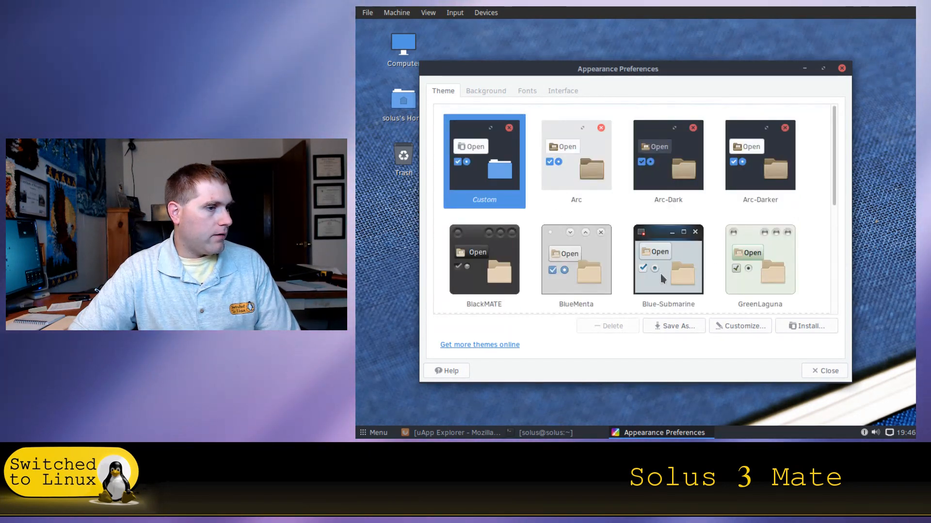
{"action": "left_click", "coordinate": [744, 326]}
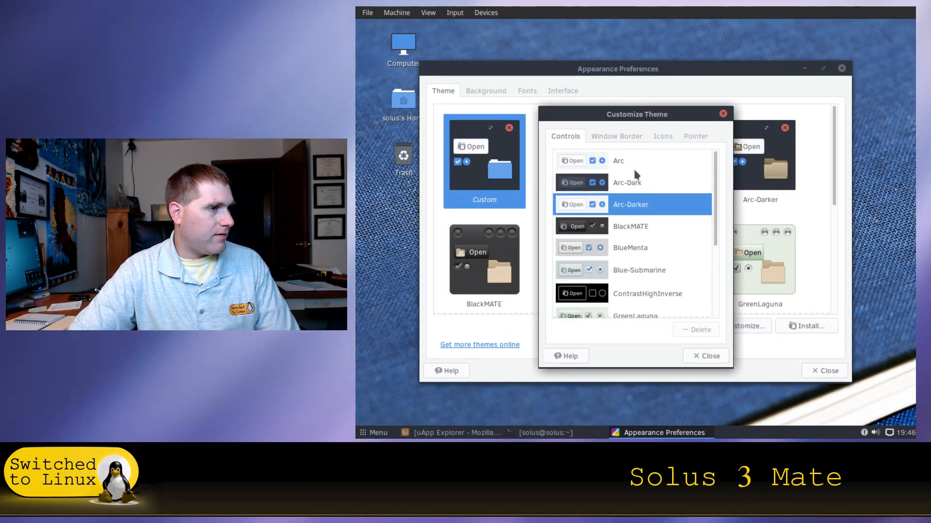
Step: On the Icons tab try Faba and GNOME, keep Faba, then close Customize Theme and Appearance Preferences
{"action": "left_click", "coordinate": [662, 136]}
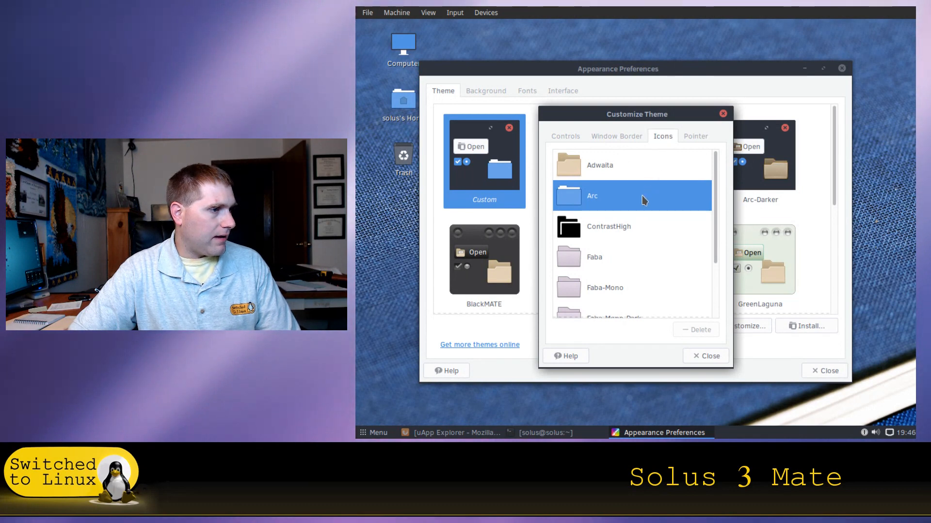
{"action": "scroll", "scroll_direction": "down", "scroll_amount": 3}
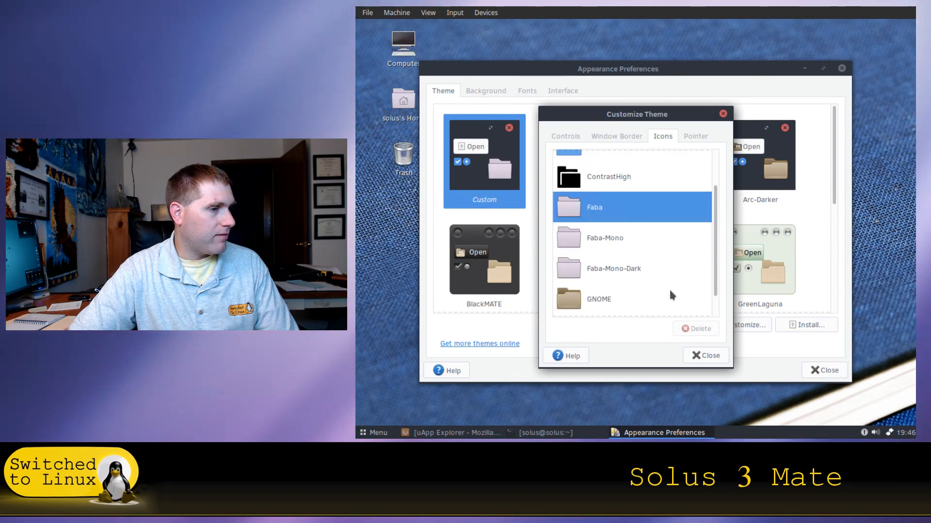
{"action": "mouse_move", "coordinate": [528, 346]}
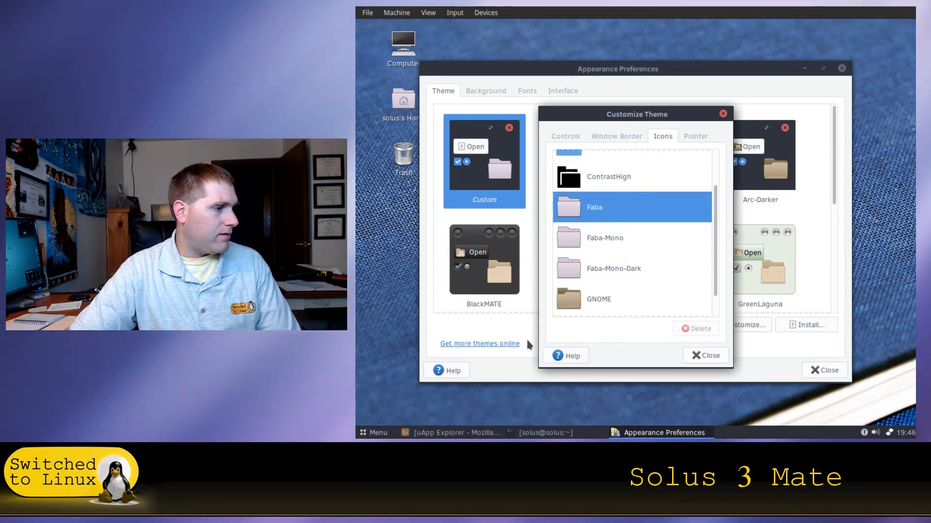
{"action": "left_click", "coordinate": [373, 432]}
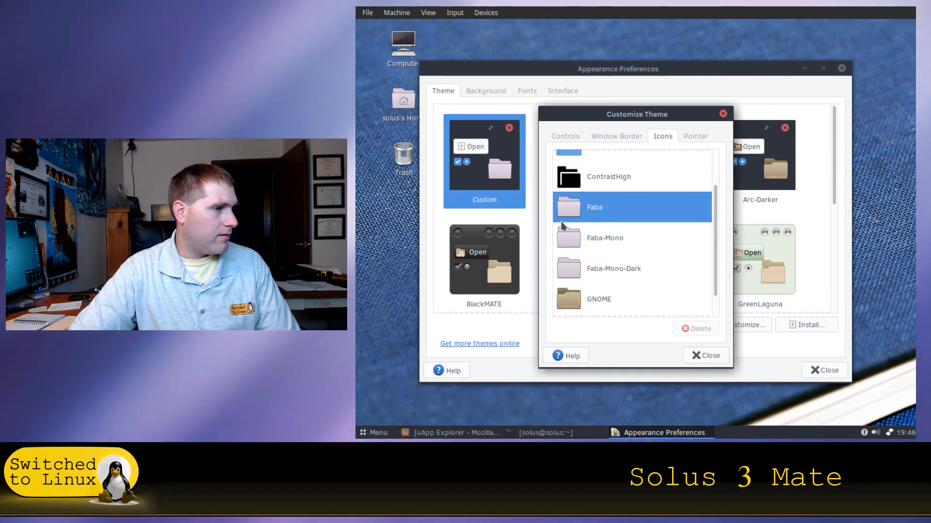
{"action": "left_click", "coordinate": [613, 268]}
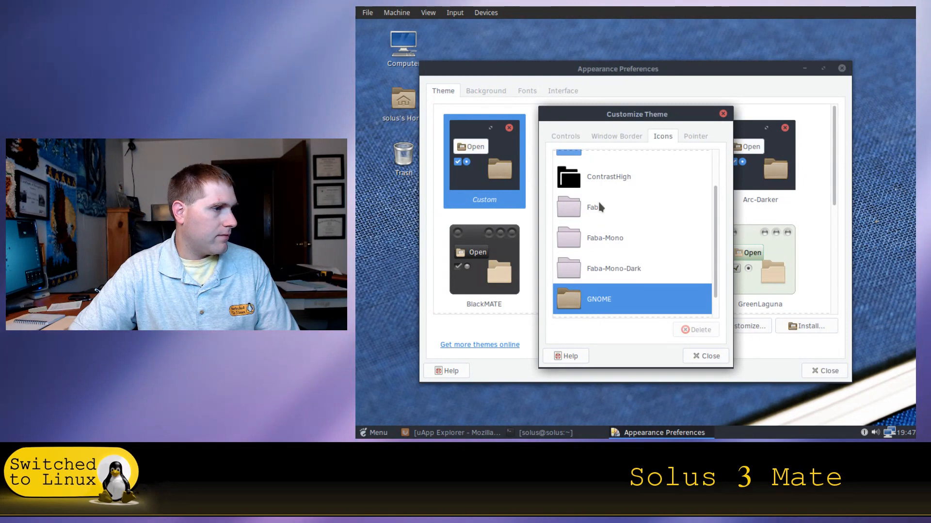
{"action": "left_click", "coordinate": [704, 356]}
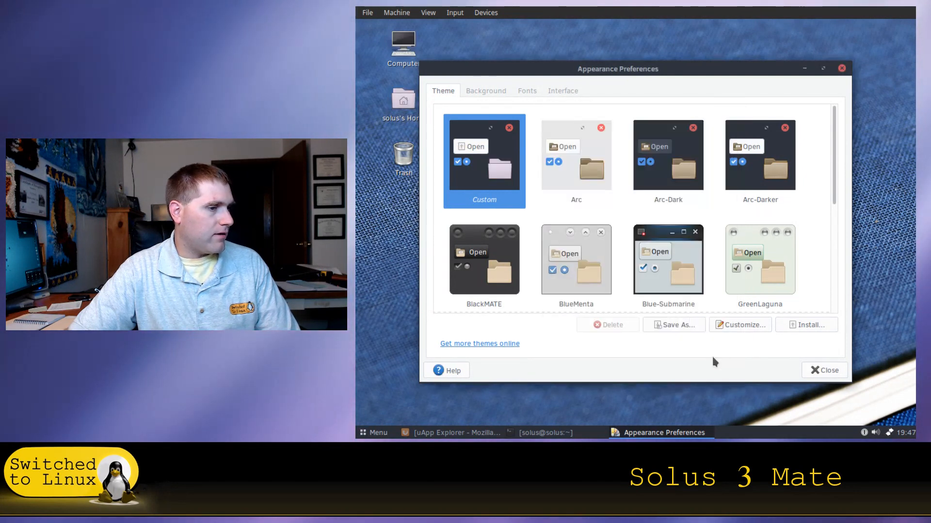
{"action": "left_click", "coordinate": [824, 370]}
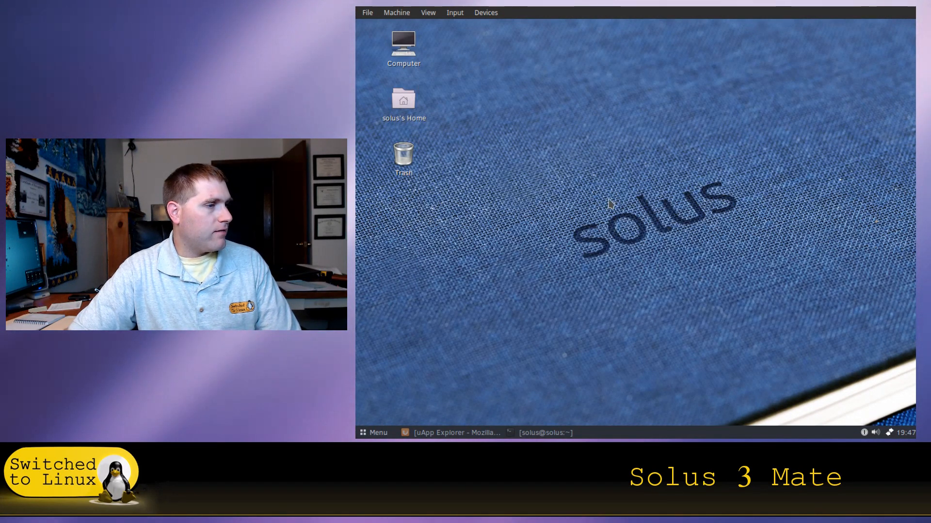
Step: Browse the Menu's Administration, Education, Graphics and Internet categories
{"action": "left_click", "coordinate": [373, 432]}
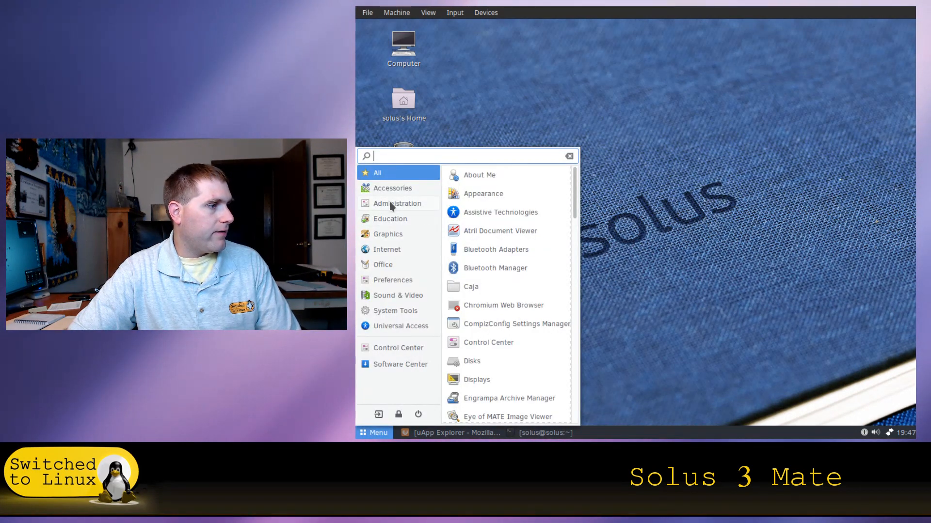
{"action": "left_click", "coordinate": [396, 203]}
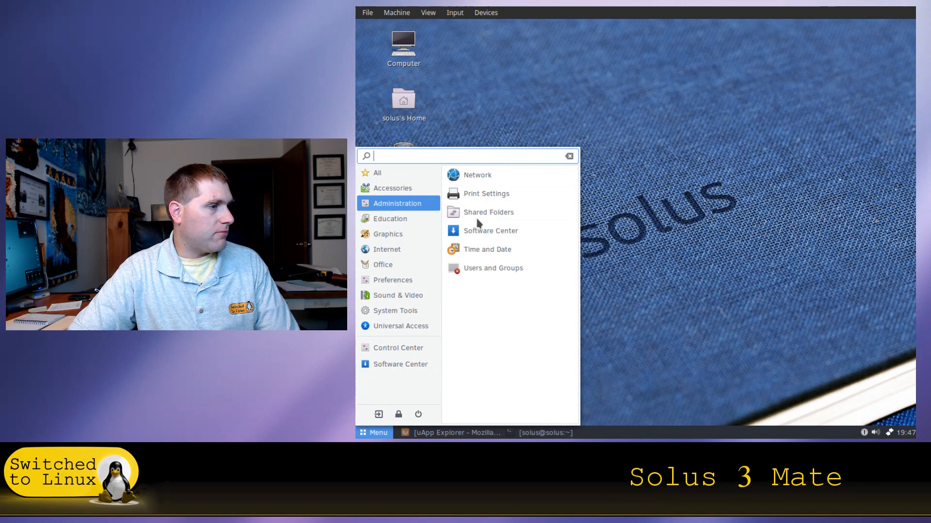
{"action": "left_click", "coordinate": [390, 218]}
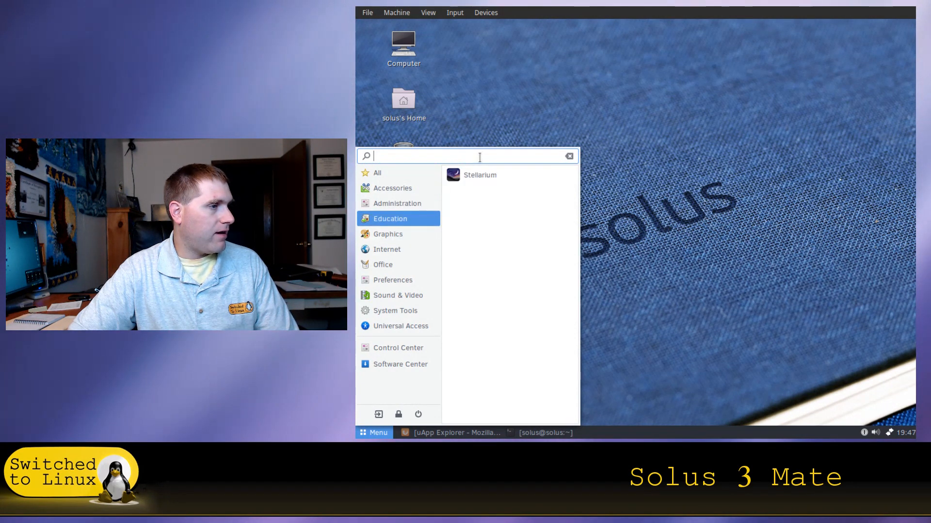
{"action": "mouse_move", "coordinate": [388, 233]}
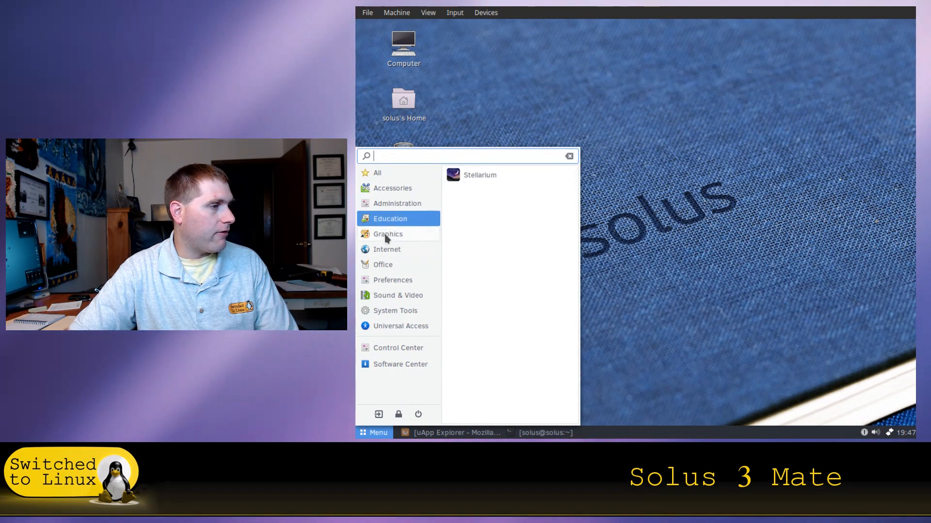
{"action": "left_click", "coordinate": [388, 233]}
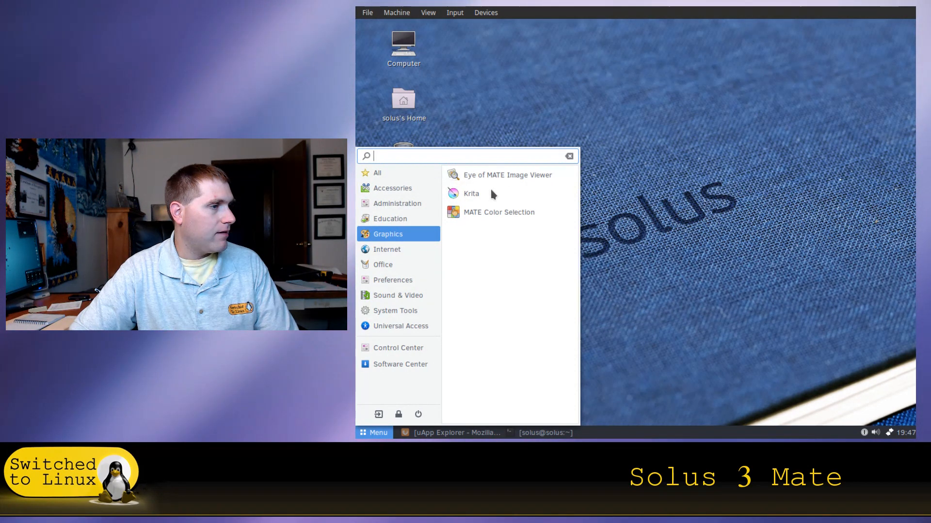
{"action": "left_click", "coordinate": [387, 249]}
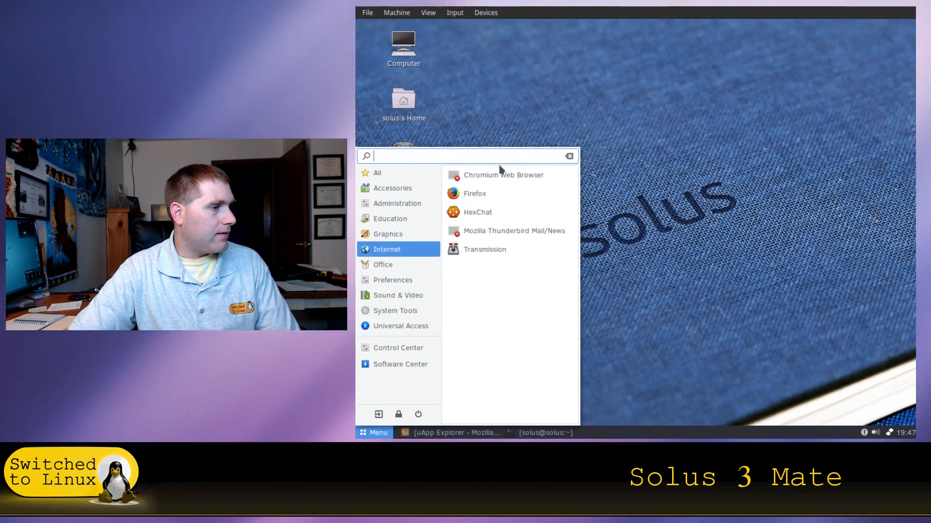
{"action": "mouse_move", "coordinate": [503, 175]}
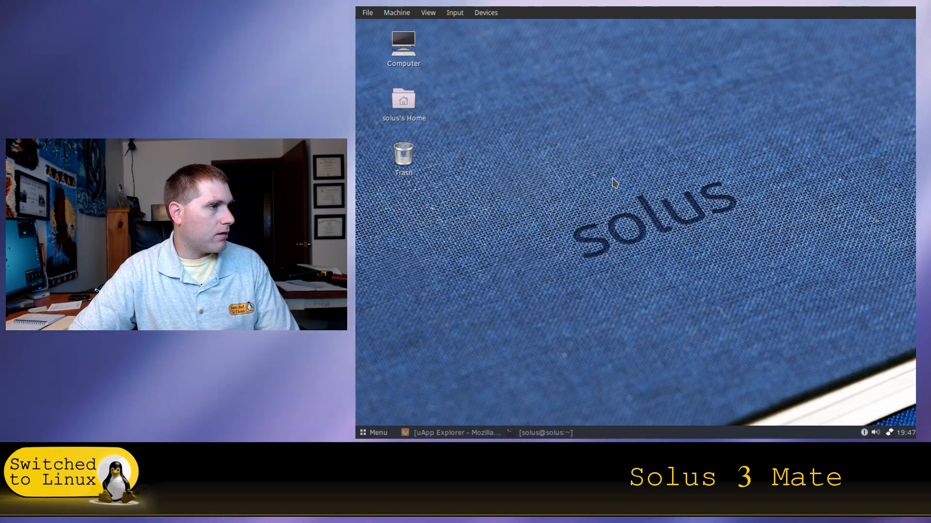
Step: Search the Menu for 'chr', then reopen it and launch Thunderbird from the Internet category
{"action": "left_click", "coordinate": [374, 432]}
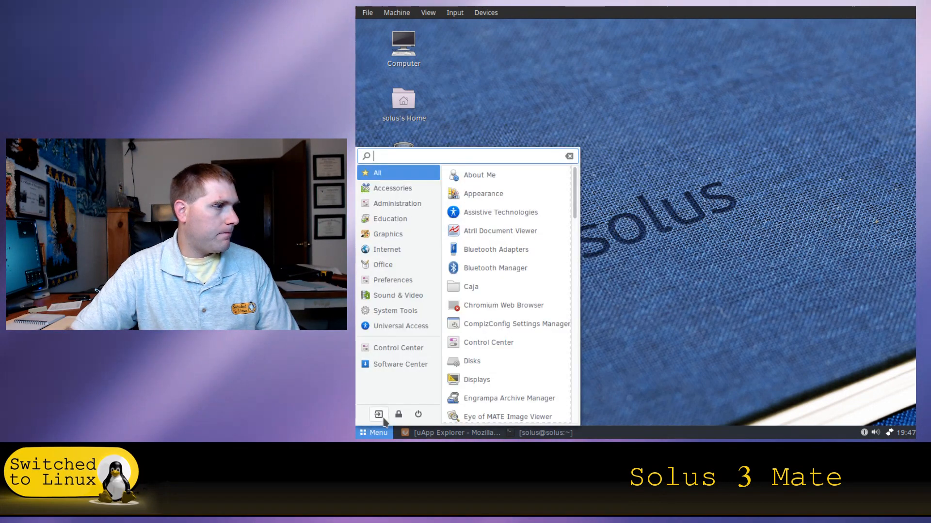
{"action": "type", "text": "chr"}
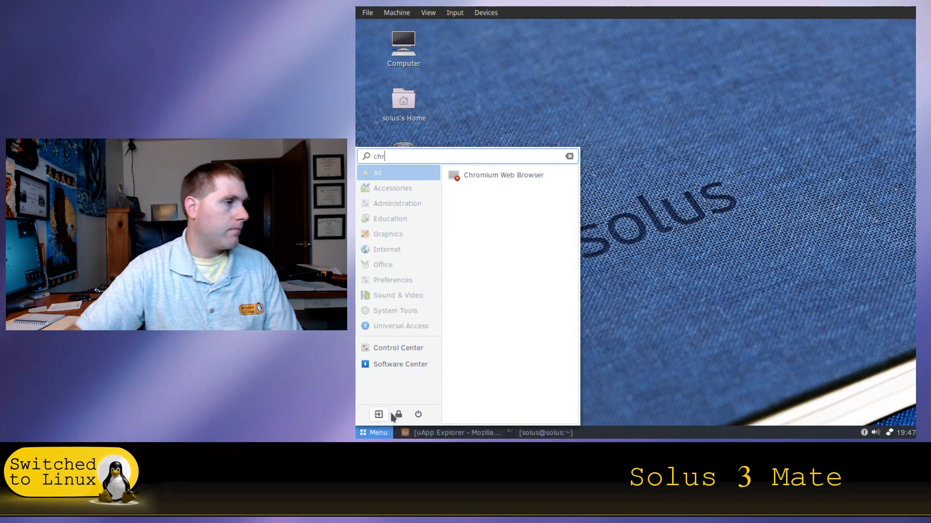
{"action": "mouse_move", "coordinate": [503, 174]}
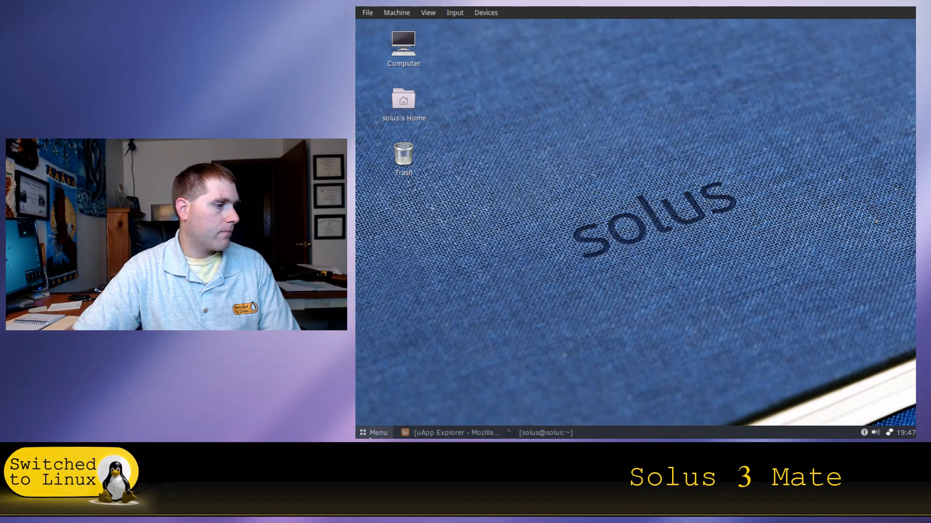
{"action": "left_click", "coordinate": [375, 432]}
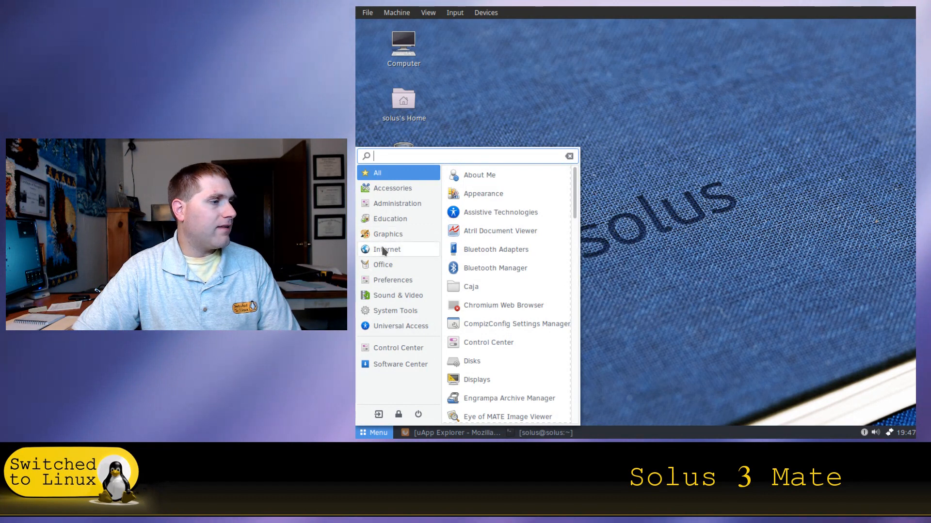
{"action": "left_click", "coordinate": [387, 249]}
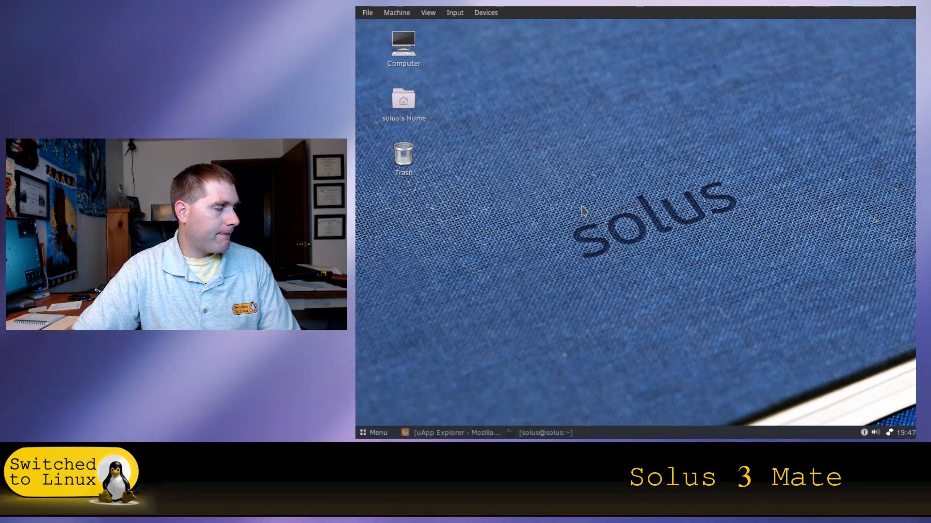
{"action": "mouse_move", "coordinate": [423, 422]}
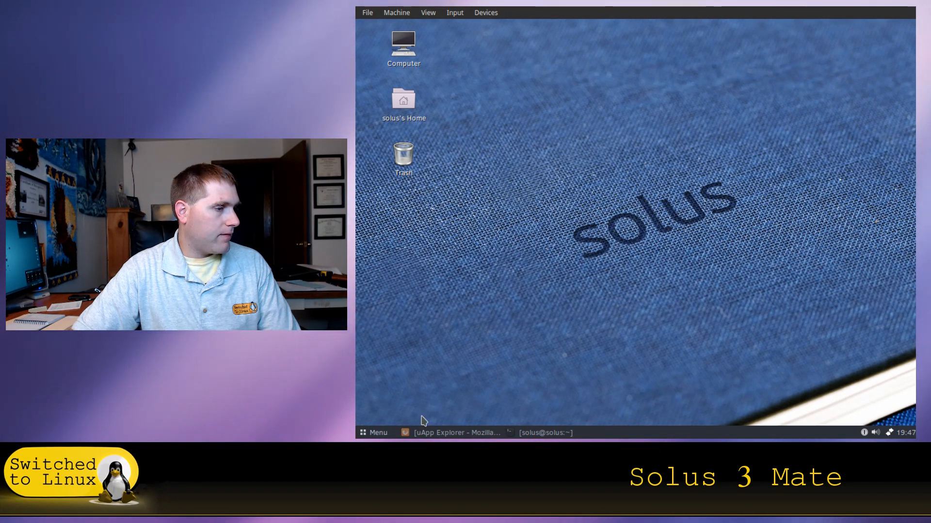
{"action": "left_click", "coordinate": [374, 432]}
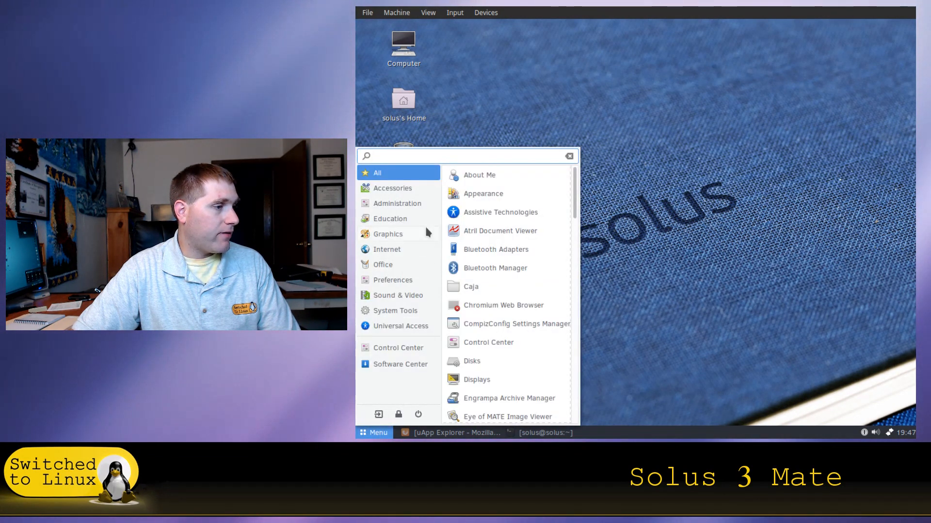
{"action": "mouse_move", "coordinate": [386, 260]}
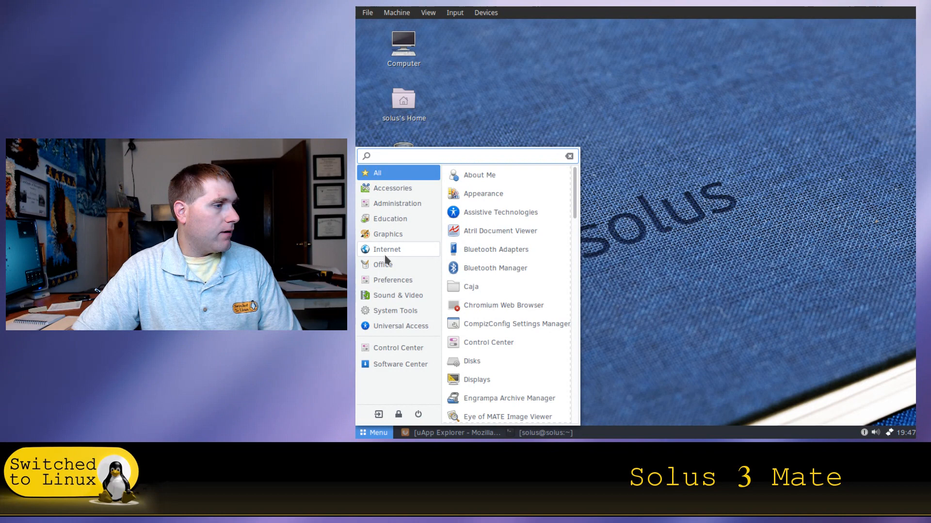
{"action": "left_click", "coordinate": [383, 265]}
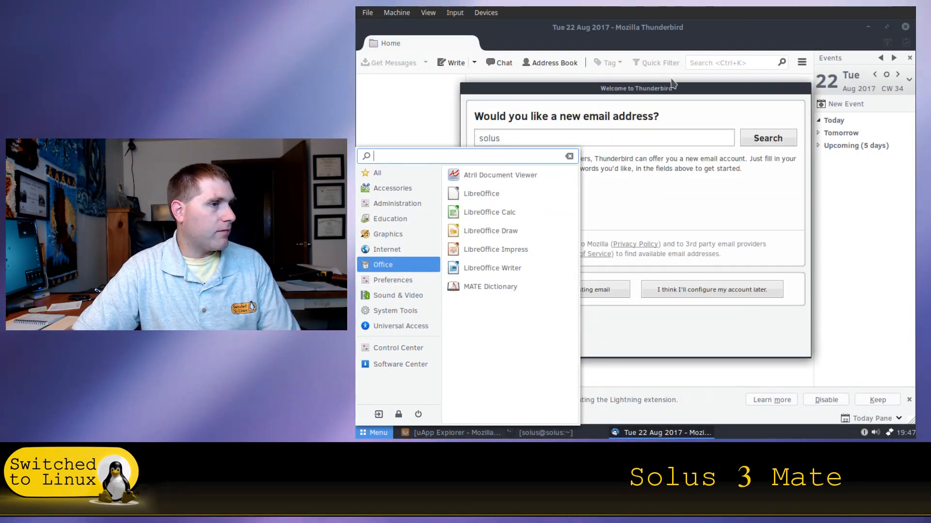
Step: Dismiss Thunderbird's welcome and Mail Account Setup dialogs and quit Thunderbird
{"action": "left_click", "coordinate": [768, 138]}
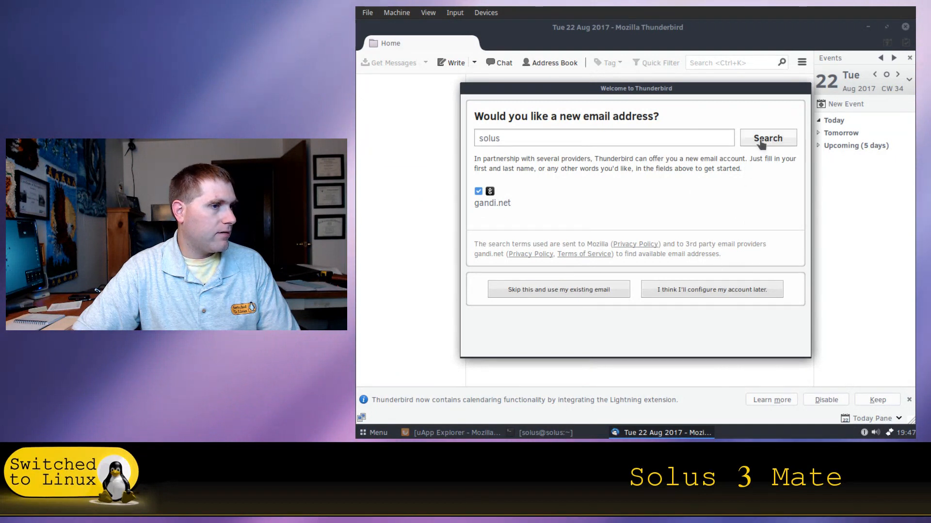
{"action": "mouse_move", "coordinate": [801, 341]}
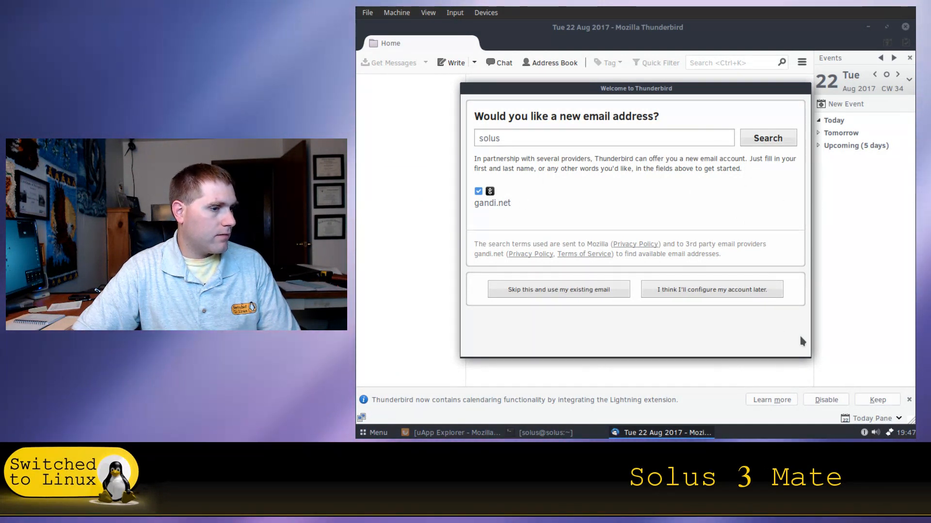
{"action": "mouse_move", "coordinate": [803, 96]}
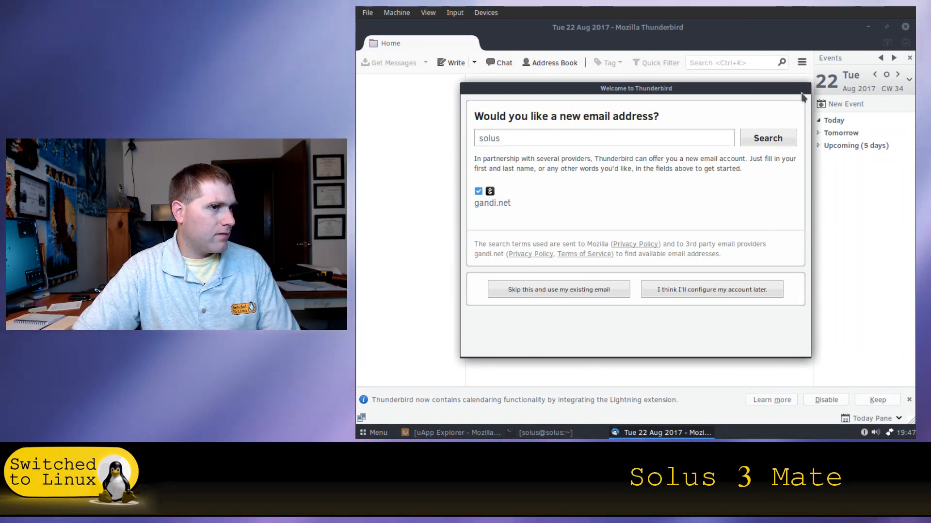
{"action": "mouse_move", "coordinate": [792, 101]}
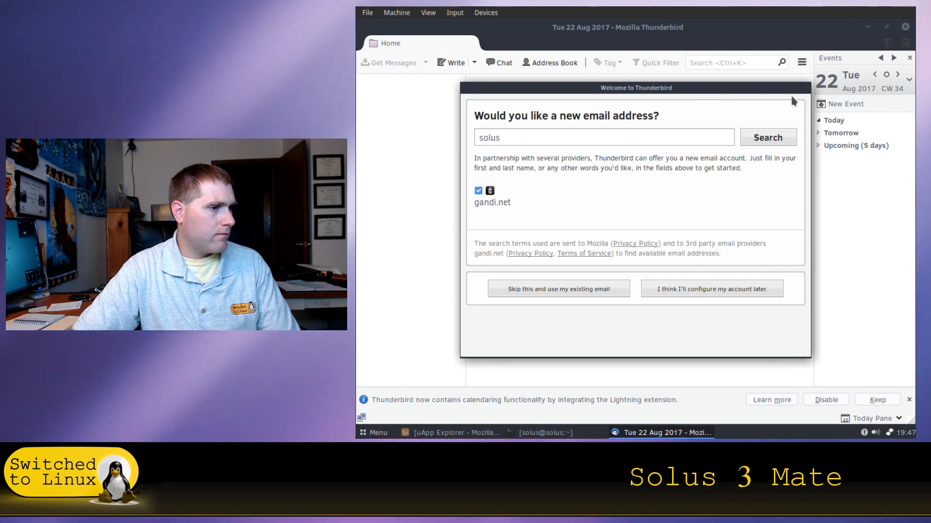
{"action": "left_click", "coordinate": [557, 289]}
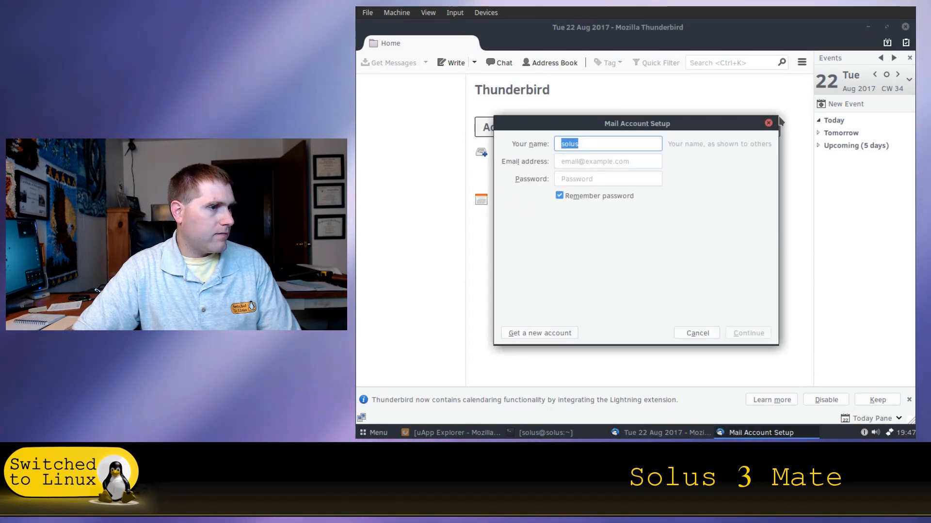
{"action": "left_click", "coordinate": [696, 332]}
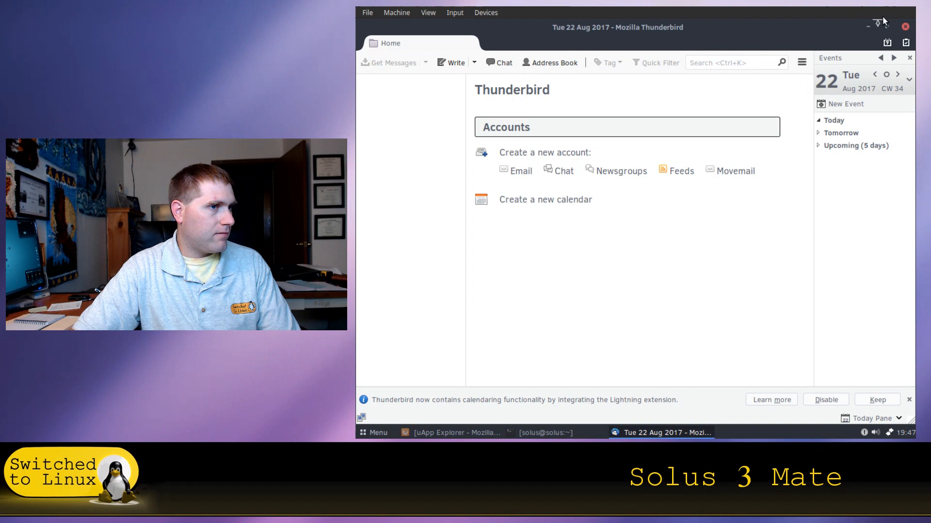
{"action": "left_click", "coordinate": [872, 22]}
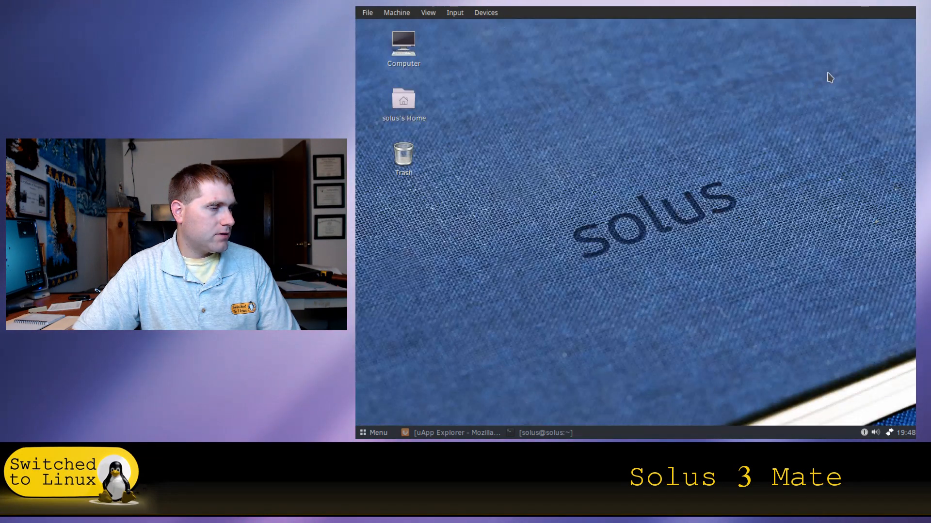
Step: Reopen Appearance Preferences from the Menu and go to Customize Theme's Icons tab
{"action": "left_click", "coordinate": [373, 432]}
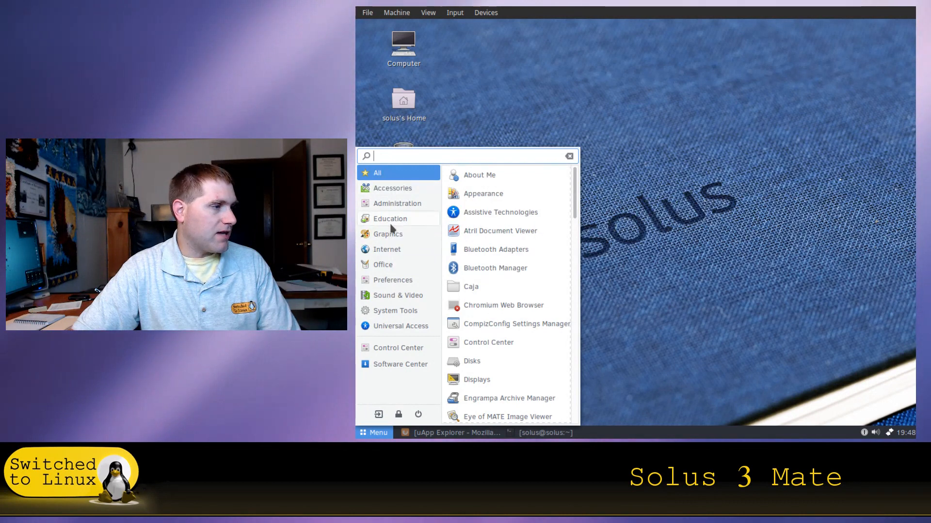
{"action": "left_click", "coordinate": [518, 145]}
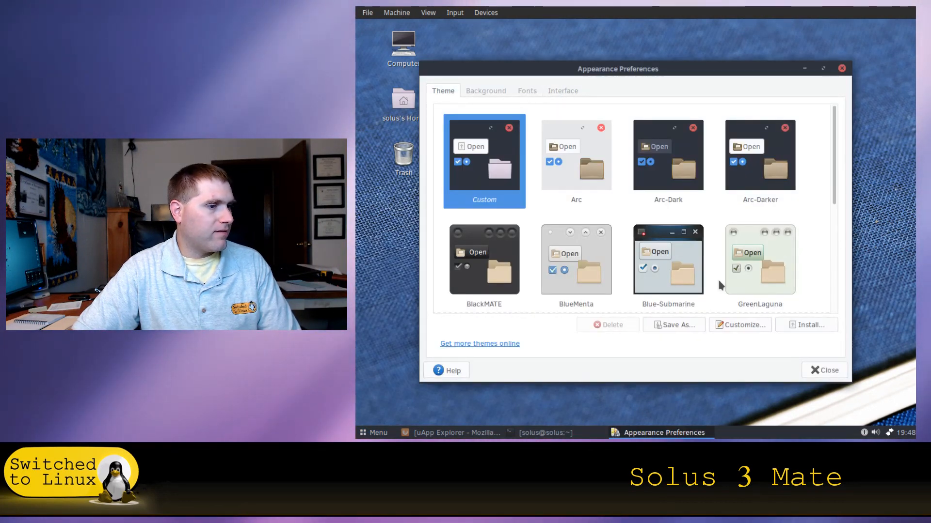
{"action": "left_click", "coordinate": [740, 325]}
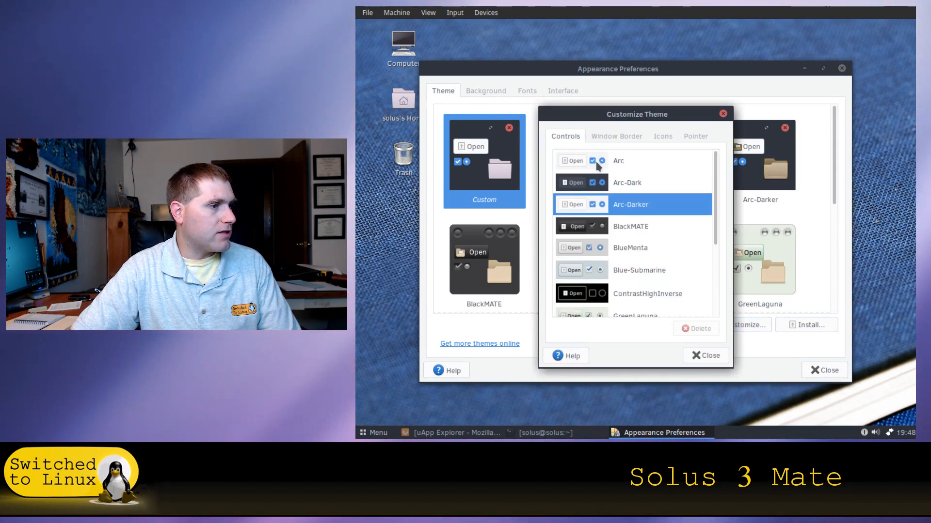
{"action": "left_click", "coordinate": [663, 135]}
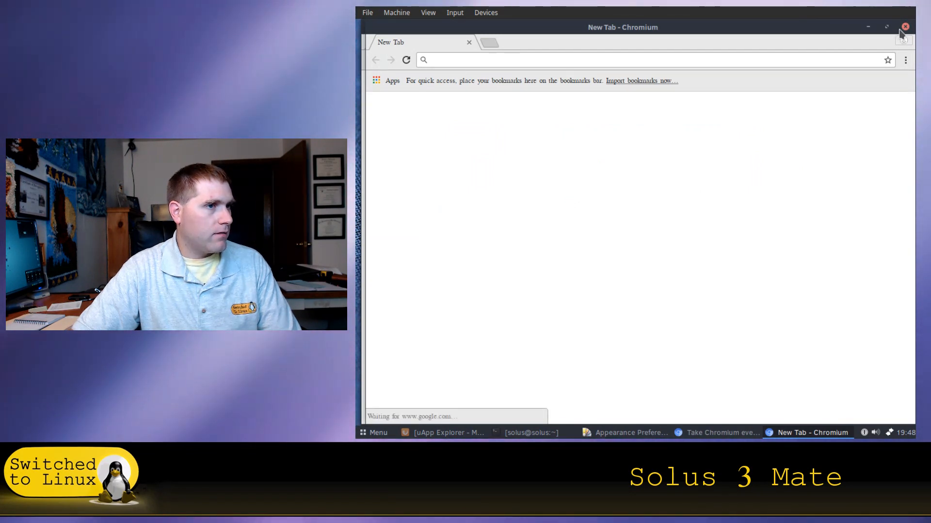
Step: Close the stray Chromium window, apply the blue-folder icon theme and close Appearance Preferences
{"action": "left_click", "coordinate": [905, 27]}
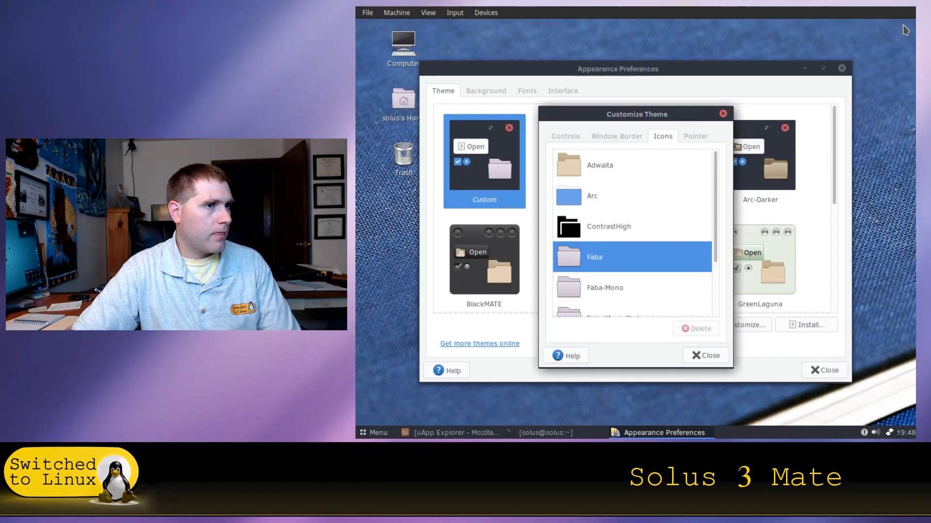
{"action": "mouse_move", "coordinate": [604, 233]}
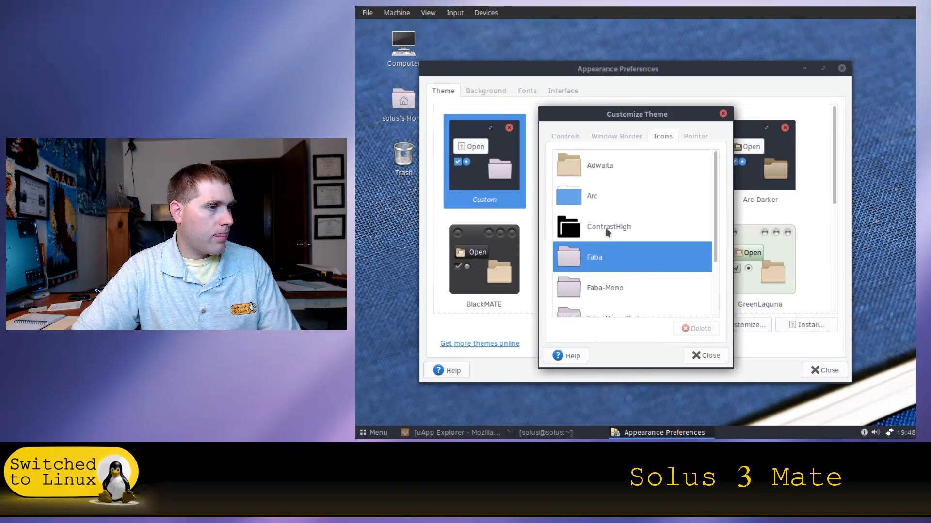
{"action": "left_click", "coordinate": [705, 356]}
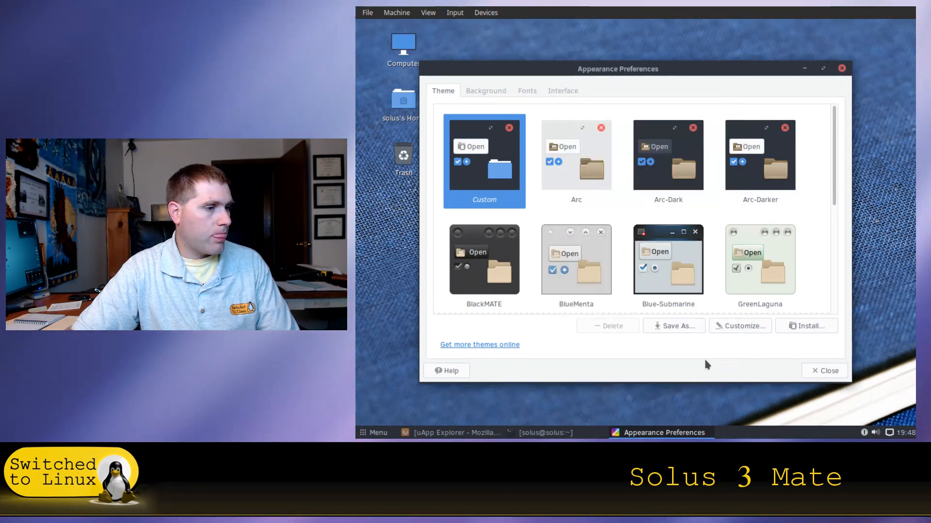
{"action": "left_click", "coordinate": [824, 370]}
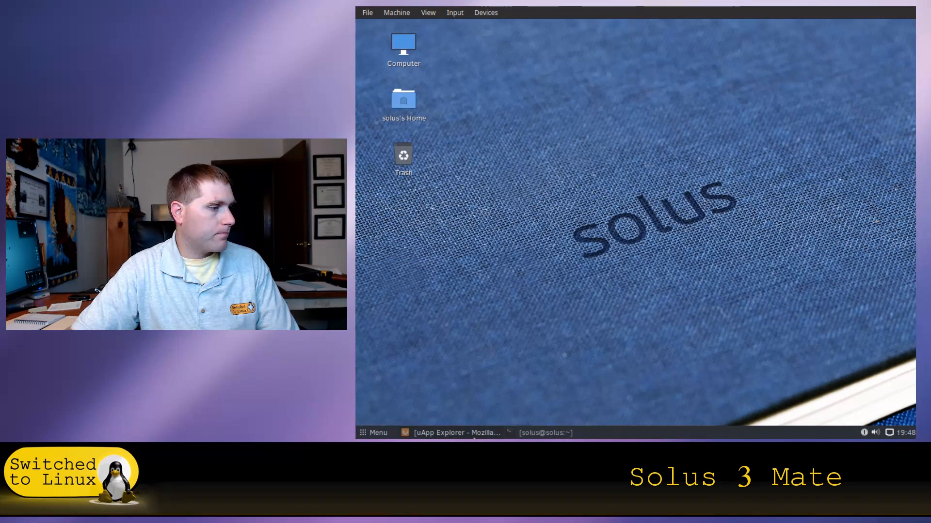
Step: Browse the applications menu through Internet, Preferences, Sound & Video and System Tools categories
{"action": "left_click", "coordinate": [374, 433]}
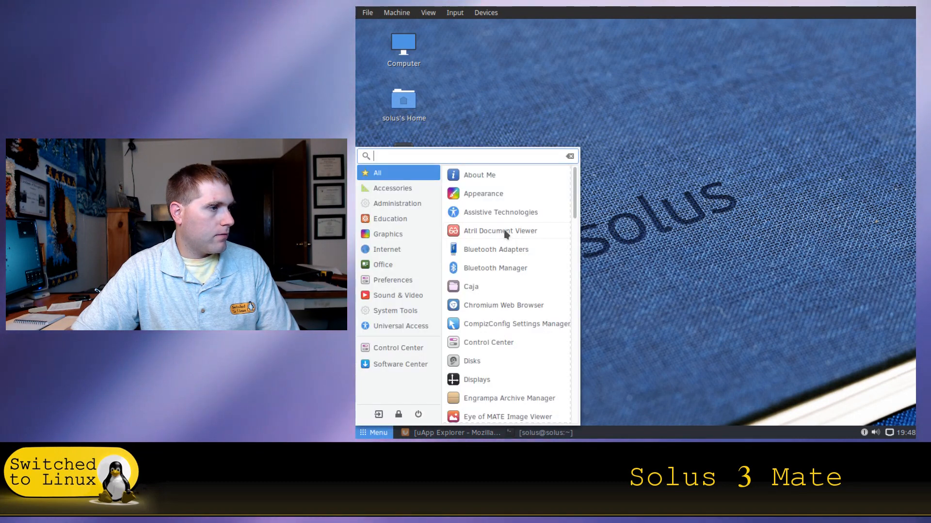
{"action": "mouse_move", "coordinate": [383, 246]}
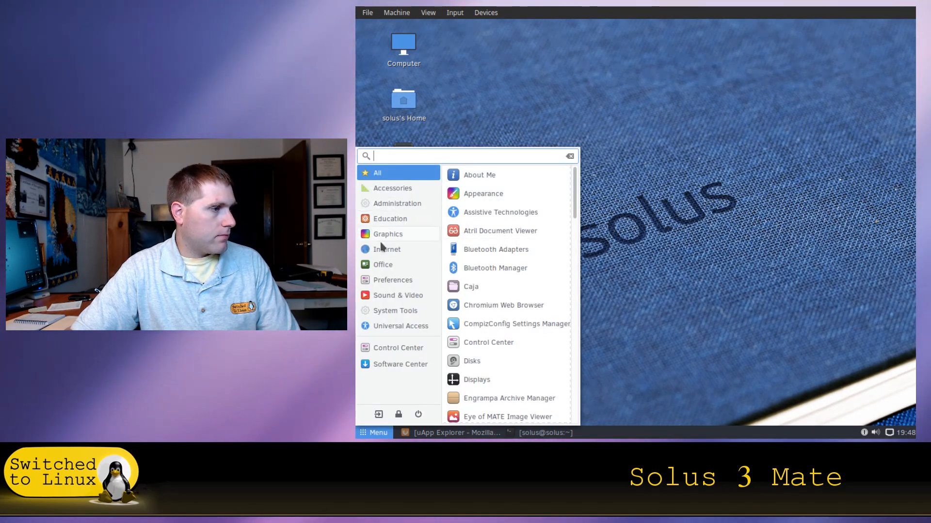
{"action": "left_click", "coordinate": [387, 249]}
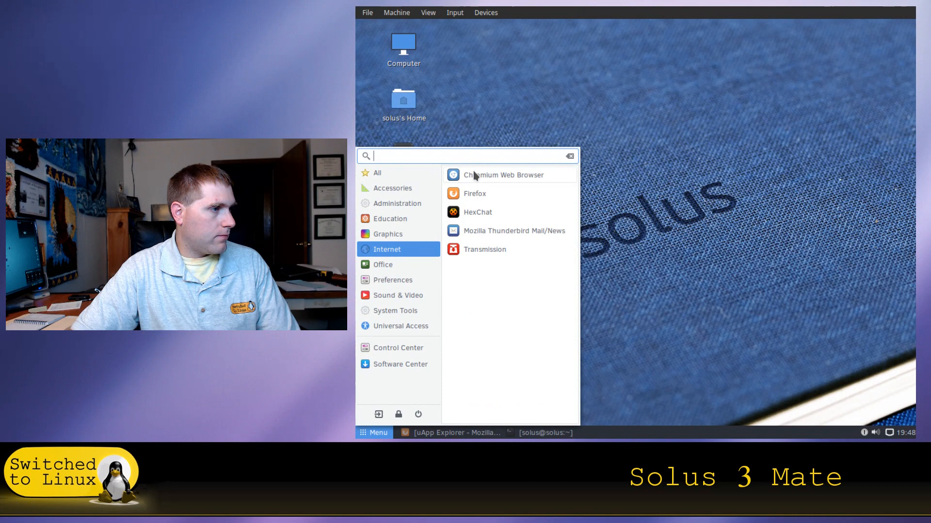
{"action": "mouse_move", "coordinate": [436, 254]}
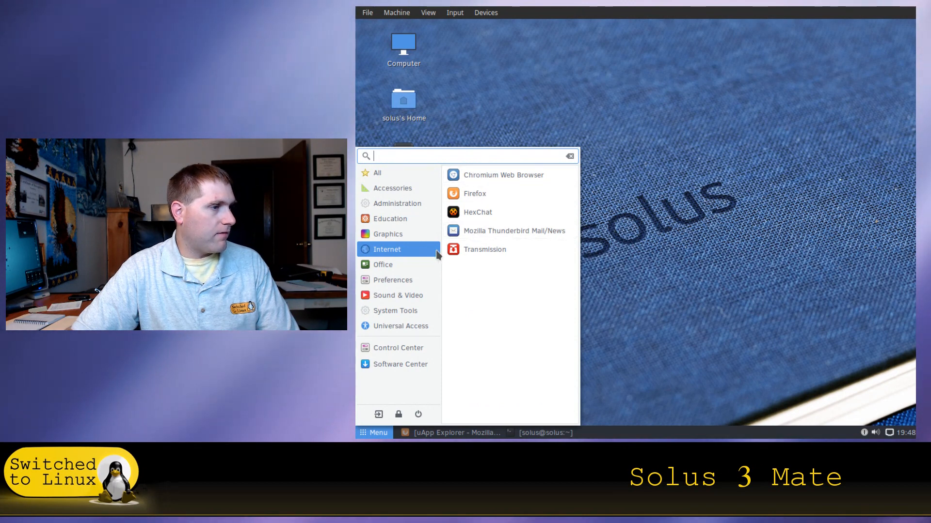
{"action": "left_click", "coordinate": [392, 279]}
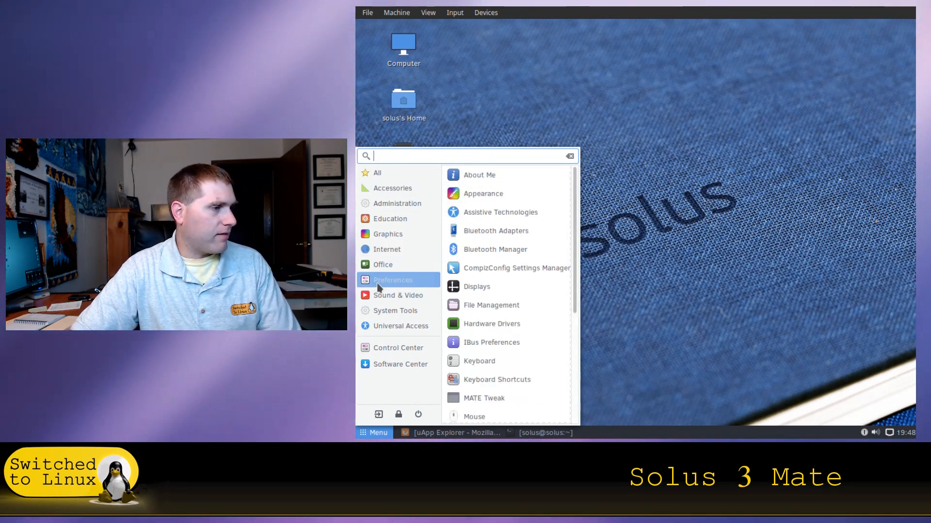
{"action": "scroll", "scroll_direction": "down", "scroll_amount": 3}
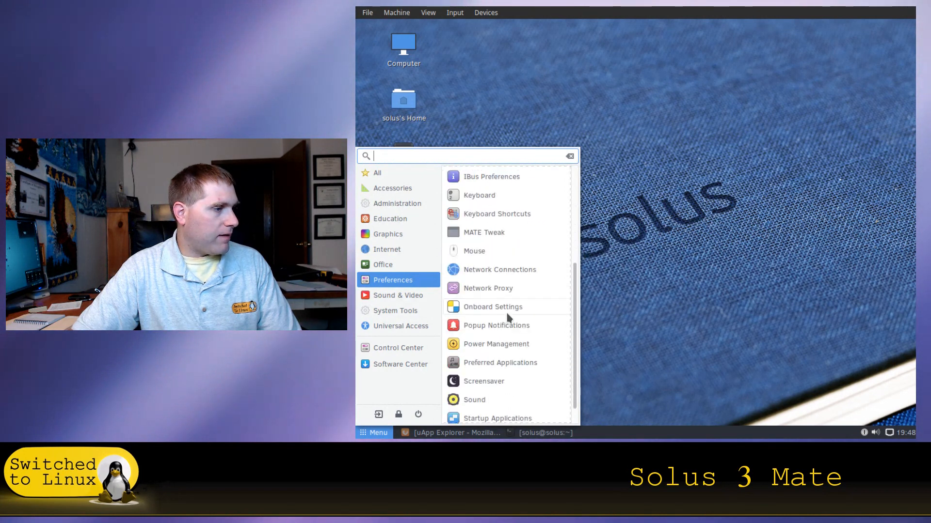
{"action": "left_click", "coordinate": [399, 295]}
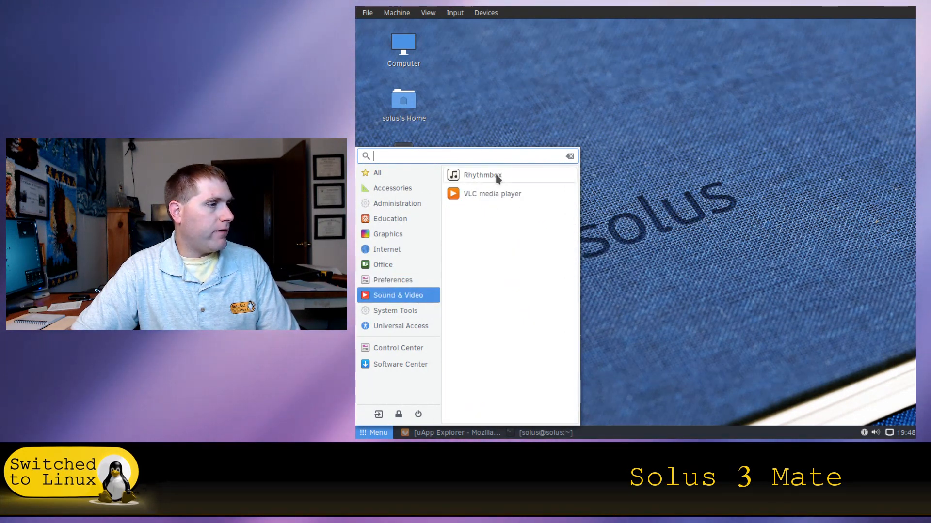
{"action": "left_click", "coordinate": [395, 310]}
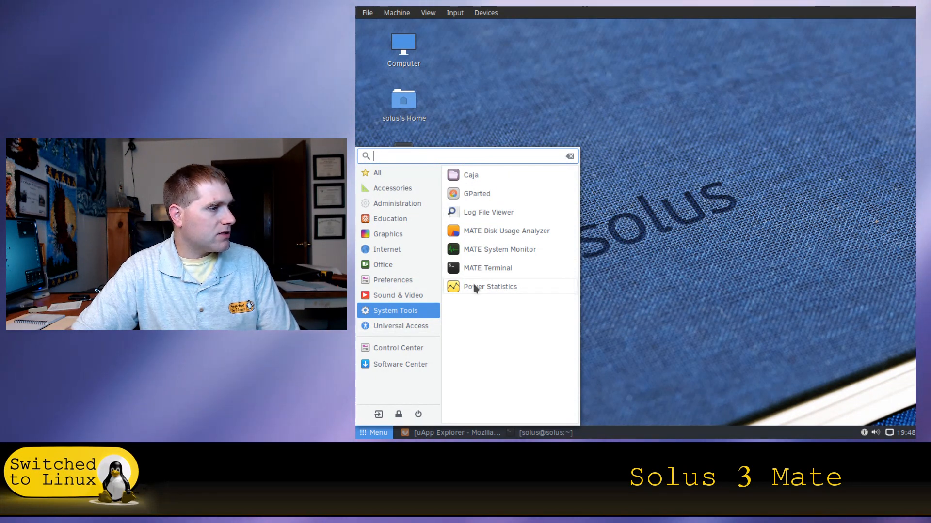
Step: Launch Power Statistics from System Tools, then close it to leave the bare desktop
{"action": "left_click", "coordinate": [488, 287]}
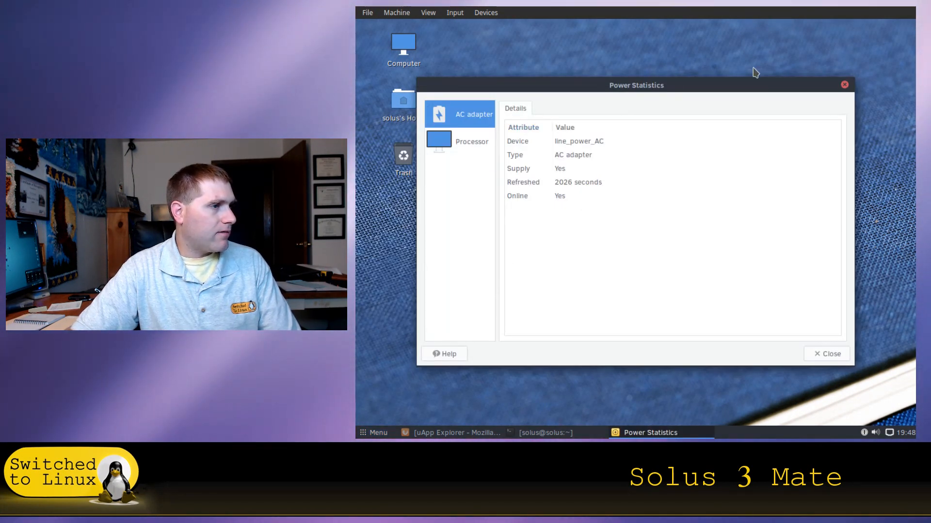
{"action": "left_click", "coordinate": [826, 353]}
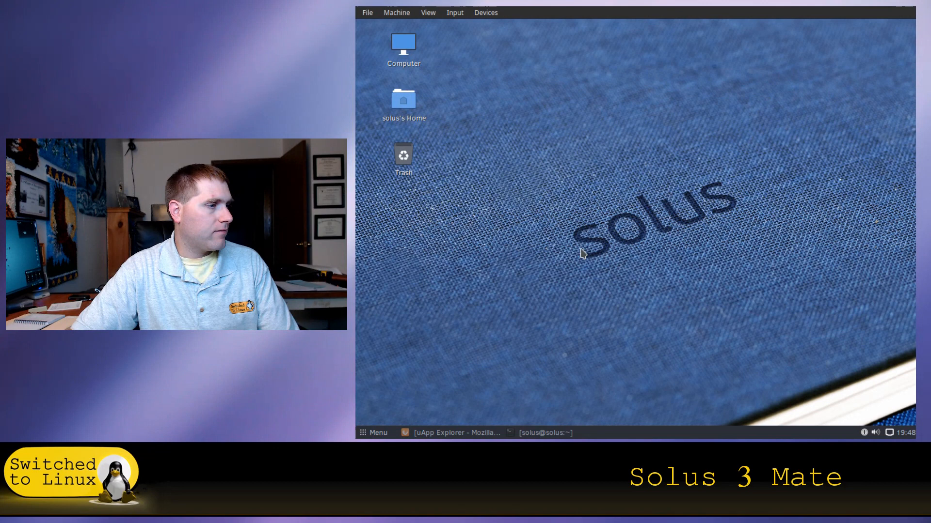
{"action": "left_click", "coordinate": [372, 433]}
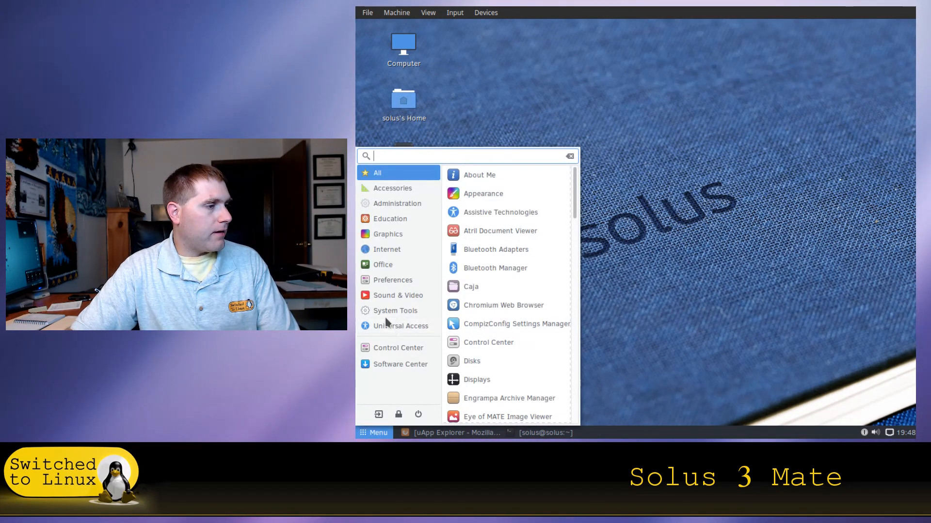
{"action": "left_click", "coordinate": [504, 249]}
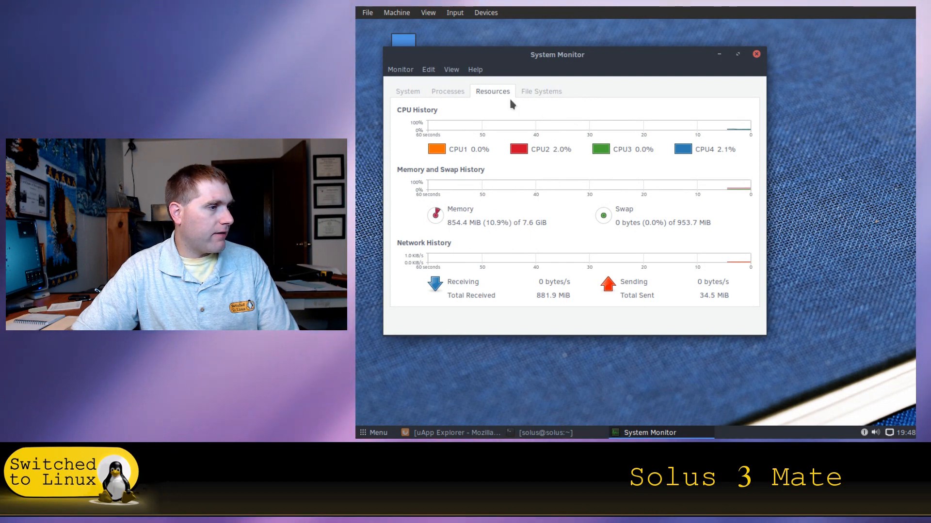
{"action": "left_click", "coordinate": [447, 91]}
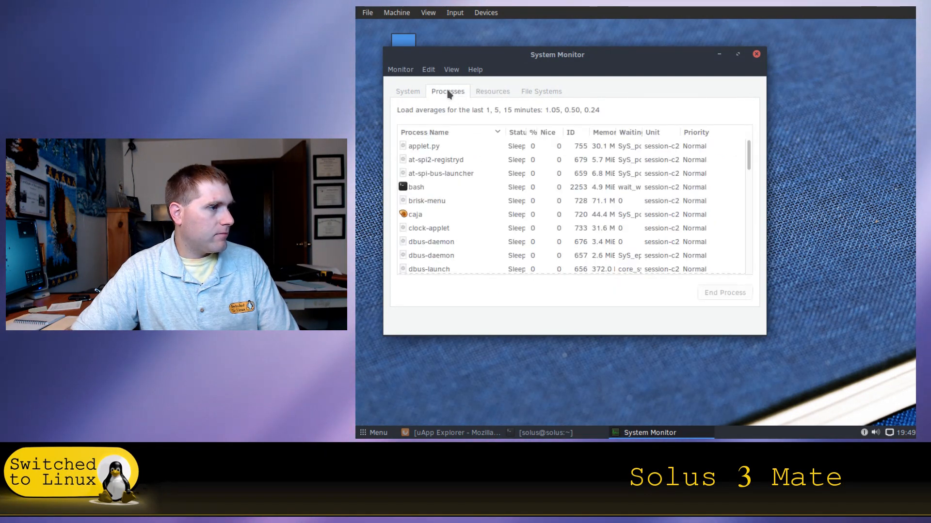
{"action": "left_click", "coordinate": [492, 91]}
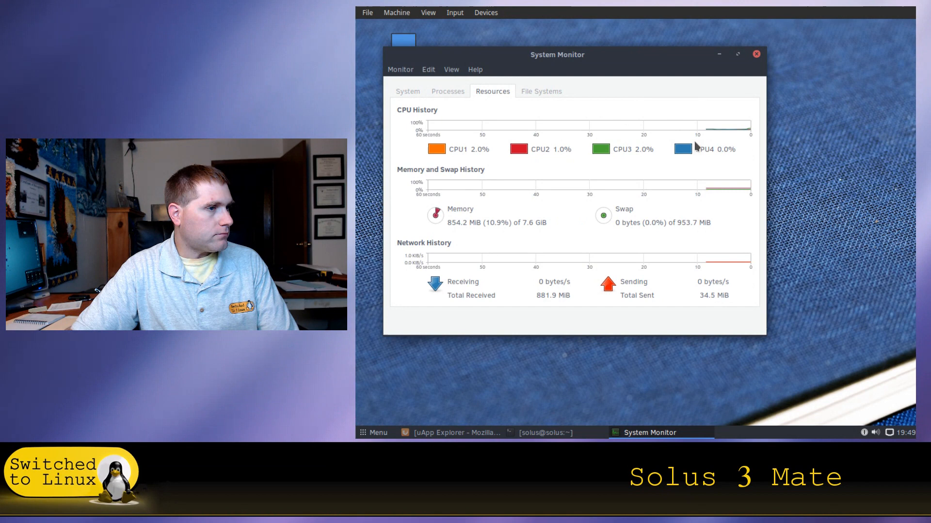
{"action": "mouse_move", "coordinate": [758, 64]}
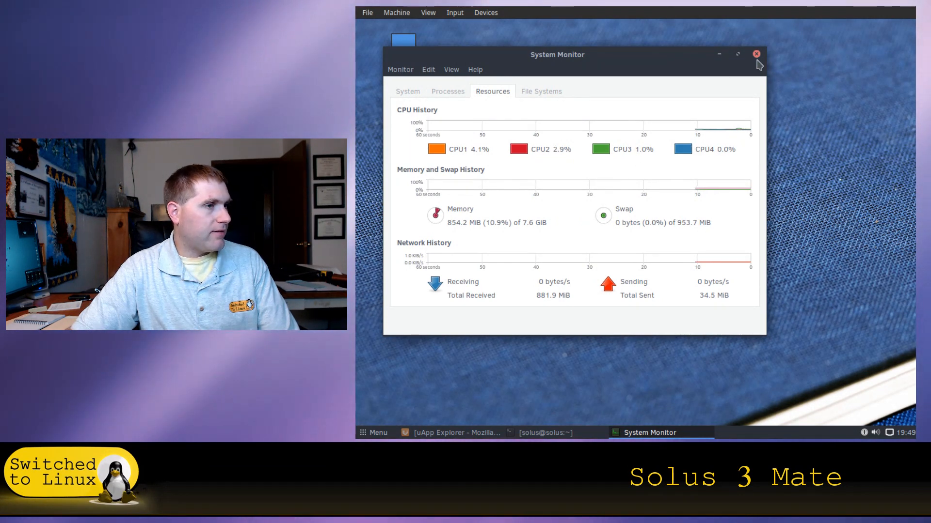
{"action": "left_click", "coordinate": [756, 55]}
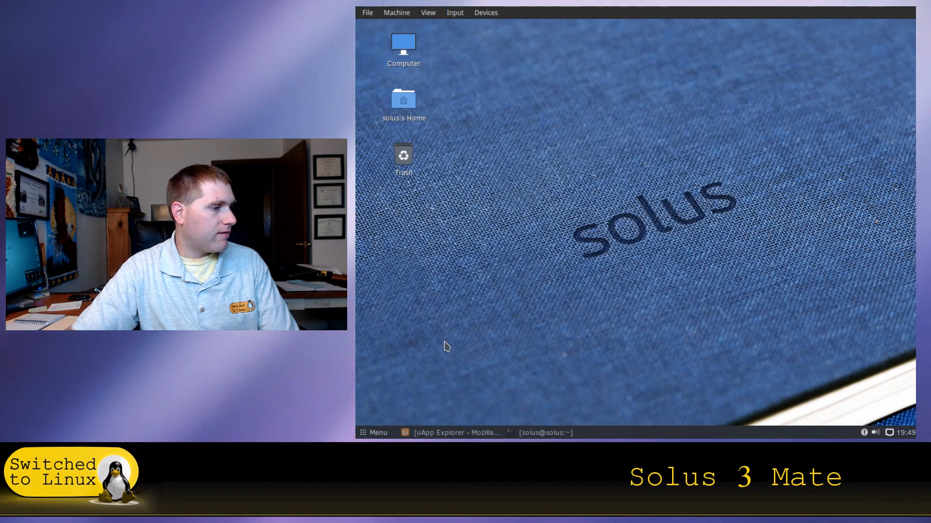
Step: Dismiss the applications menu and restore the uApp Explorer Firefox window from the taskbar
{"action": "left_click", "coordinate": [374, 432]}
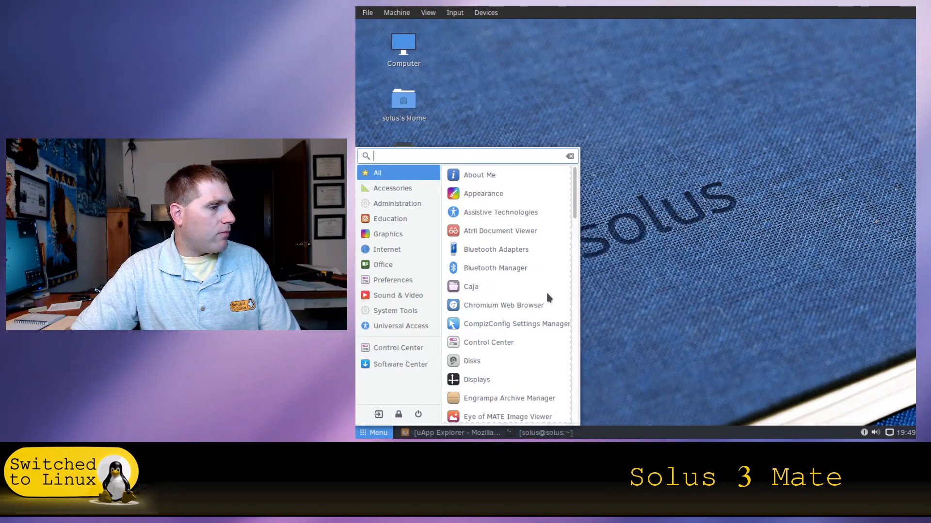
{"action": "left_click", "coordinate": [599, 349]}
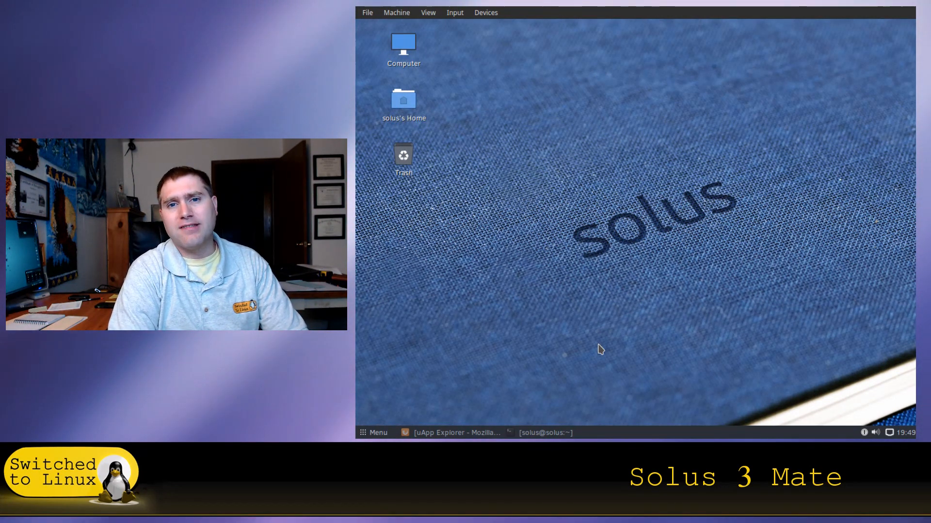
{"action": "mouse_move", "coordinate": [587, 346]}
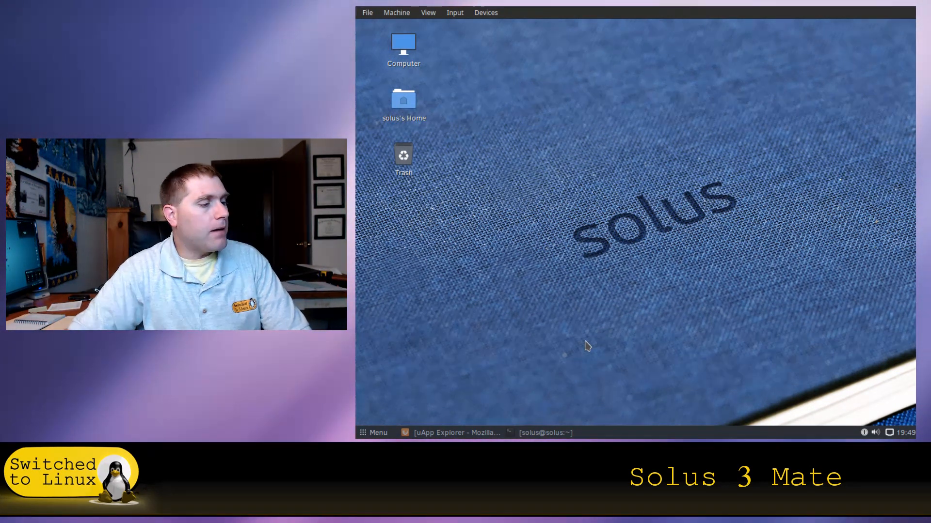
{"action": "mouse_move", "coordinate": [577, 320]}
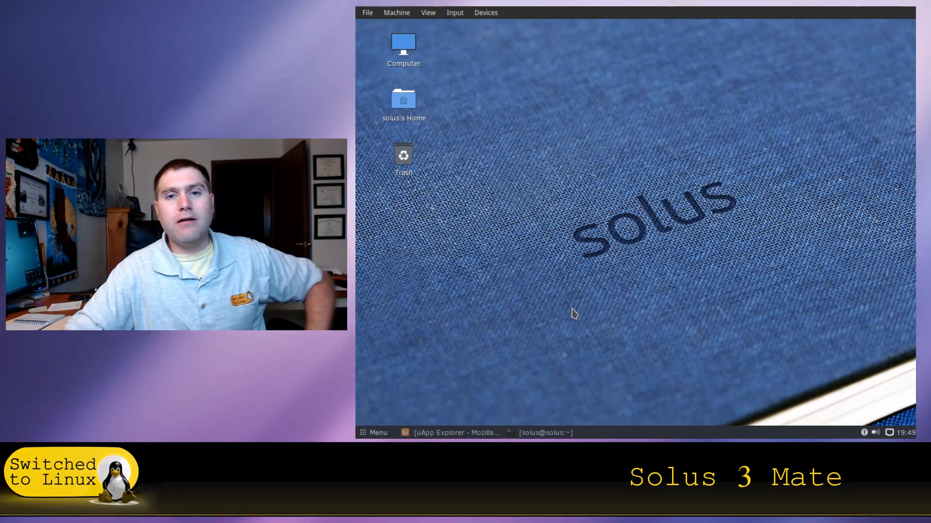
{"action": "left_click", "coordinate": [454, 433]}
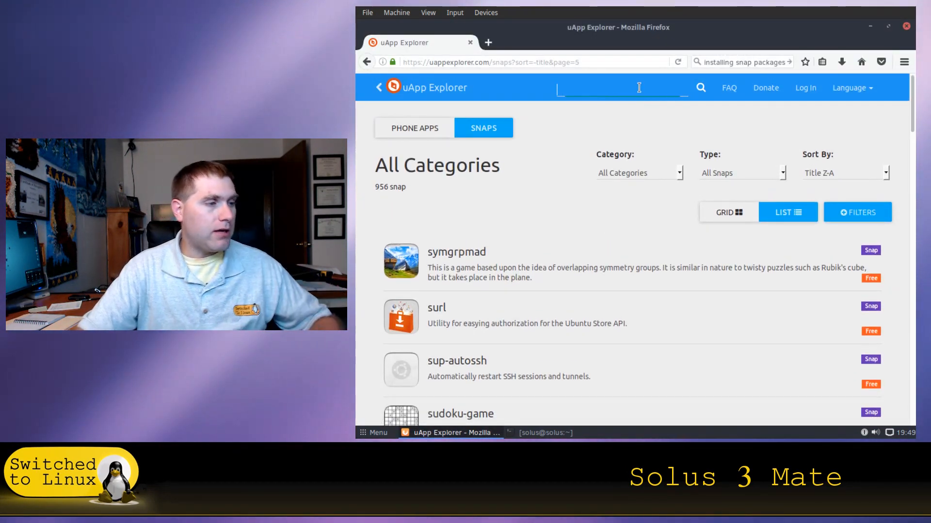
Step: Run a uApp Explorer snap search so a single matching snap is listed, then reopen the applications menu
{"action": "type", "text": "chrom"}
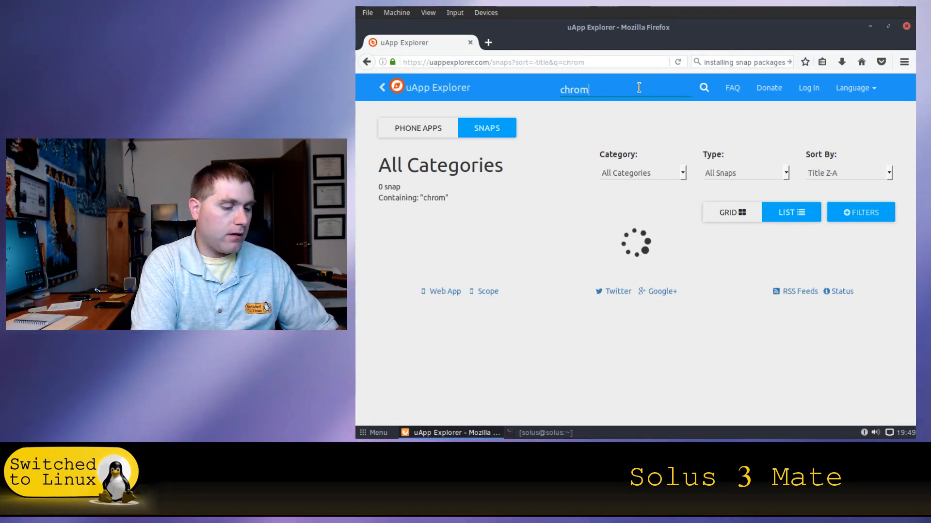
{"action": "type", "text": "ium"}
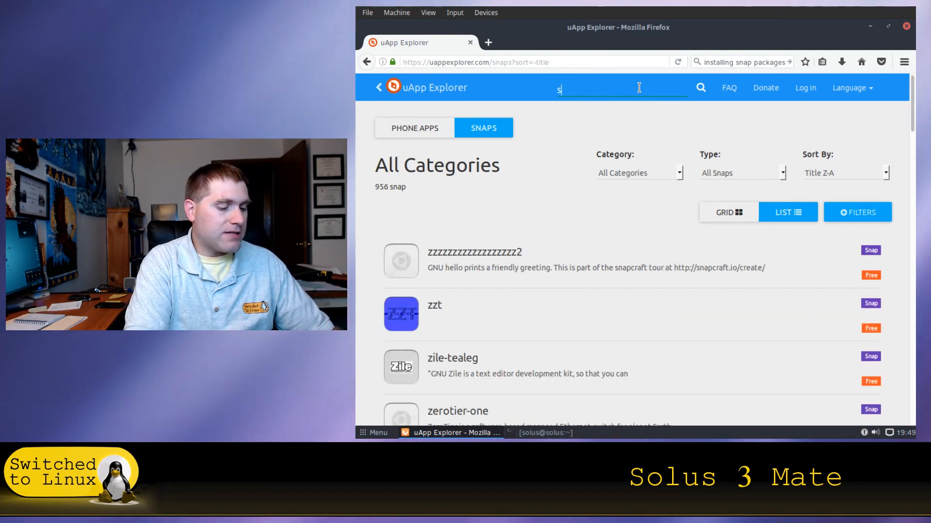
{"action": "type", "text": "tell"}
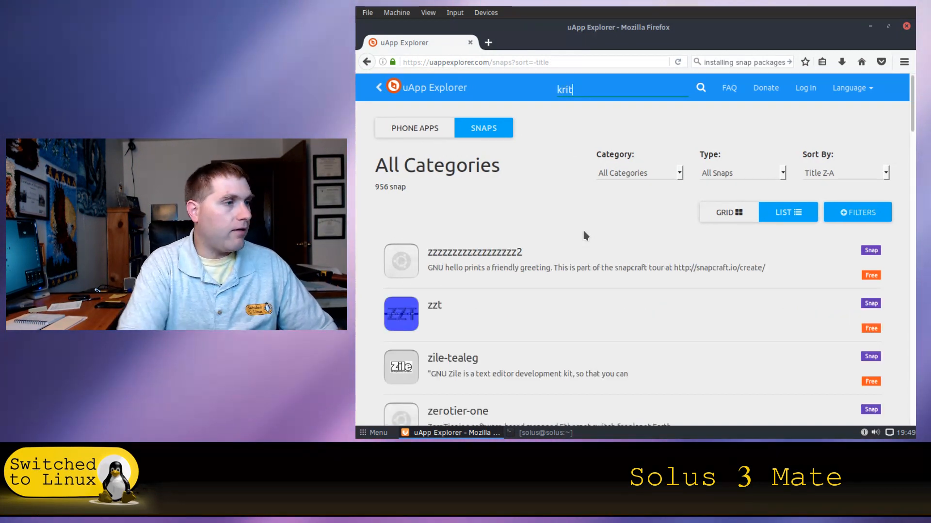
{"action": "key", "text": "Return"}
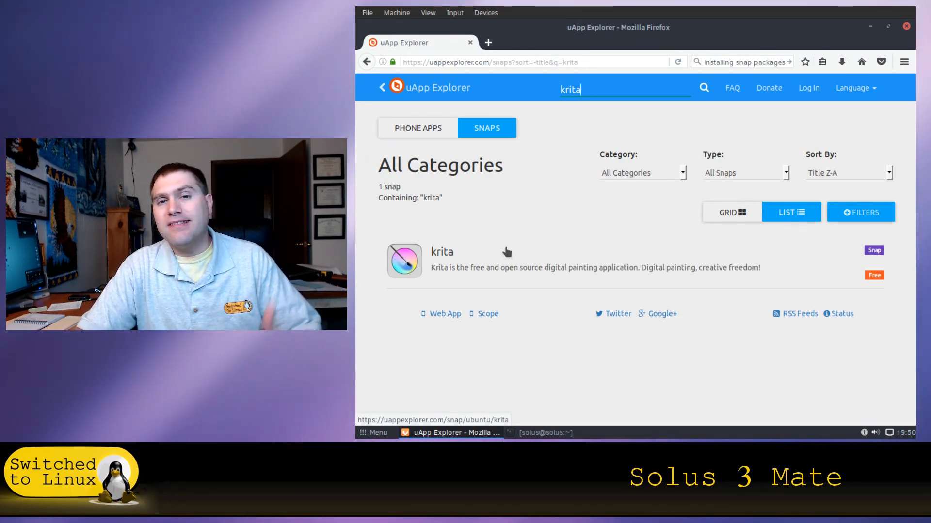
{"action": "mouse_move", "coordinate": [497, 244]}
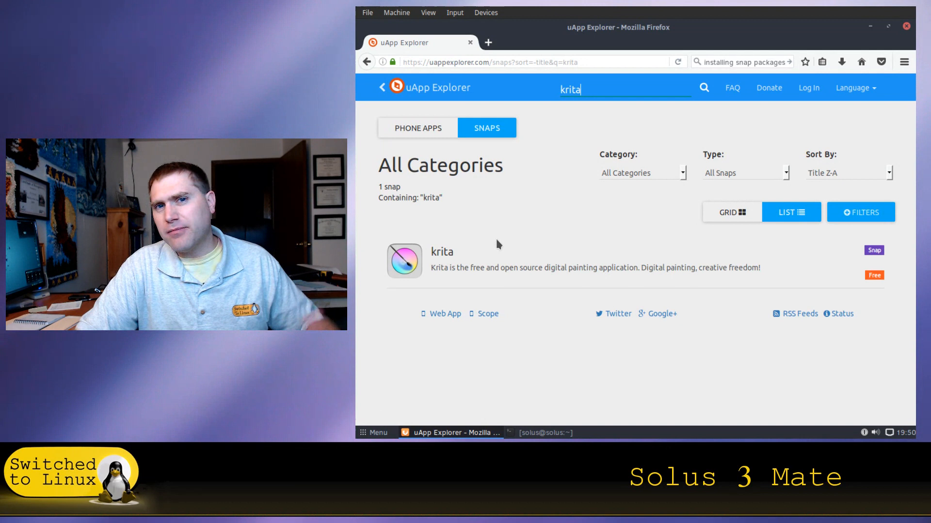
{"action": "mouse_move", "coordinate": [495, 239]}
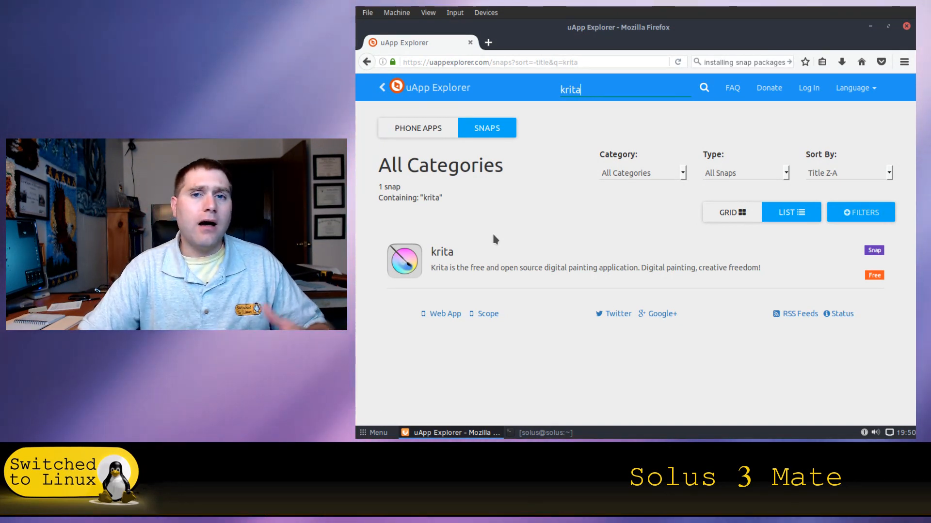
{"action": "mouse_move", "coordinate": [514, 221]}
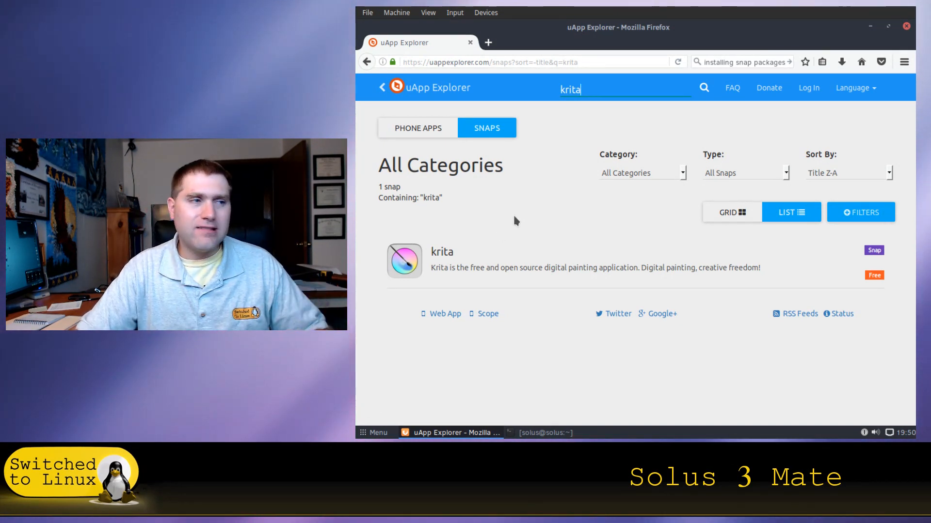
{"action": "mouse_move", "coordinate": [536, 157]}
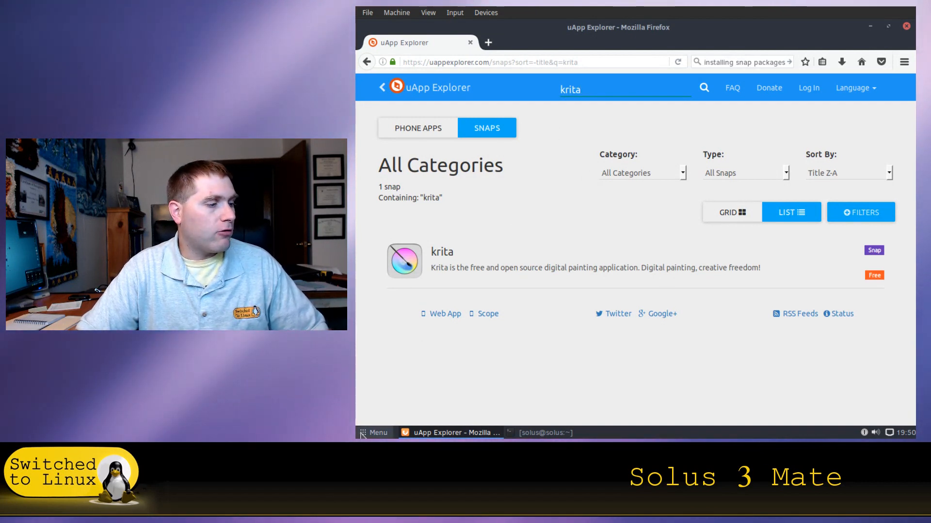
{"action": "left_click", "coordinate": [374, 432]}
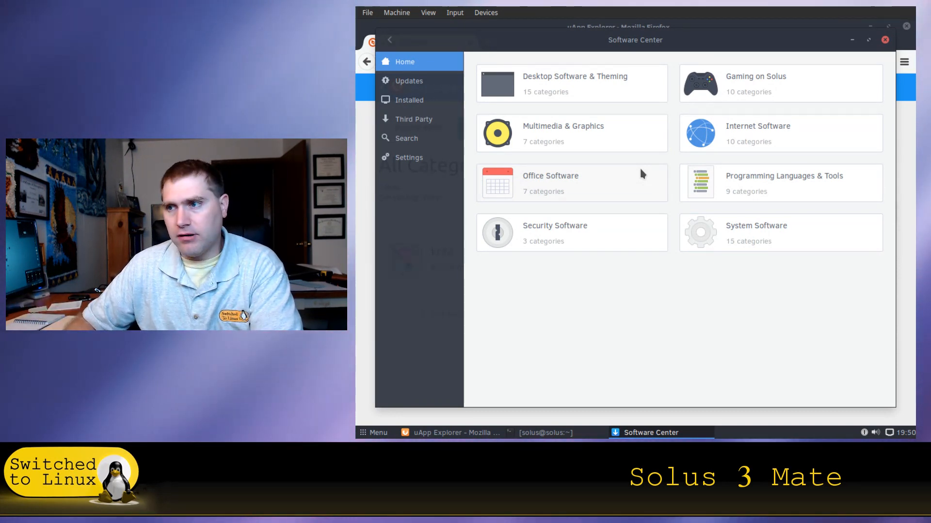
{"action": "mouse_move", "coordinate": [663, 180]}
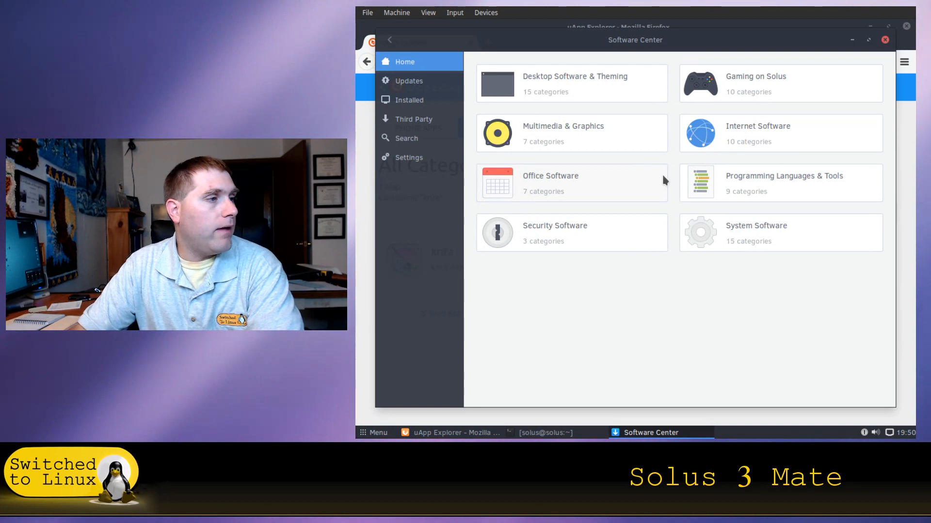
{"action": "mouse_move", "coordinate": [681, 266]}
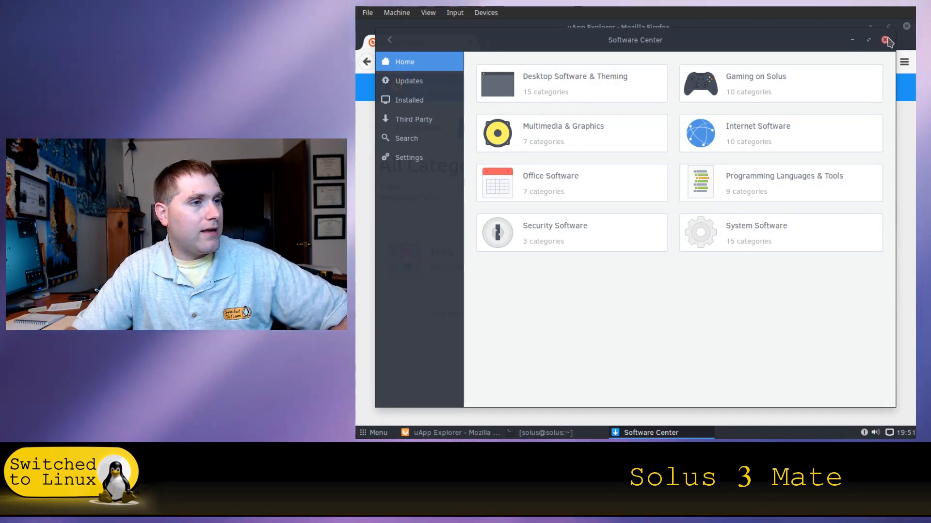
{"action": "left_click", "coordinate": [887, 40]}
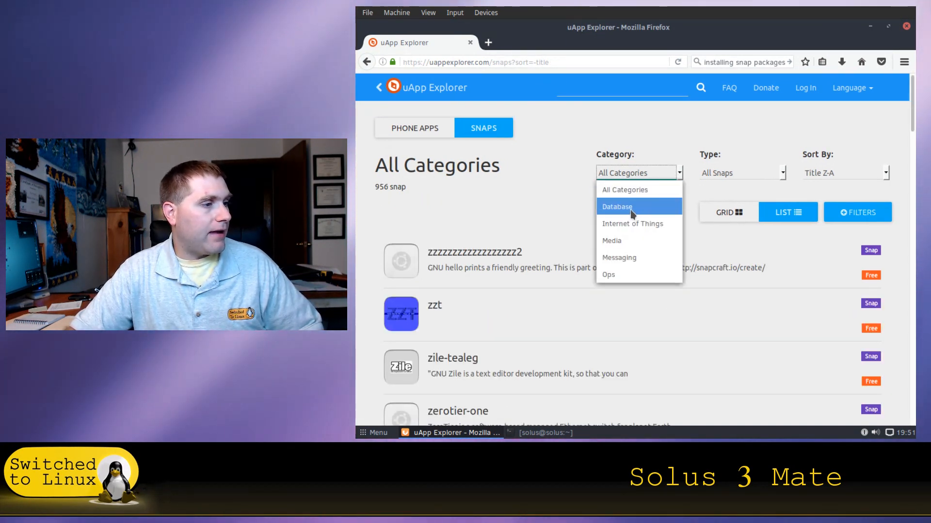
Step: Filter snaps to Internet of Things, open the Nextcloud details page, and bring the terminal forward
{"action": "left_click", "coordinate": [633, 224]}
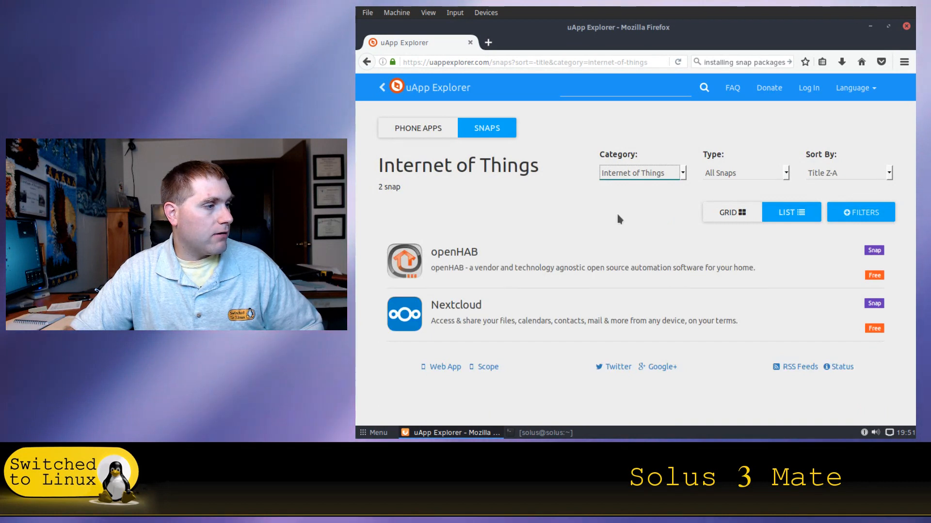
{"action": "mouse_move", "coordinate": [665, 329]}
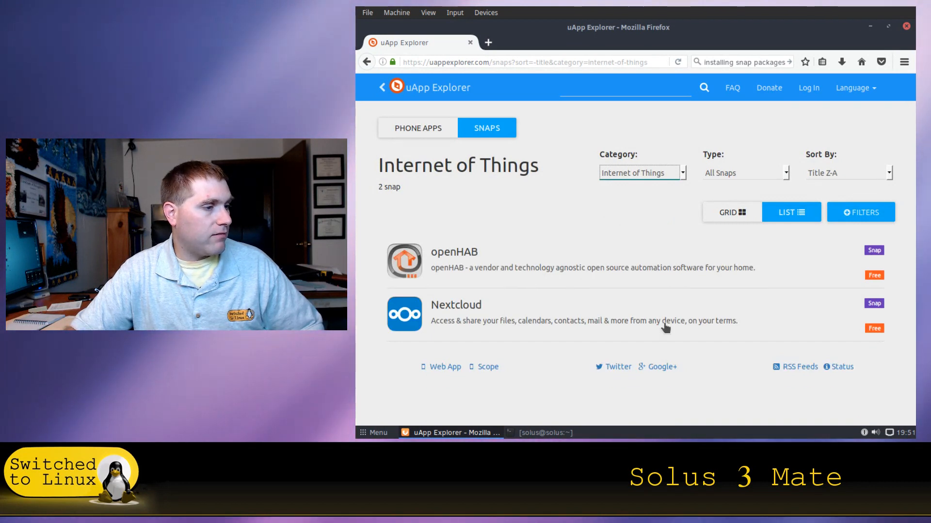
{"action": "left_click", "coordinate": [455, 305]}
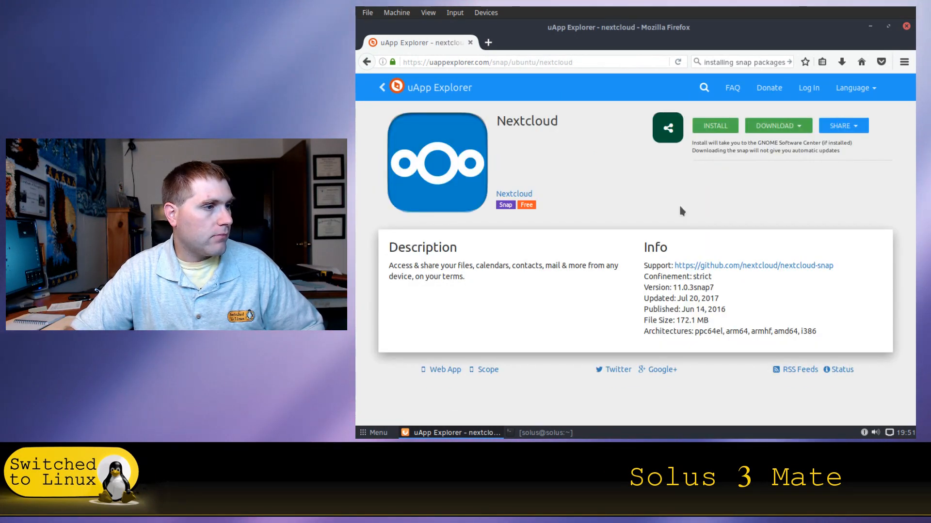
{"action": "mouse_move", "coordinate": [540, 139]}
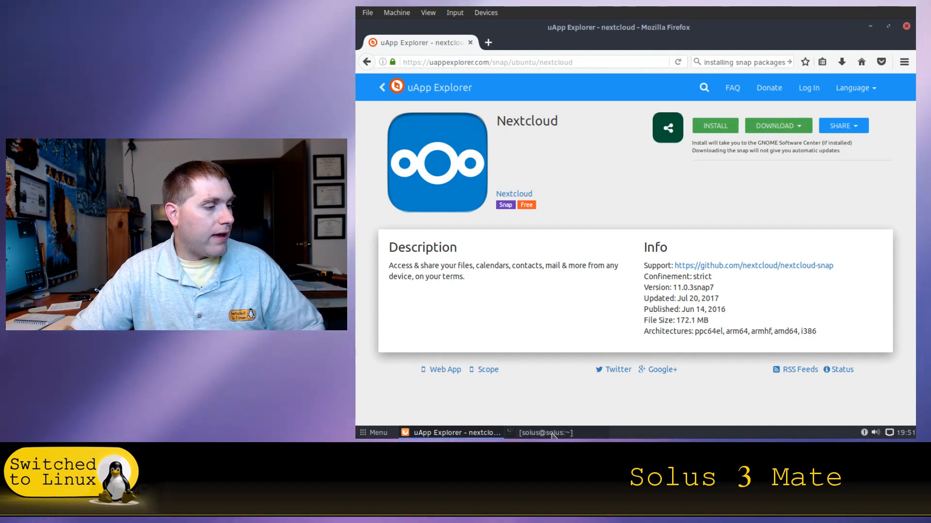
{"action": "left_click", "coordinate": [543, 432]}
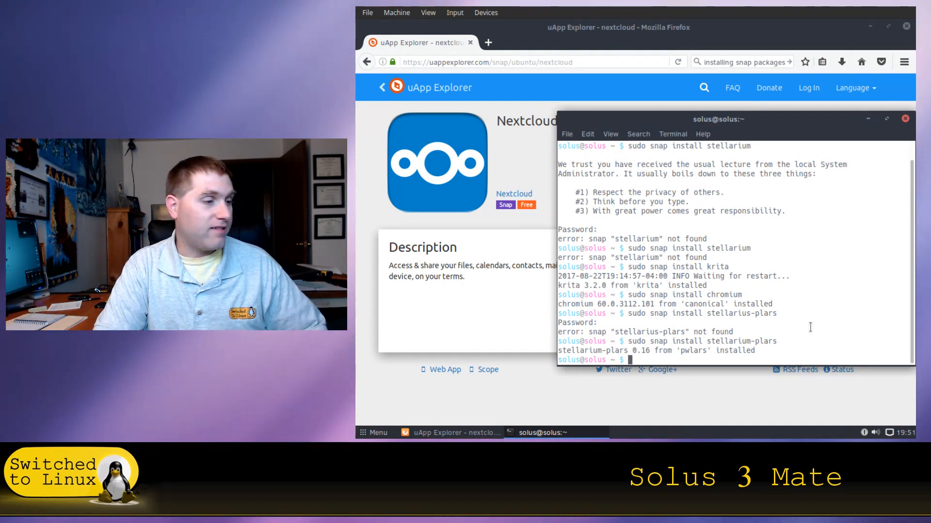
Step: Run 'sudo snap install nextcloud' by editing the recalled stellarium command, with Firefox minimized
{"action": "type", "text": "sudo snap install stellarium-plars"}
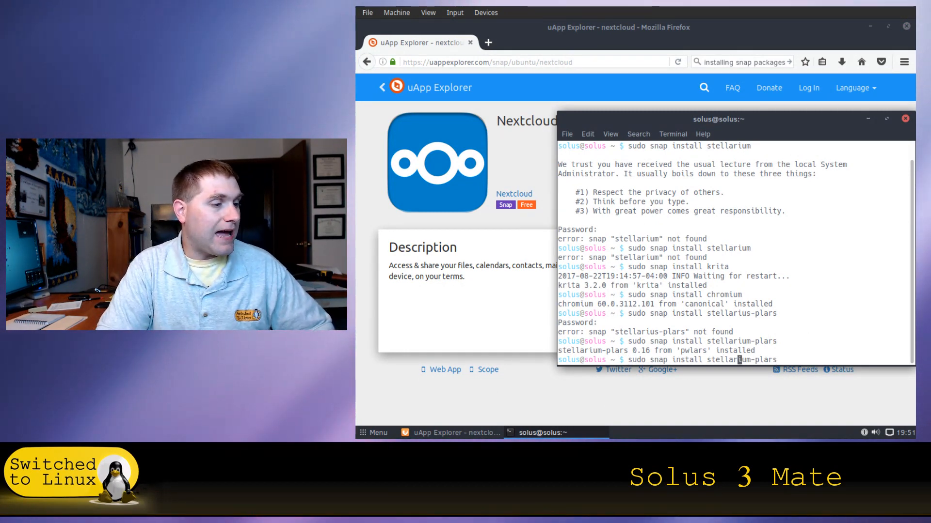
{"action": "key", "text": "BackSpace"}
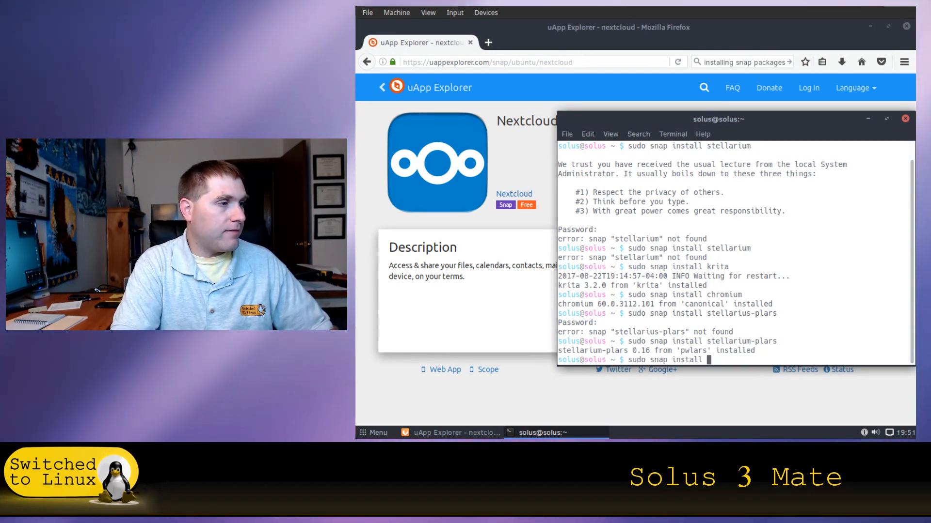
{"action": "type", "text": "next"}
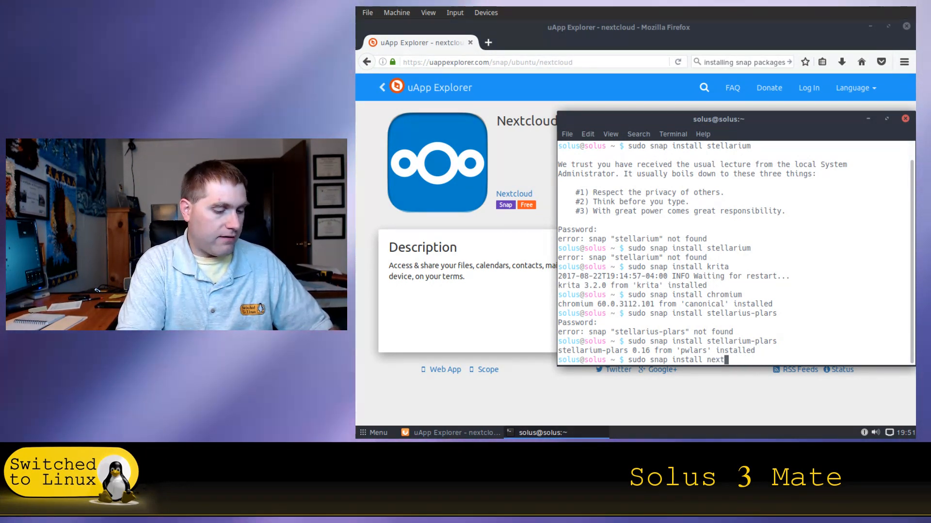
{"action": "type", "text": "cloud"}
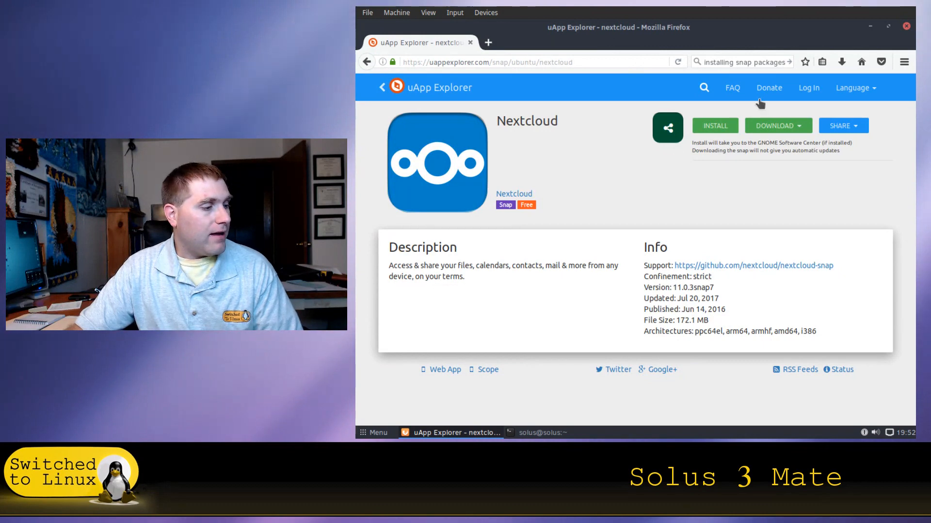
{"action": "mouse_move", "coordinate": [872, 31]}
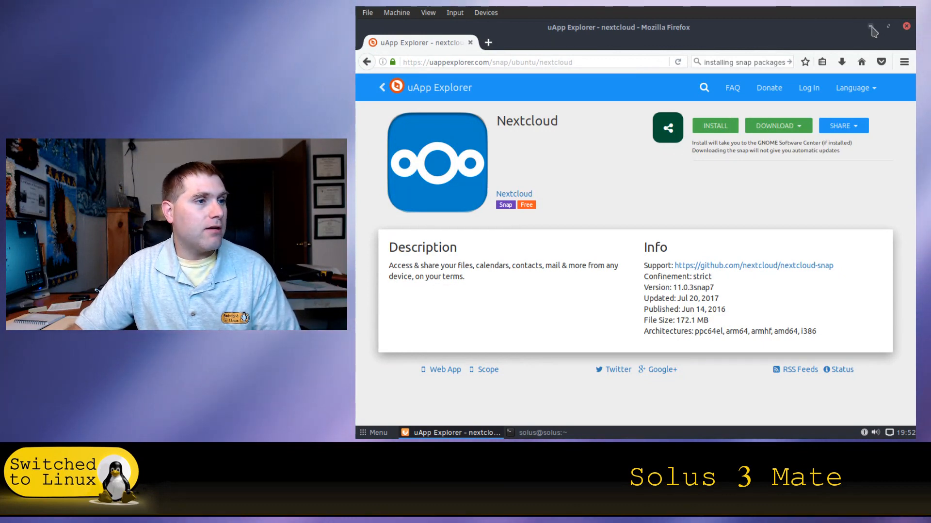
{"action": "left_click", "coordinate": [541, 432]}
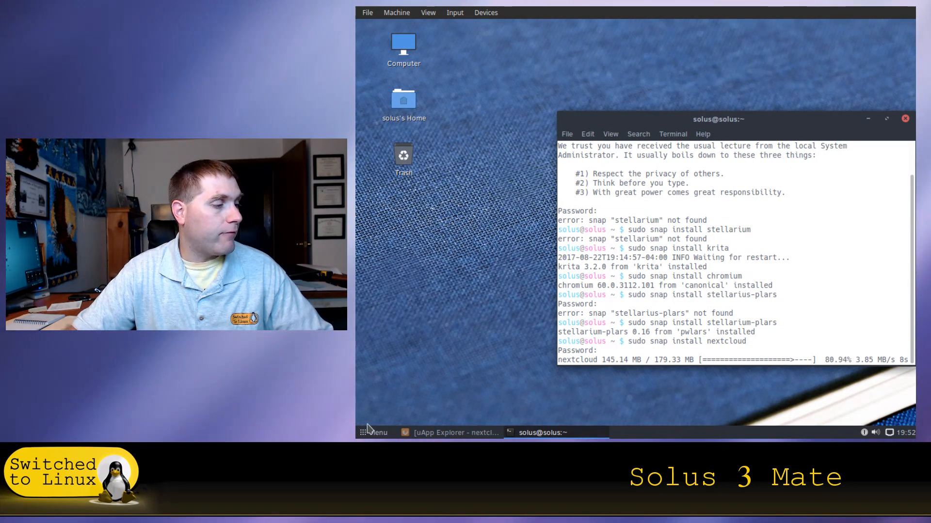
Step: After nextcloud 11.0.3snap7 finishes installing, bring up the applications menu from the panel
{"action": "left_click", "coordinate": [372, 432]}
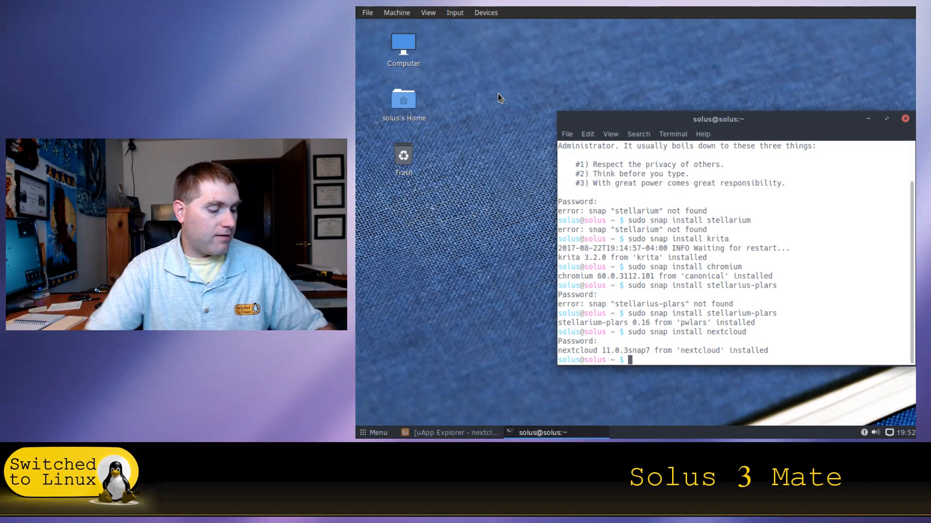
{"action": "mouse_move", "coordinate": [473, 85]}
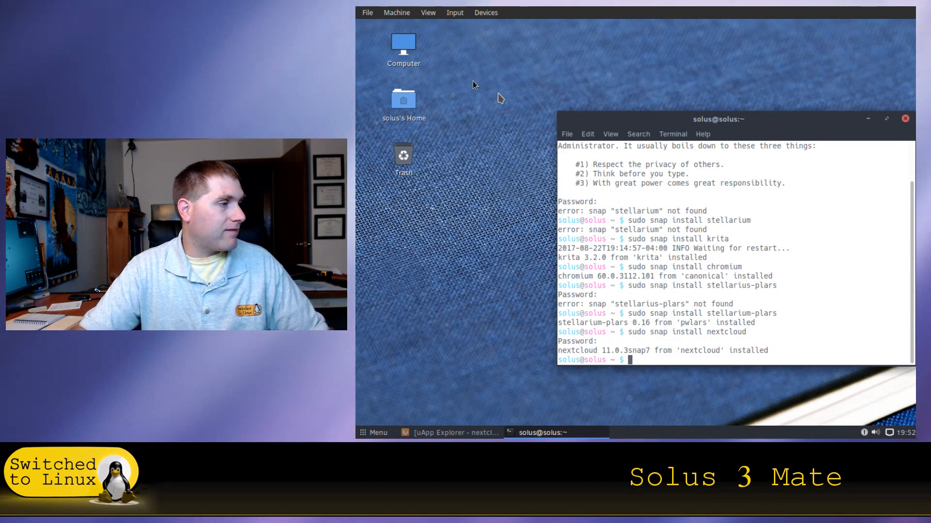
{"action": "mouse_move", "coordinate": [372, 409]}
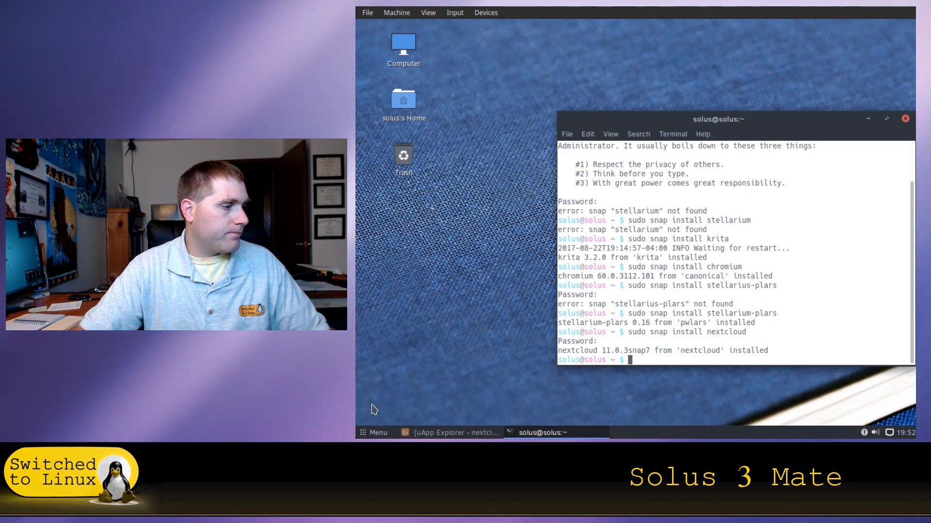
{"action": "left_click", "coordinate": [373, 432]}
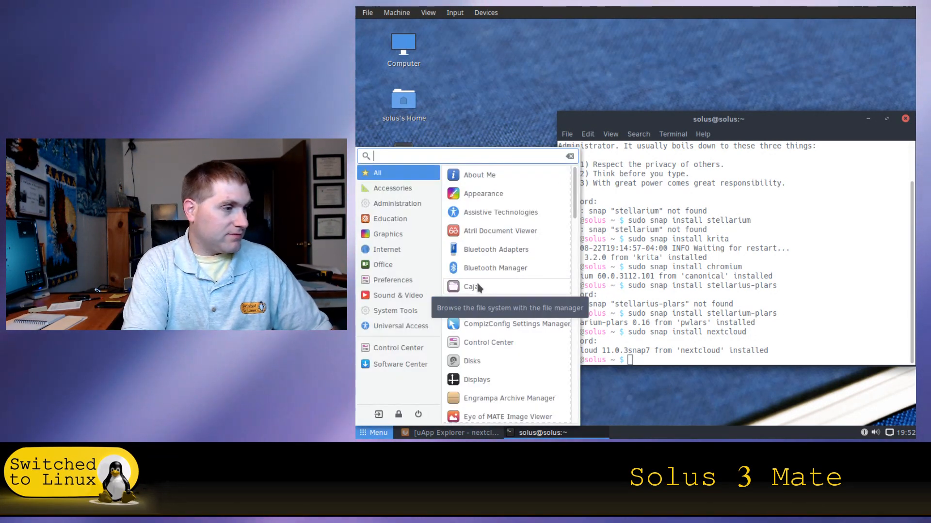
Step: Search the menu for 'nextcloud' and browse the Internet, Education and Graphics categories
{"action": "type", "text": "nex"}
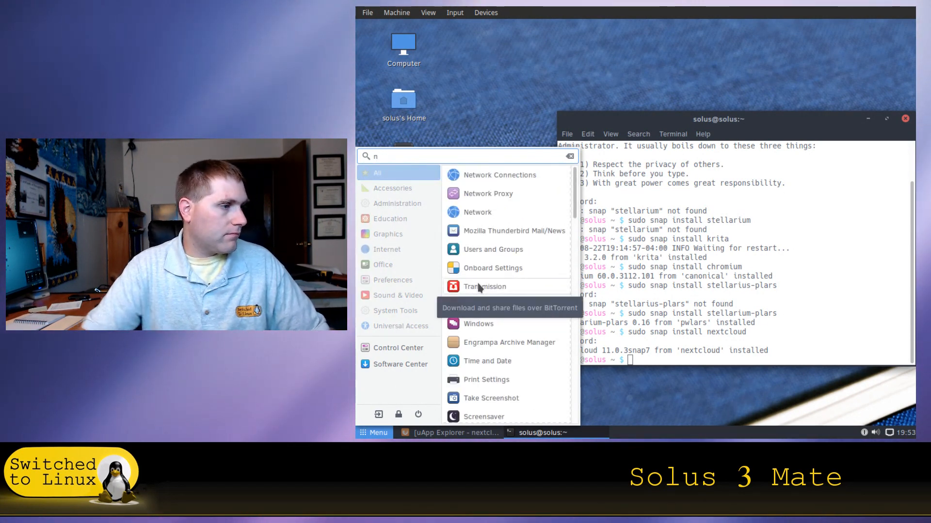
{"action": "type", "text": "clo"}
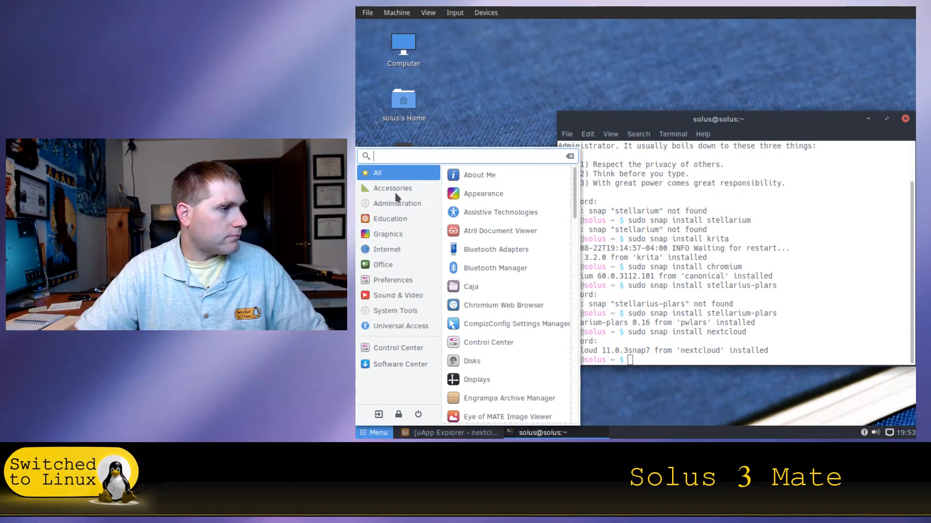
{"action": "left_click", "coordinate": [382, 265]}
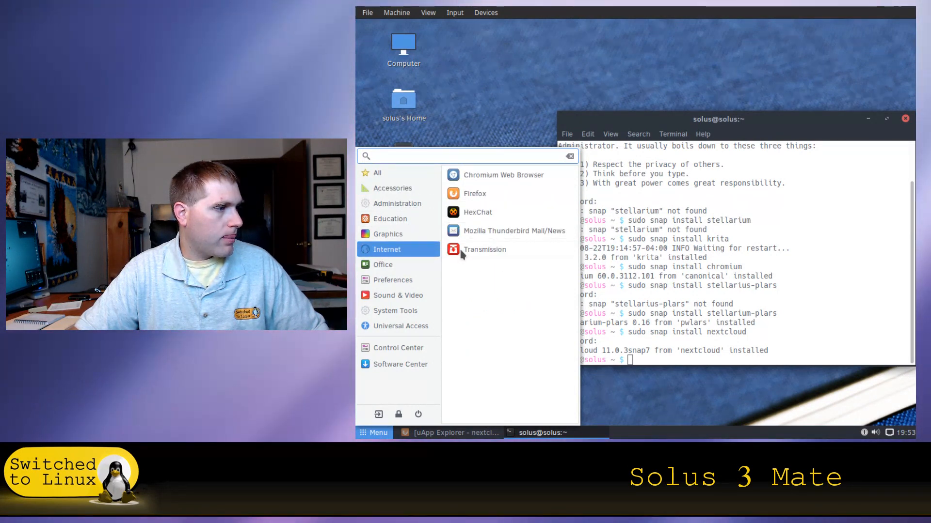
{"action": "left_click", "coordinate": [383, 263]}
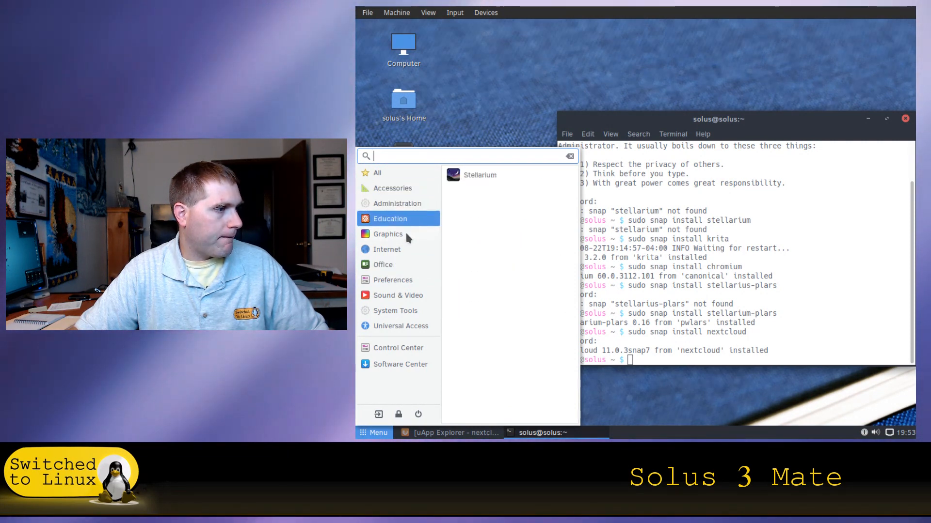
{"action": "left_click", "coordinate": [393, 279]}
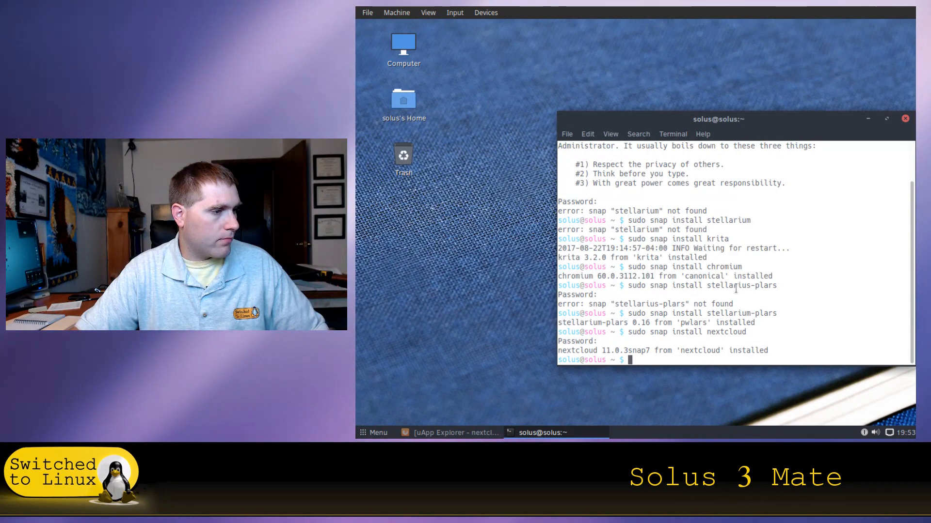
Step: Close the terminal, restore Firefox's Nextcloud page, select its address and close the browser
{"action": "type", "text": "next"}
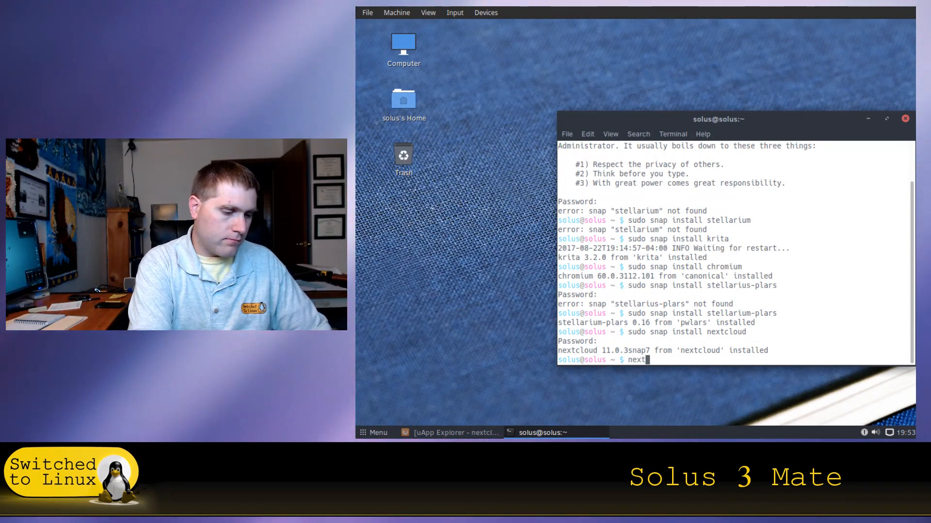
{"action": "key", "text": "Return"}
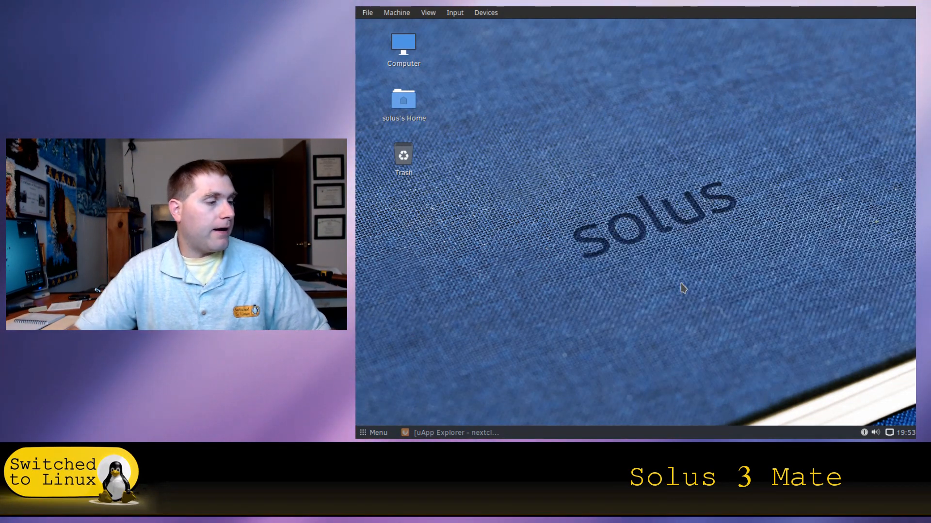
{"action": "left_click", "coordinate": [451, 432]}
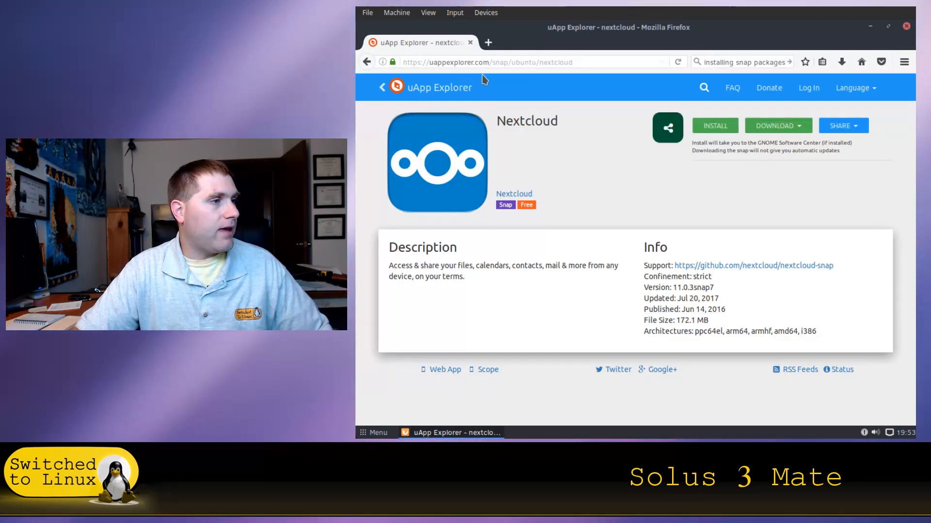
{"action": "left_click", "coordinate": [486, 62]}
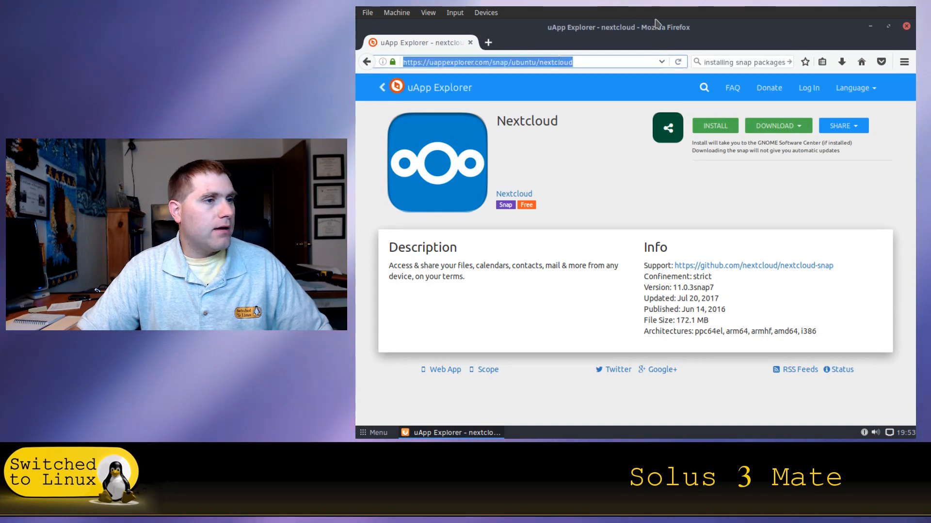
{"action": "left_click", "coordinate": [906, 26]}
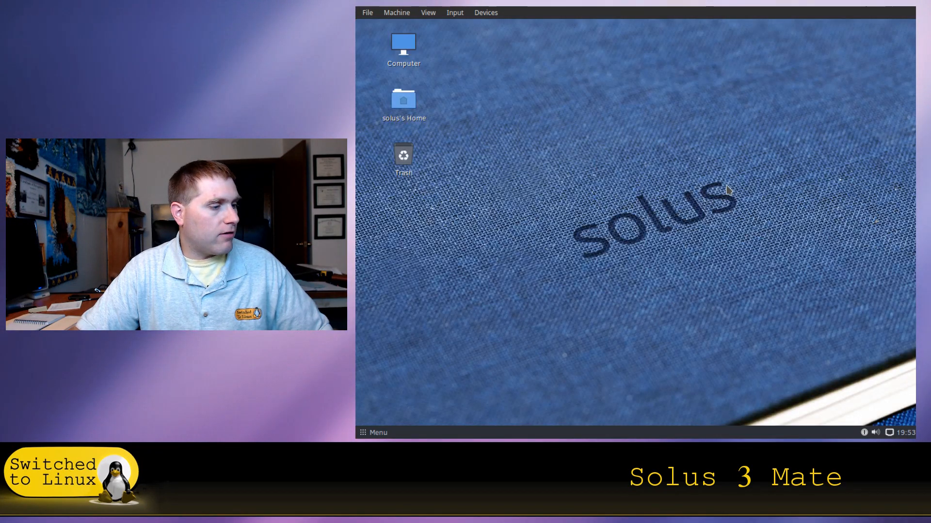
{"action": "mouse_move", "coordinate": [583, 185]}
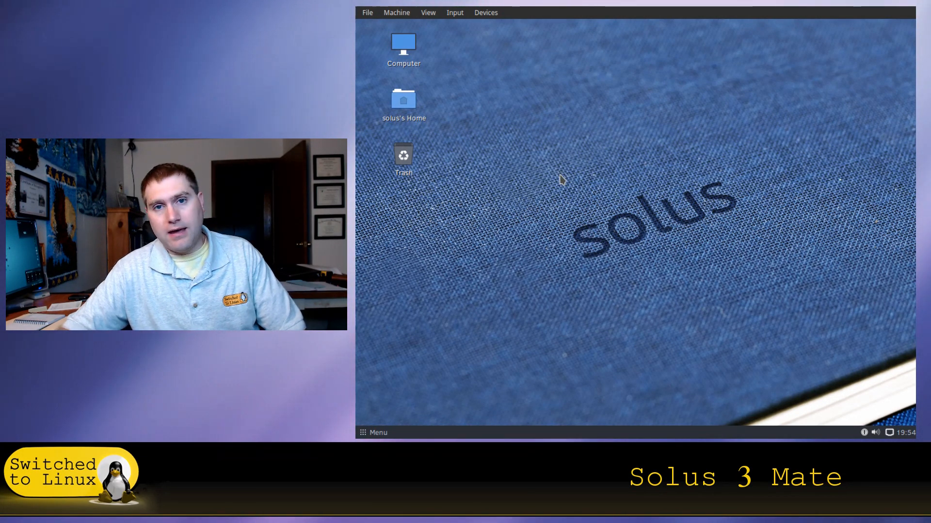
{"action": "mouse_move", "coordinate": [565, 279]}
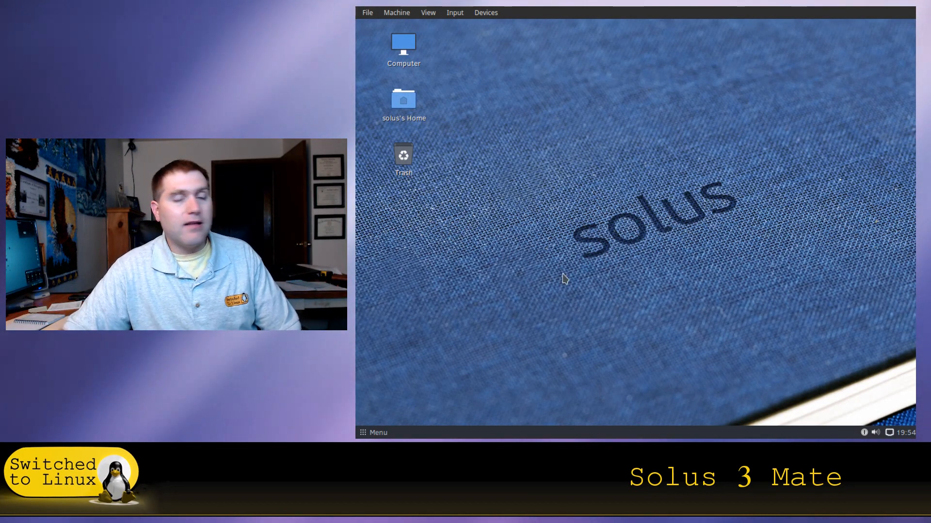
{"action": "mouse_move", "coordinate": [570, 280]}
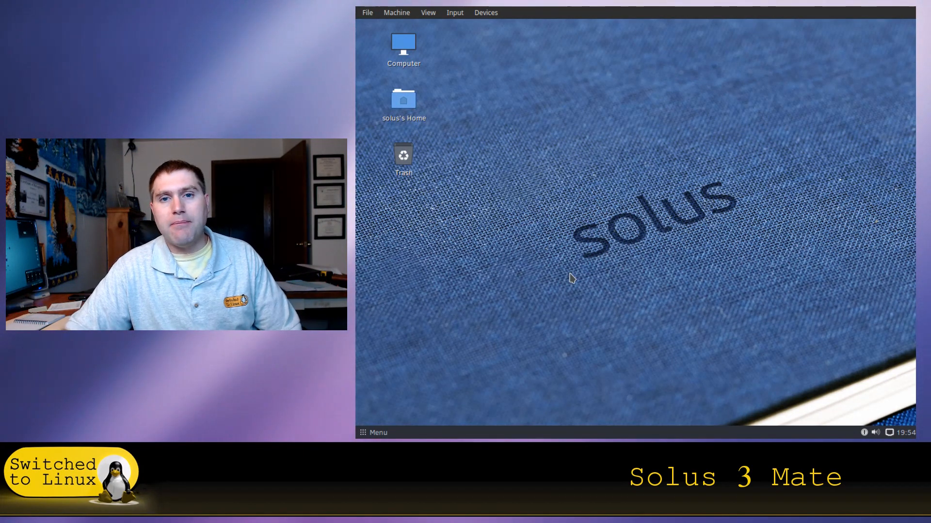
{"action": "mouse_move", "coordinate": [414, 279]}
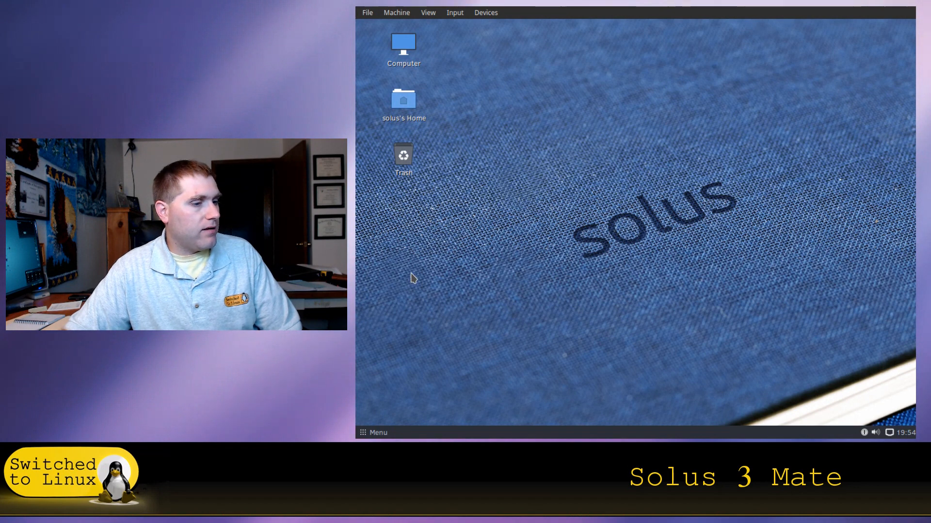
{"action": "mouse_move", "coordinate": [446, 241]}
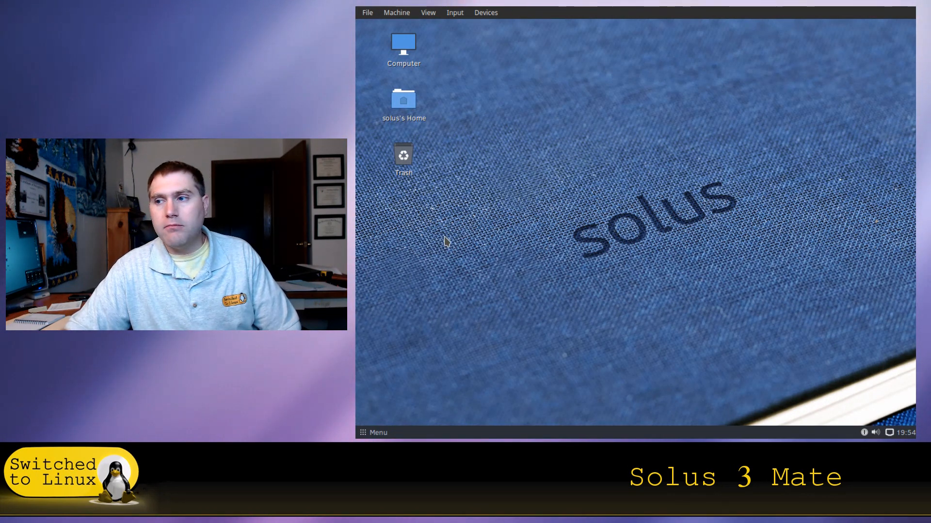